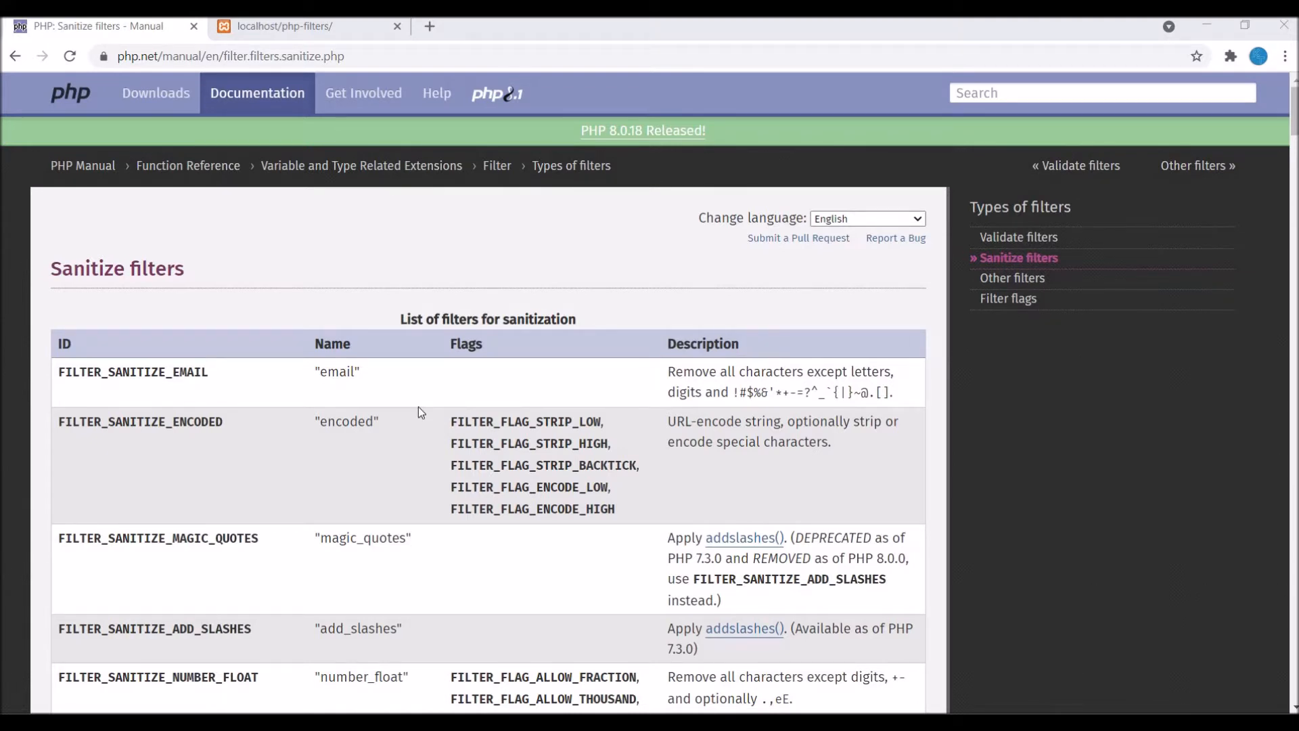
{"action": "mouse_move", "coordinate": [780, 467]}
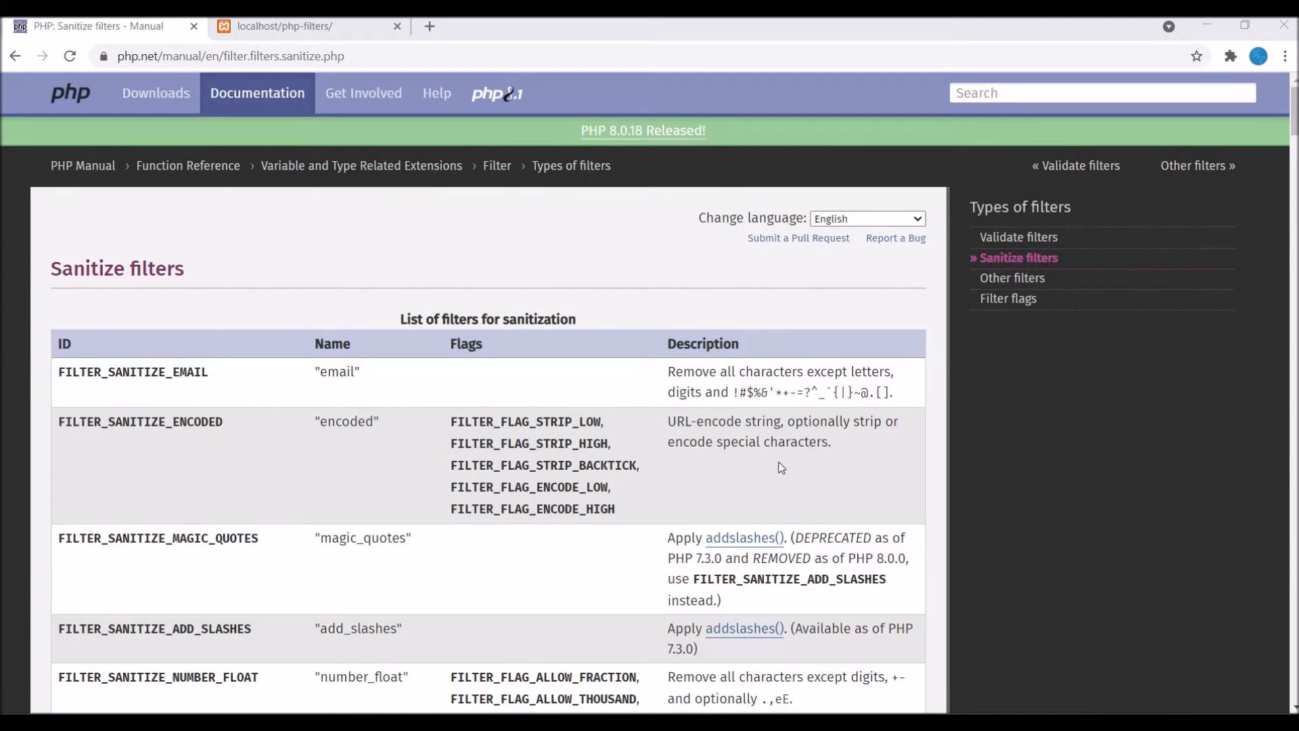
{"action": "mouse_move", "coordinate": [770, 475]}
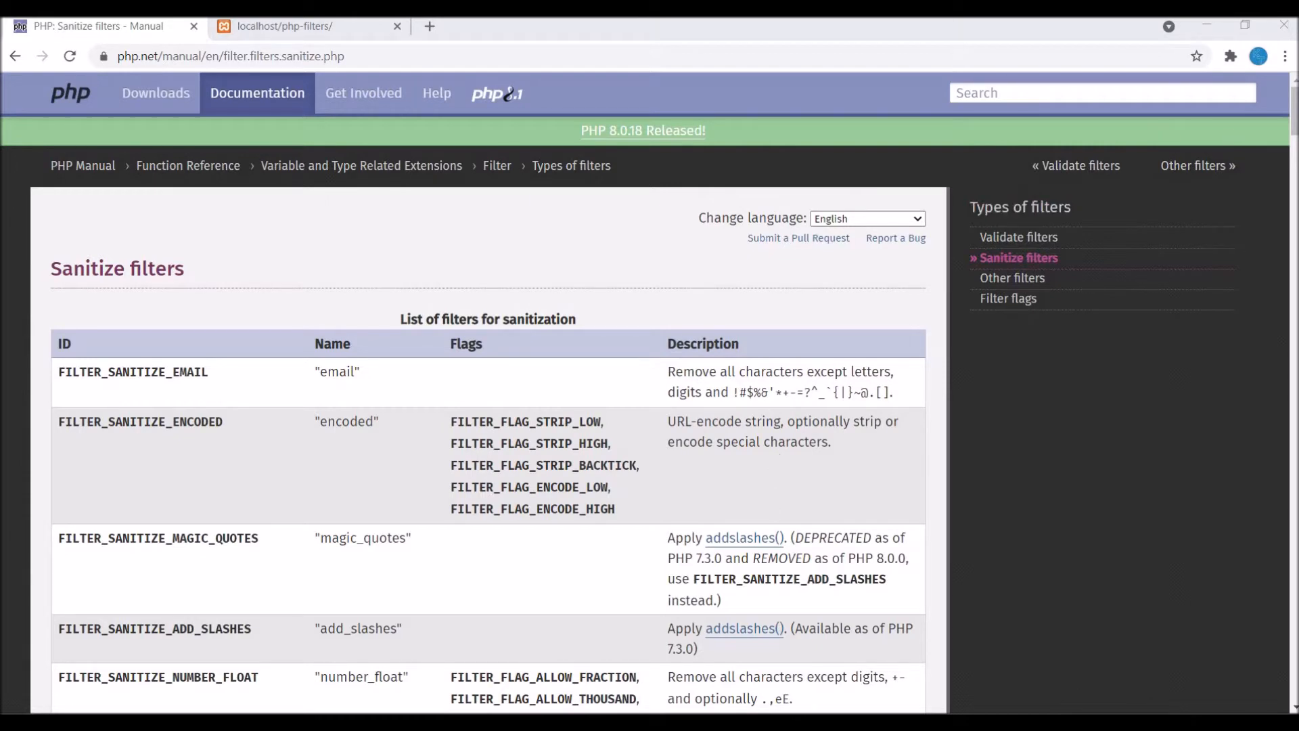
- Write $result = filter_var($my_var, FILTER_SANITIZE_EMAIL); after declaring $my_var as an empty string
{"action": "scroll", "scroll_direction": "down", "scroll_amount": 3}
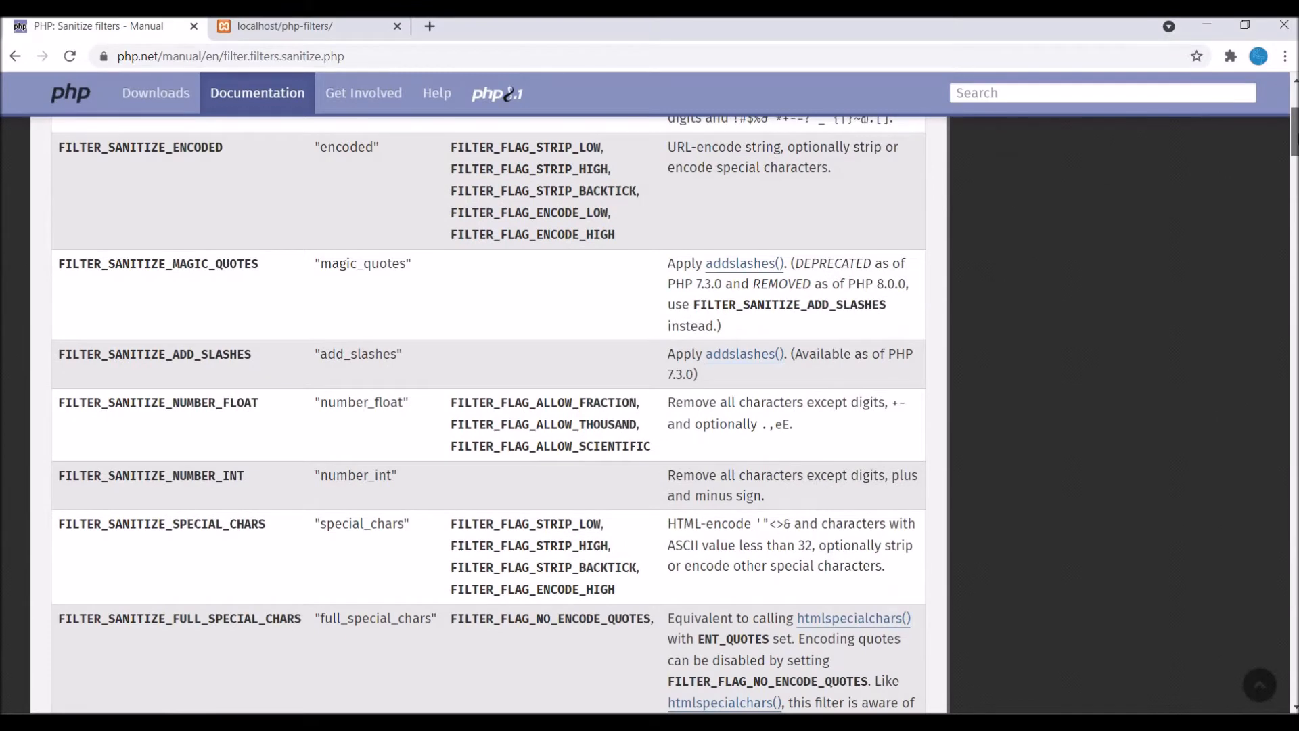
{"action": "scroll", "scroll_direction": "down", "scroll_amount": 3}
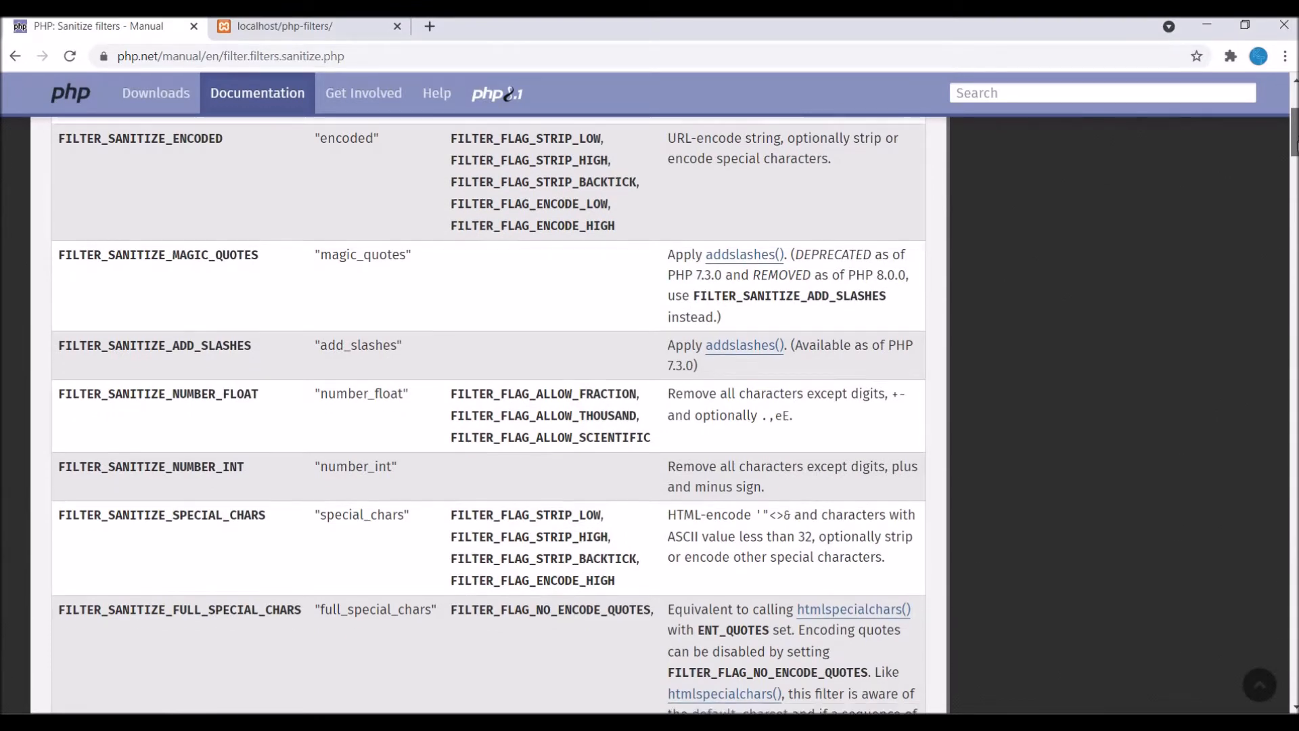
{"action": "scroll", "scroll_direction": "down", "scroll_amount": 3}
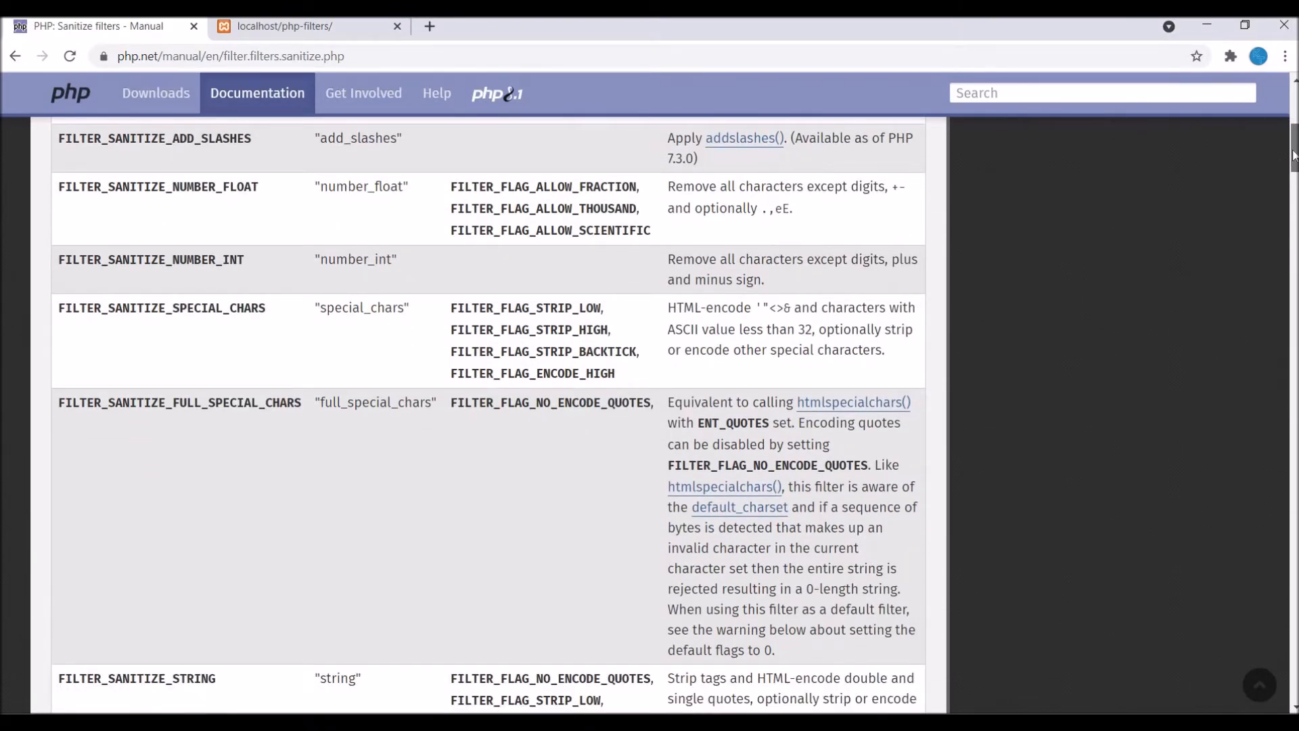
{"action": "scroll", "scroll_direction": "down", "scroll_amount": 3}
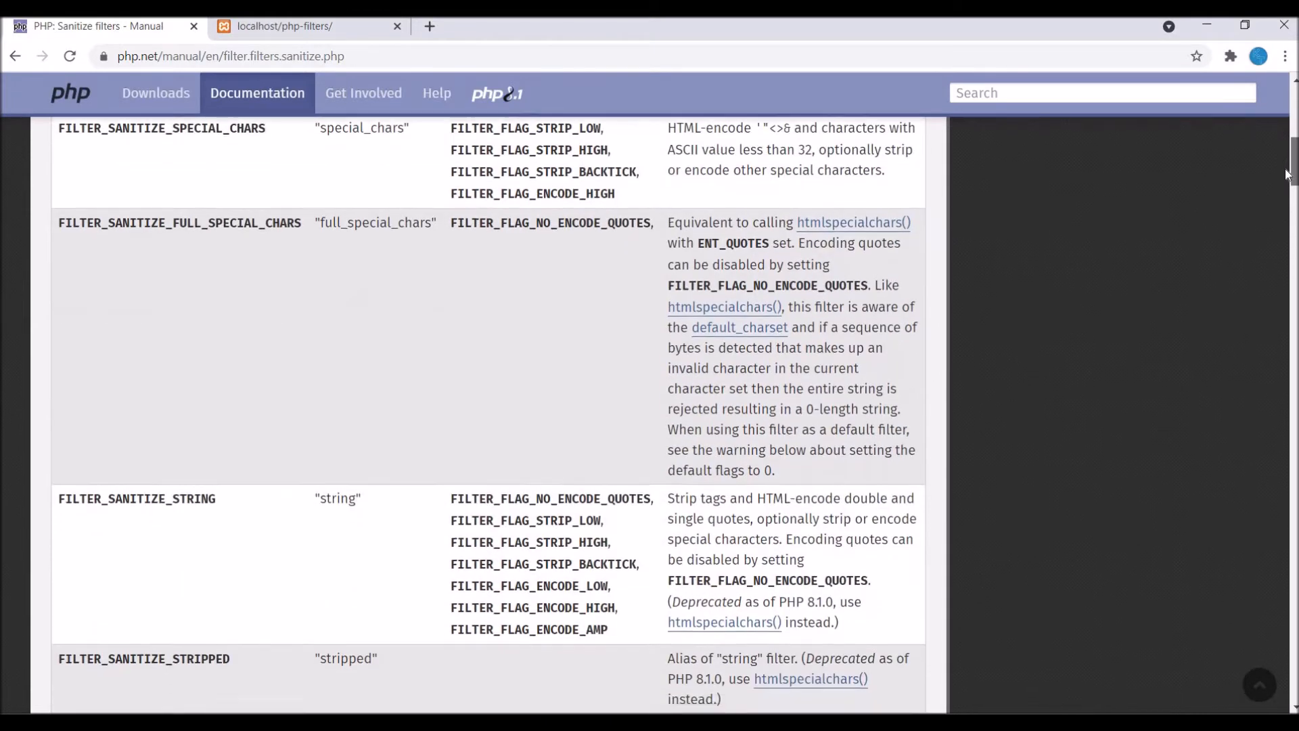
{"action": "scroll", "scroll_direction": "down", "scroll_amount": 3}
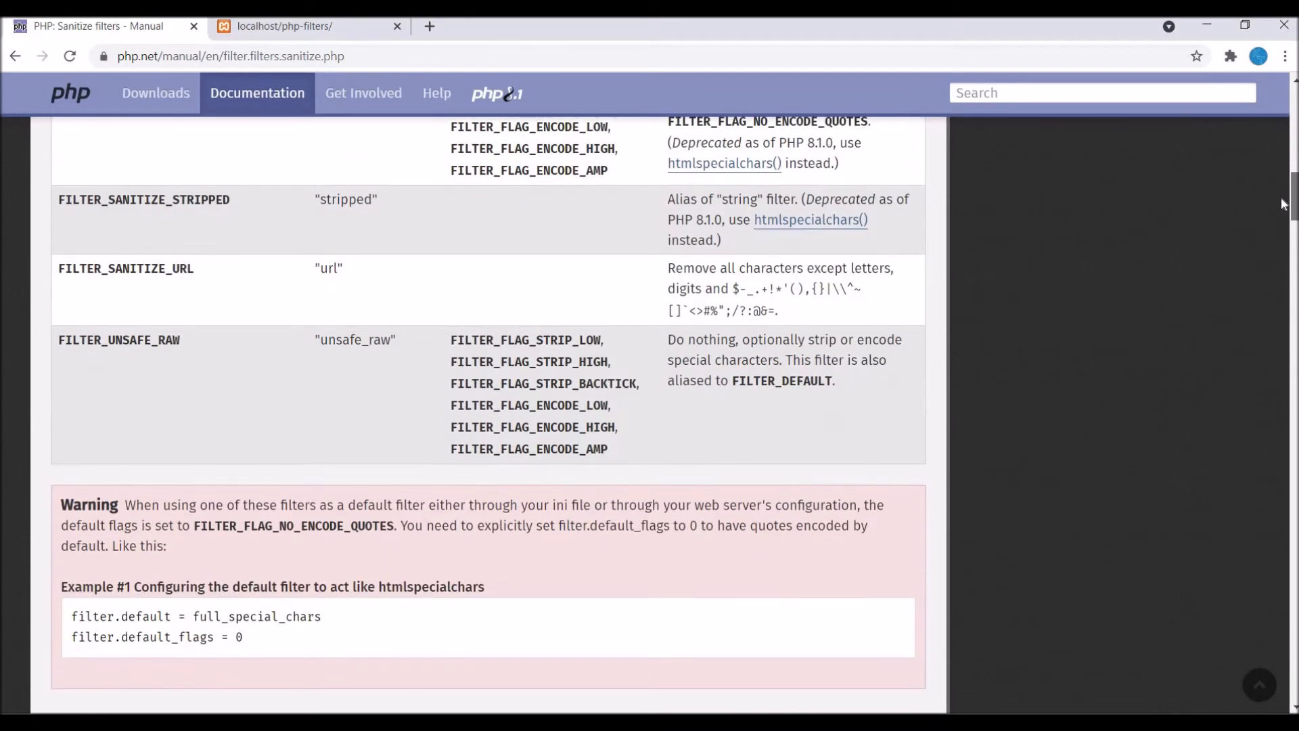
{"action": "scroll", "scroll_direction": "up", "scroll_amount": 3}
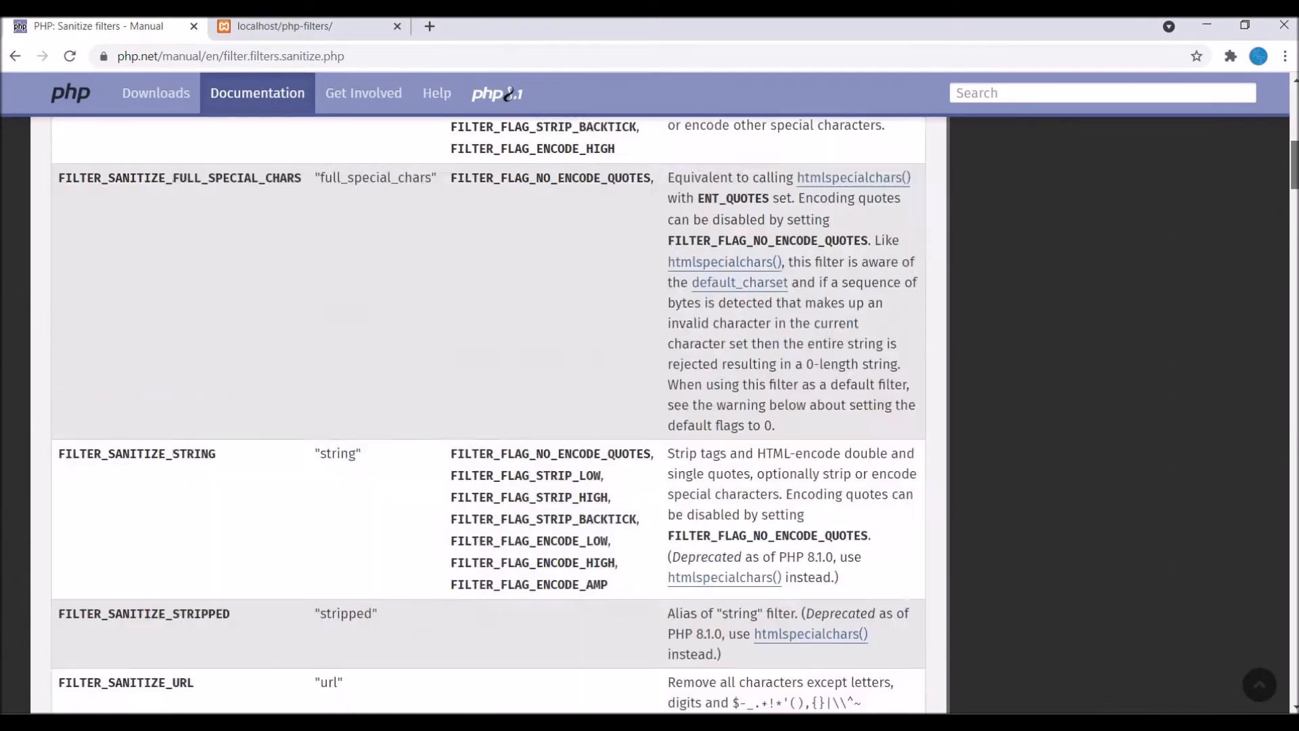
{"action": "scroll", "scroll_direction": "up", "scroll_amount": 3}
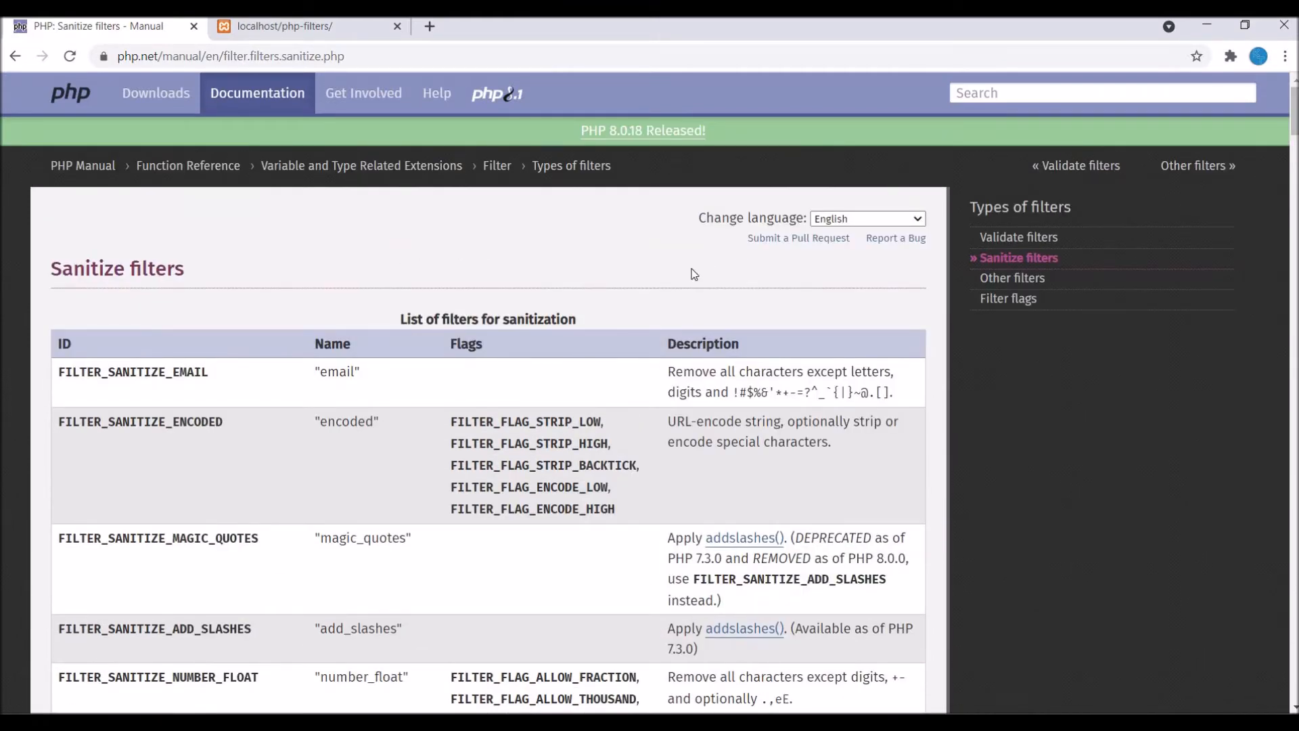
{"action": "mouse_move", "coordinate": [507, 341]}
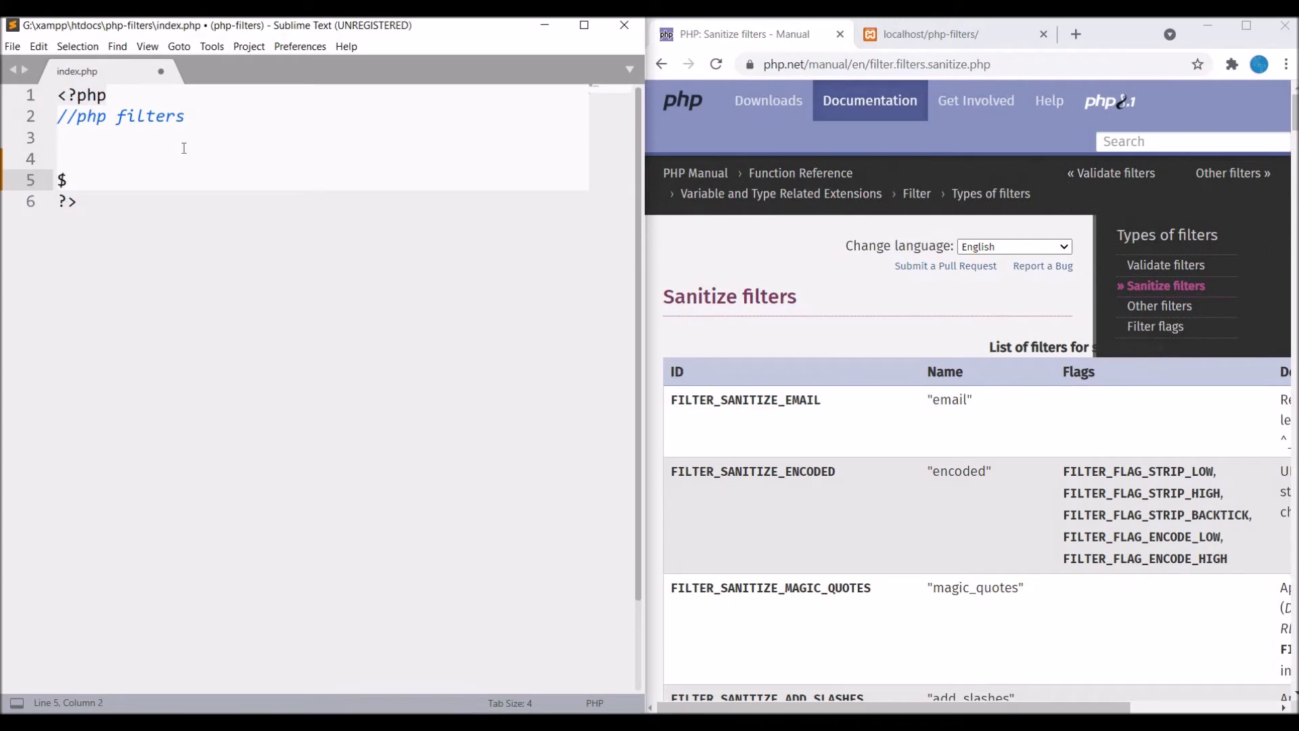
{"action": "type", "text": "my_var = \"\""}
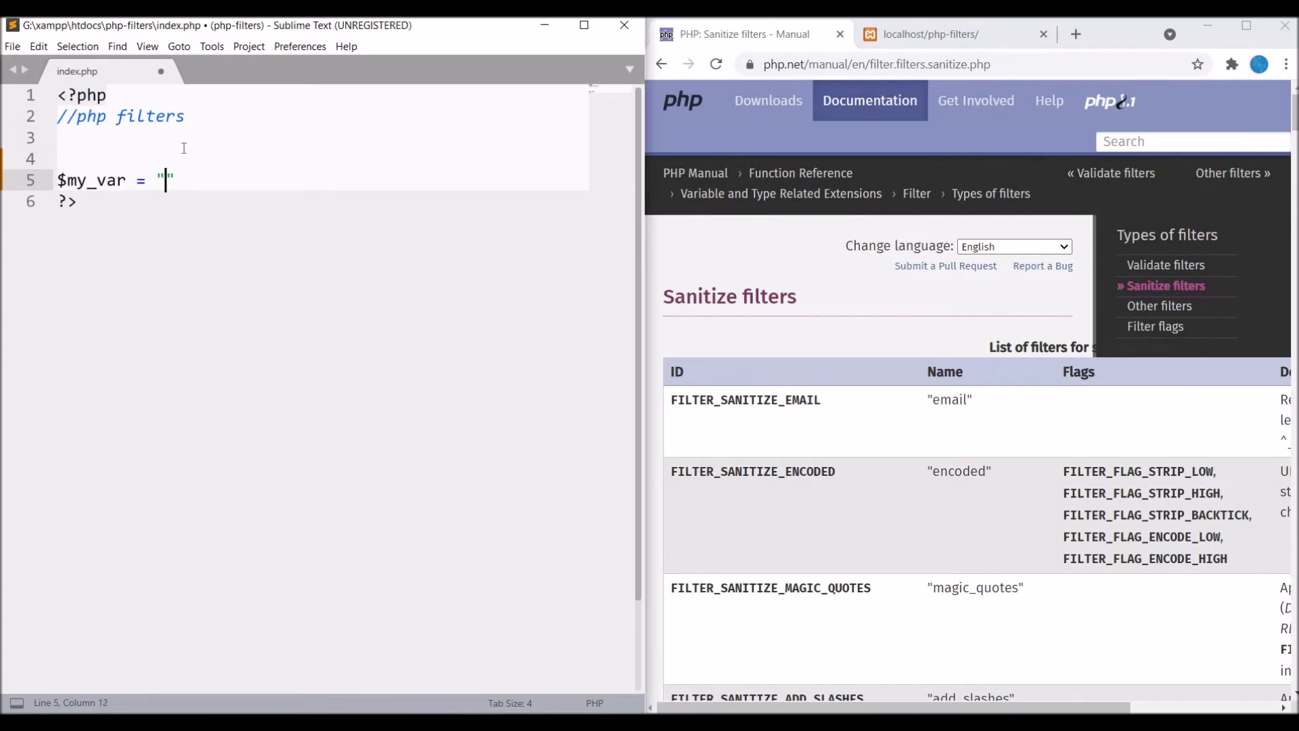
{"action": "type", "text": "filt"}
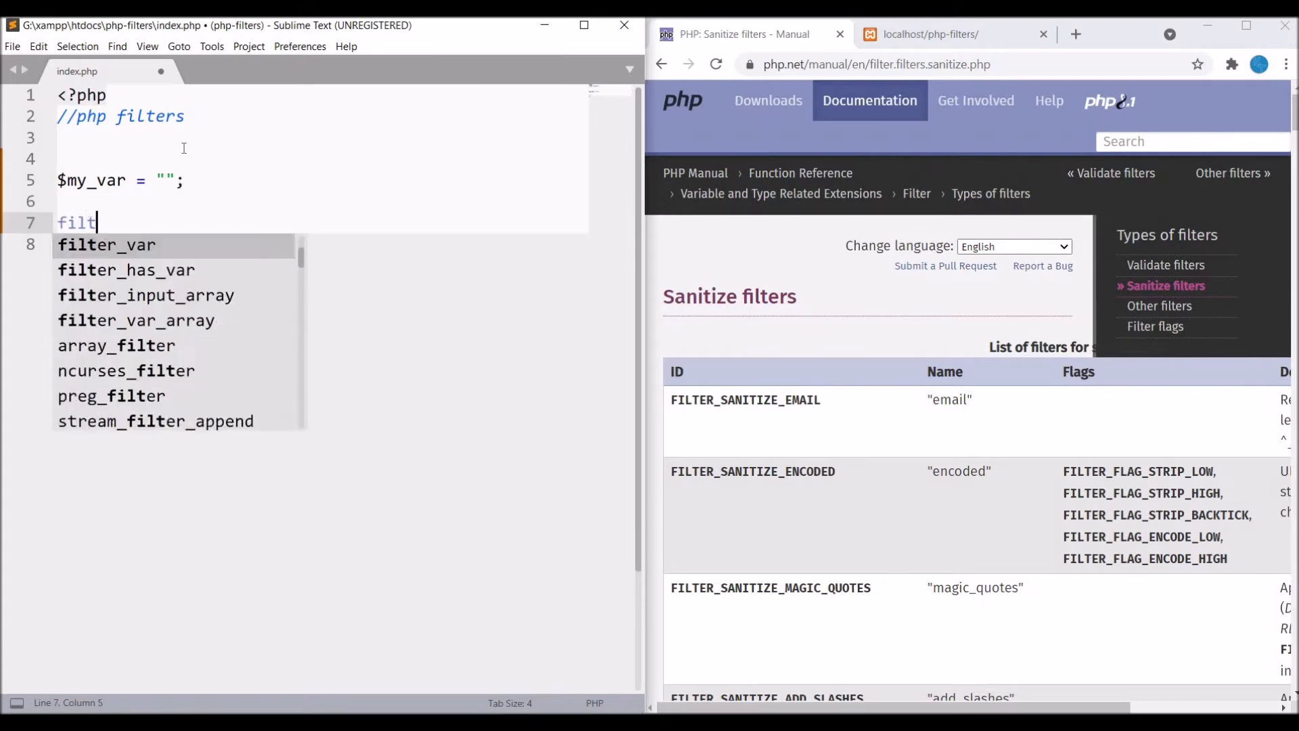
{"action": "key", "text": "Tab"}
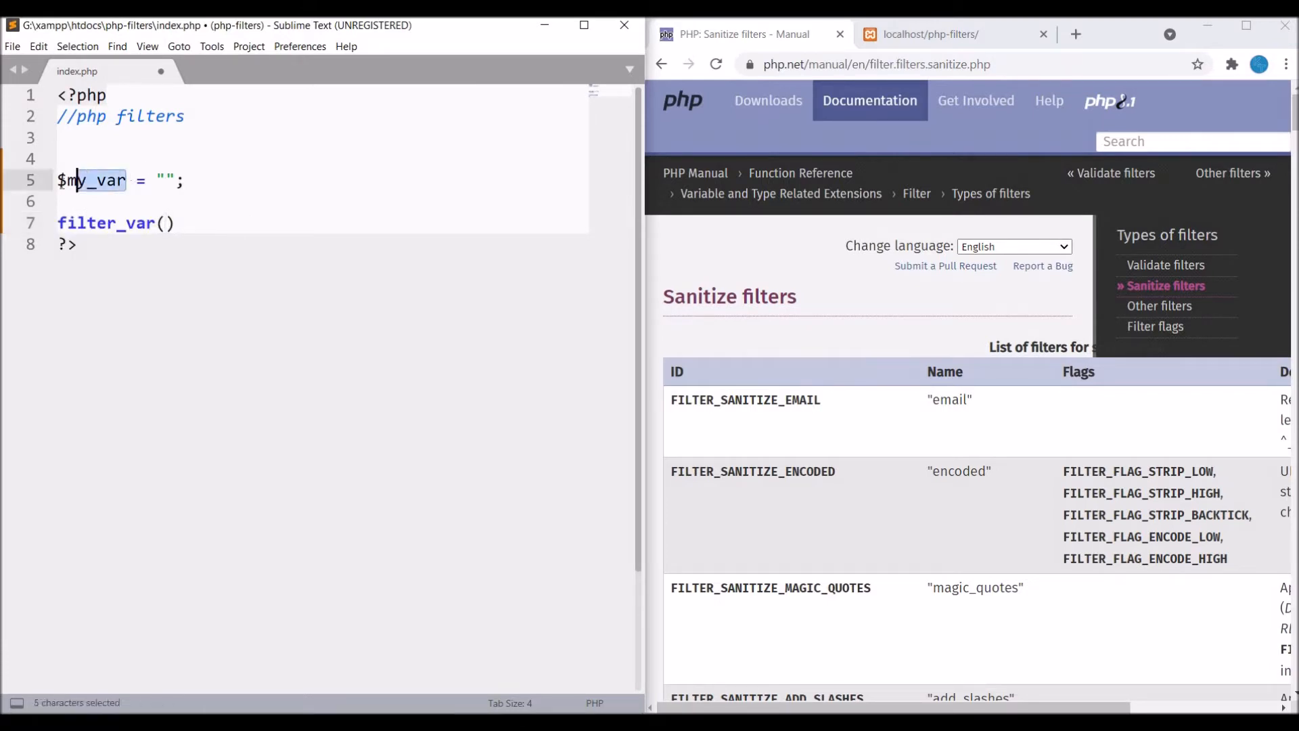
{"action": "type", "text": "$my_var"}
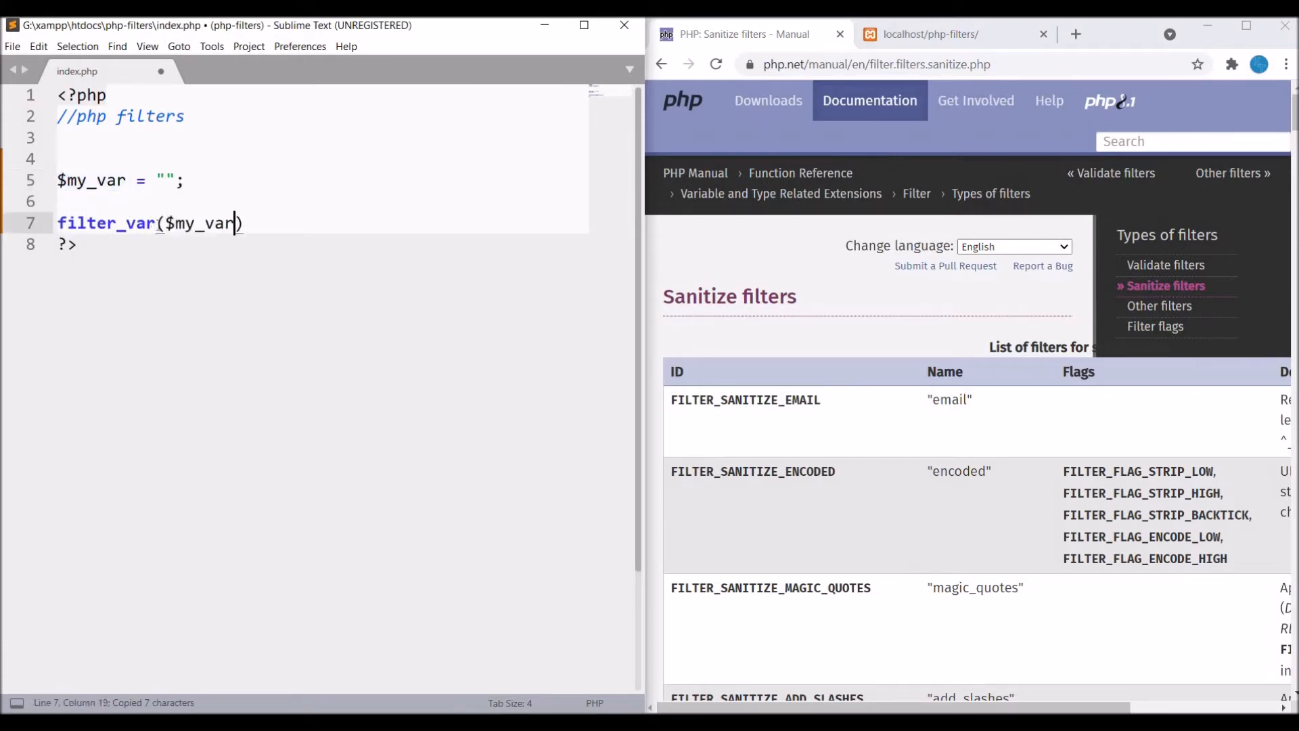
{"action": "type", "text": ","}
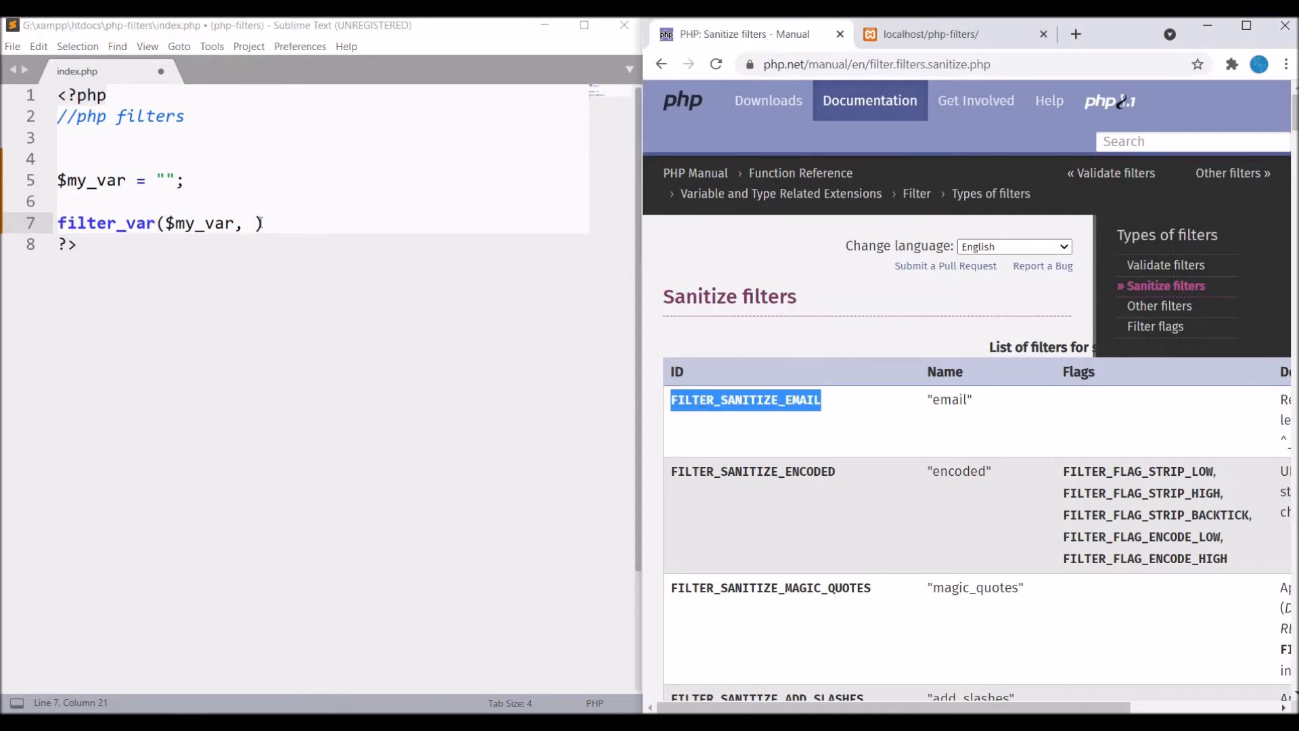
{"action": "type", "text": "FILTER_SANITIZE_EMAIL"}
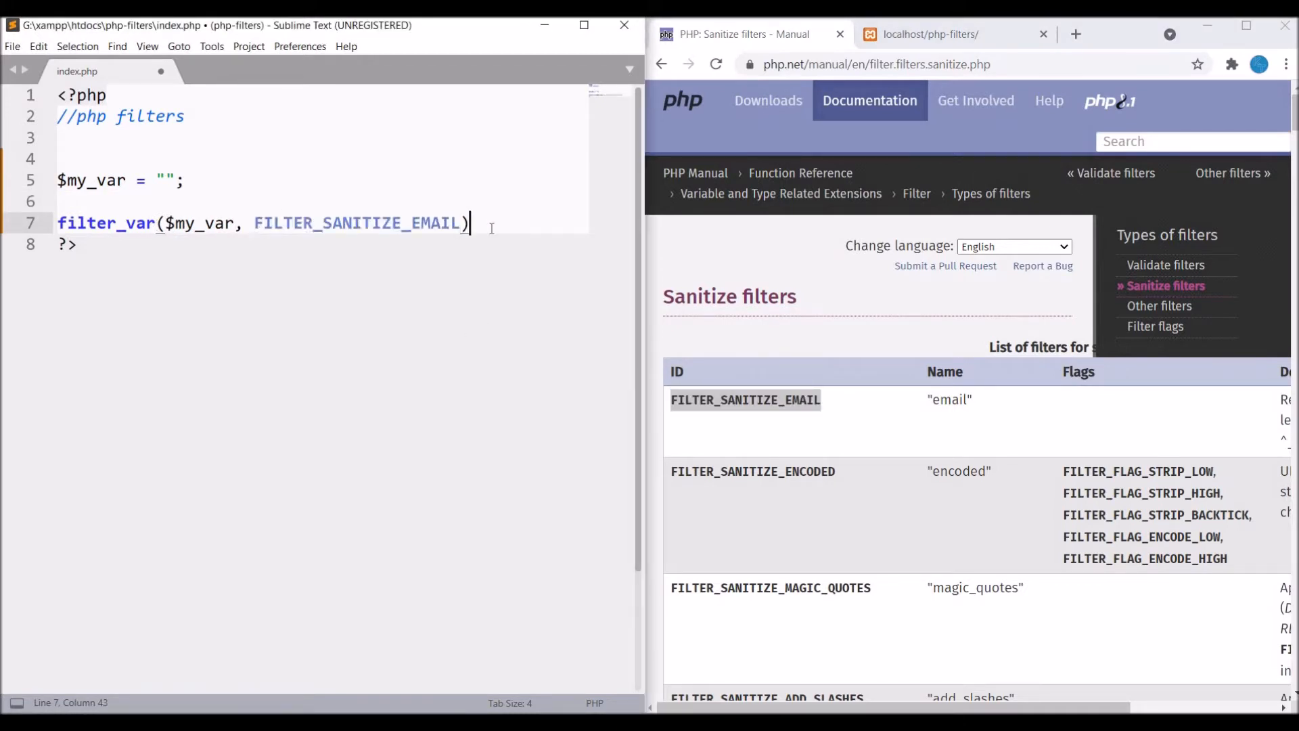
{"action": "type", "text": ";"}
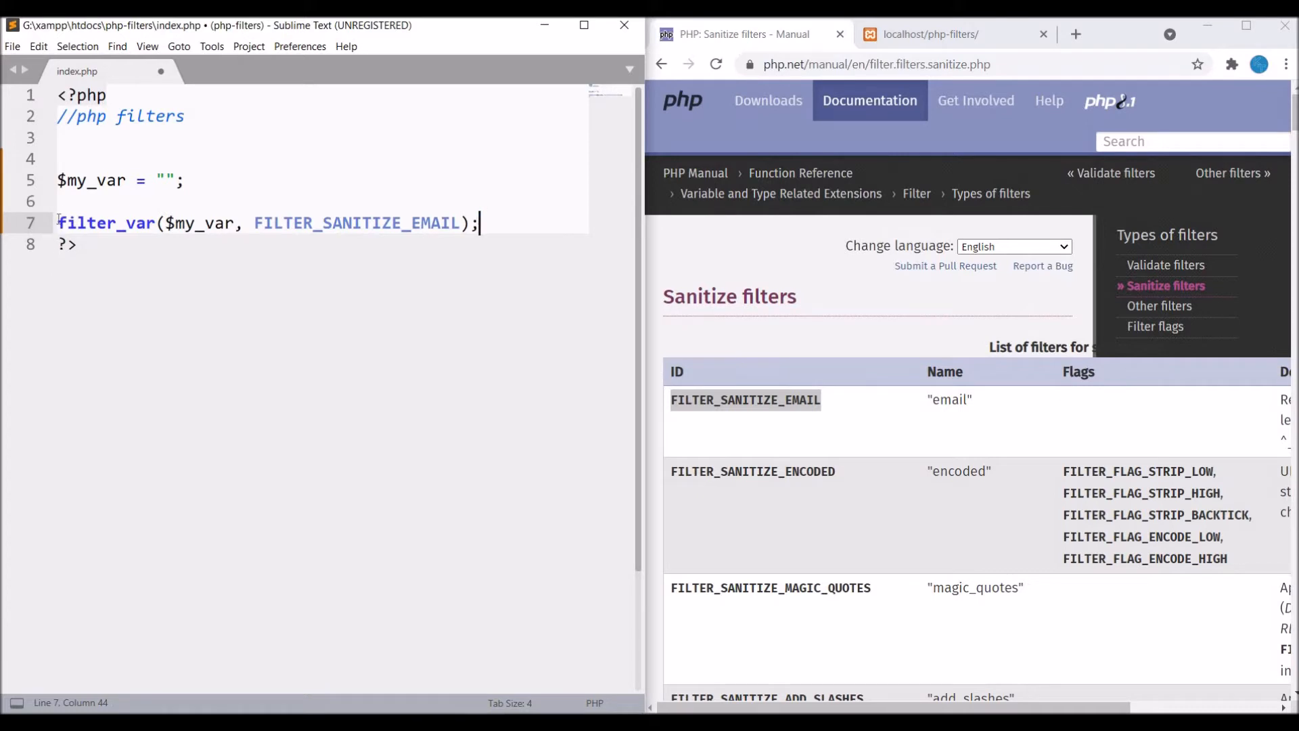
{"action": "type", "text": "$ ="}
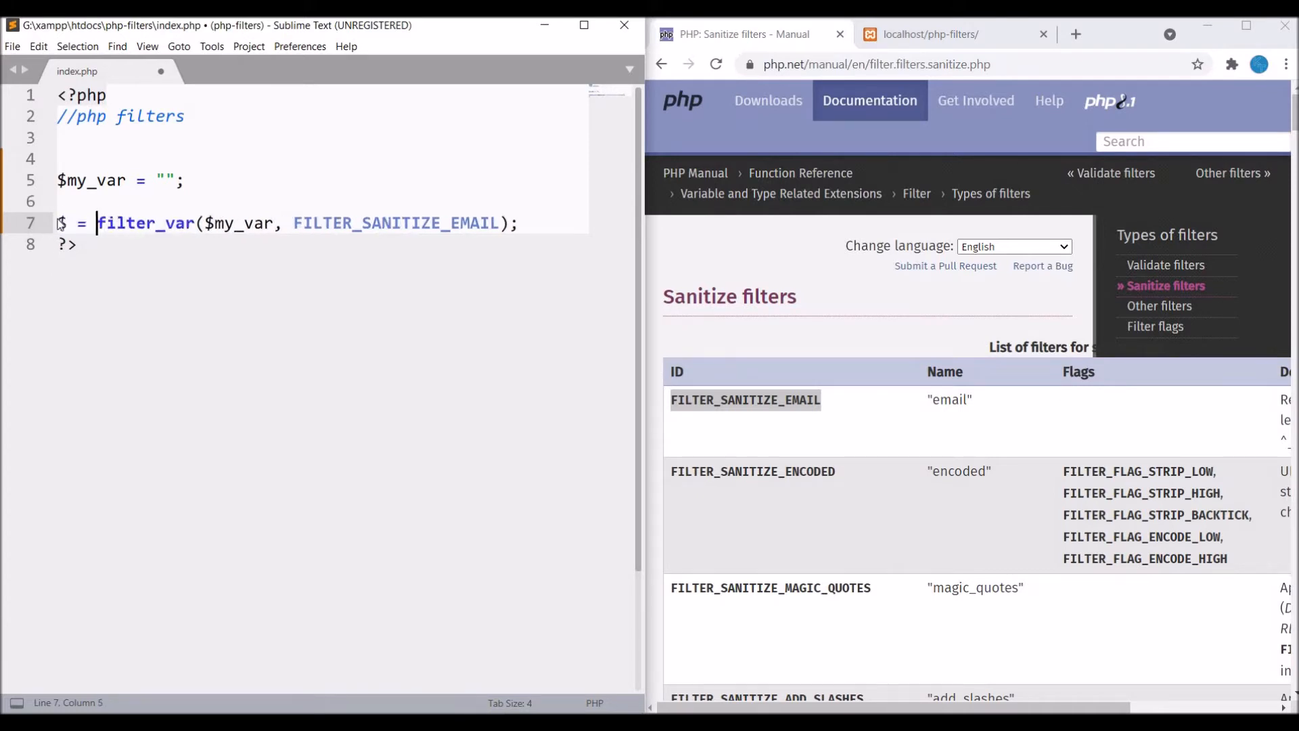
{"action": "type", "text": "result"}
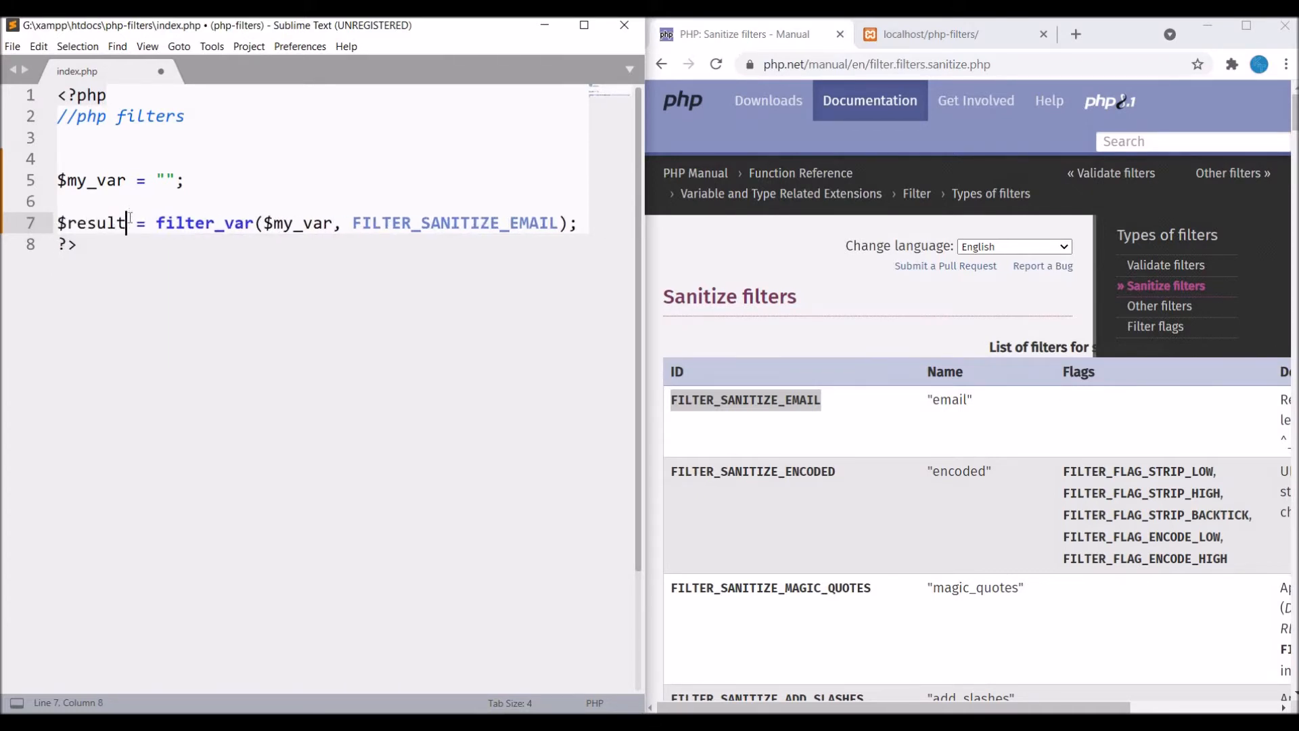
{"action": "double_click", "coordinate": [91, 223]}
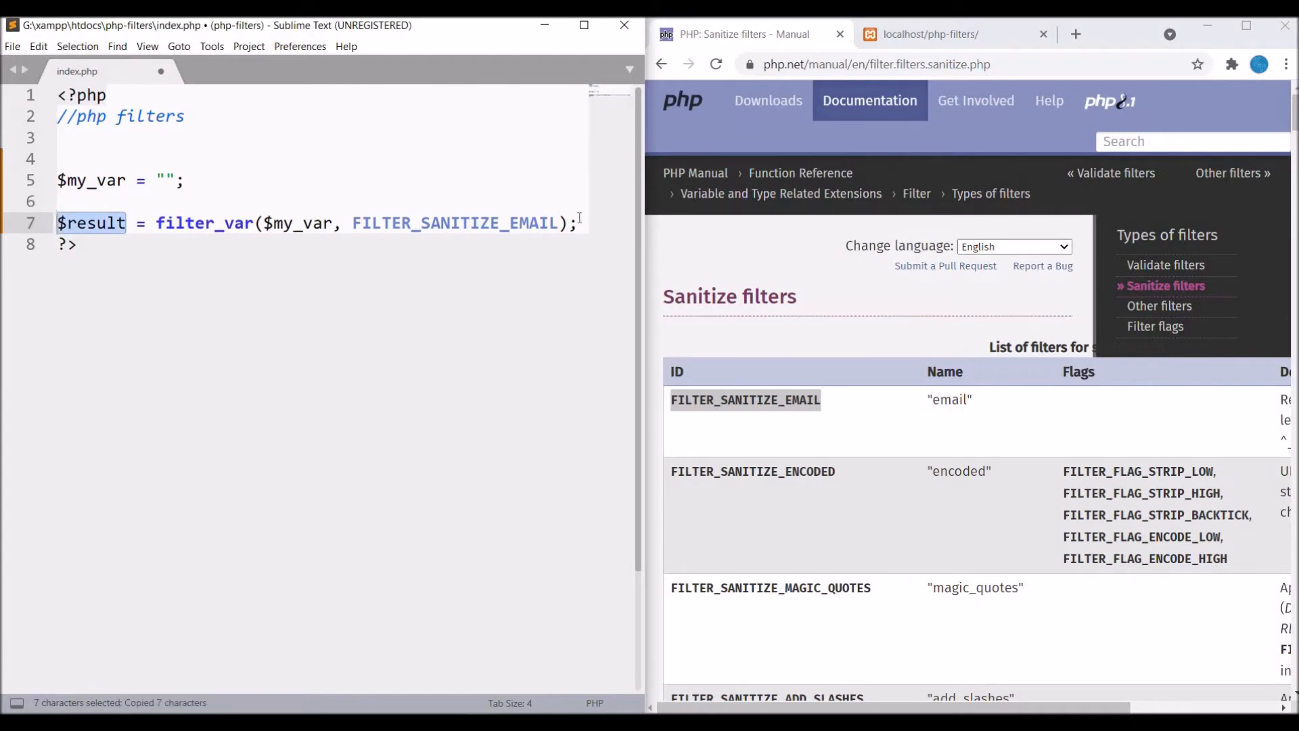
{"action": "type", "text": "print_r($result)"}
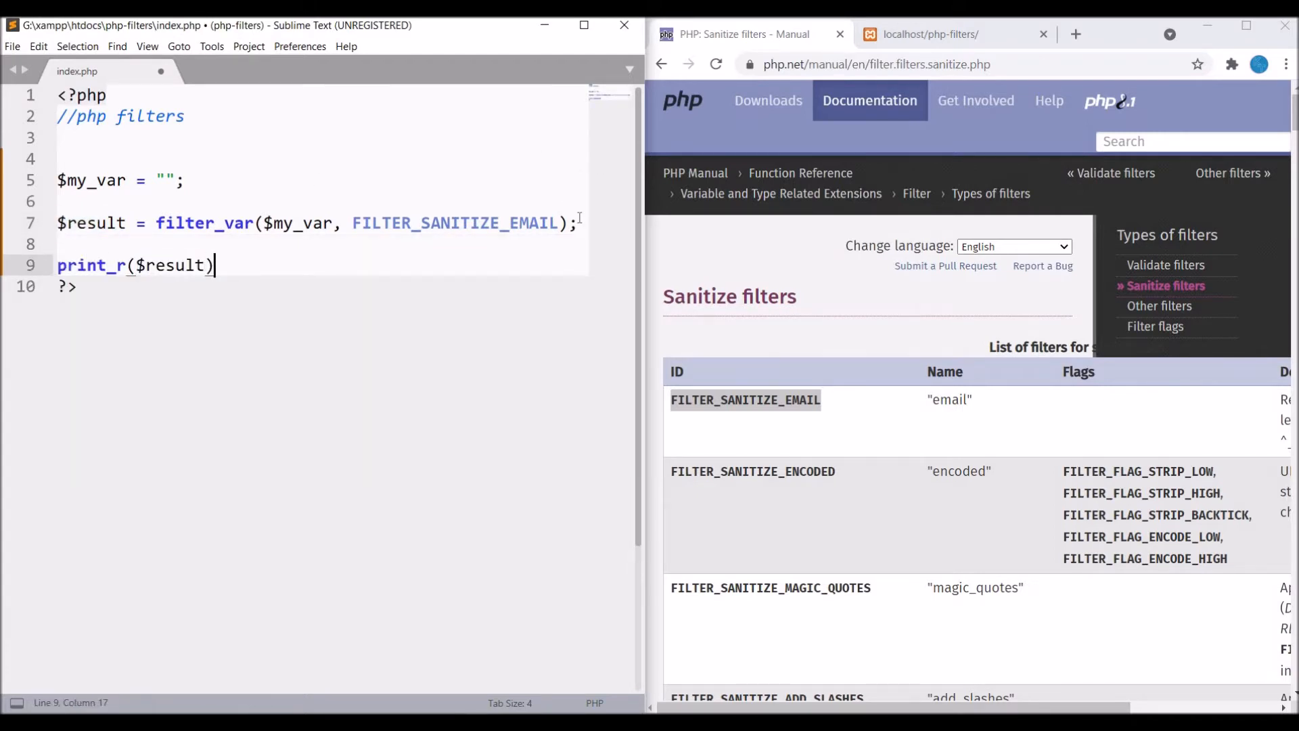
{"action": "type", "text": "v"}
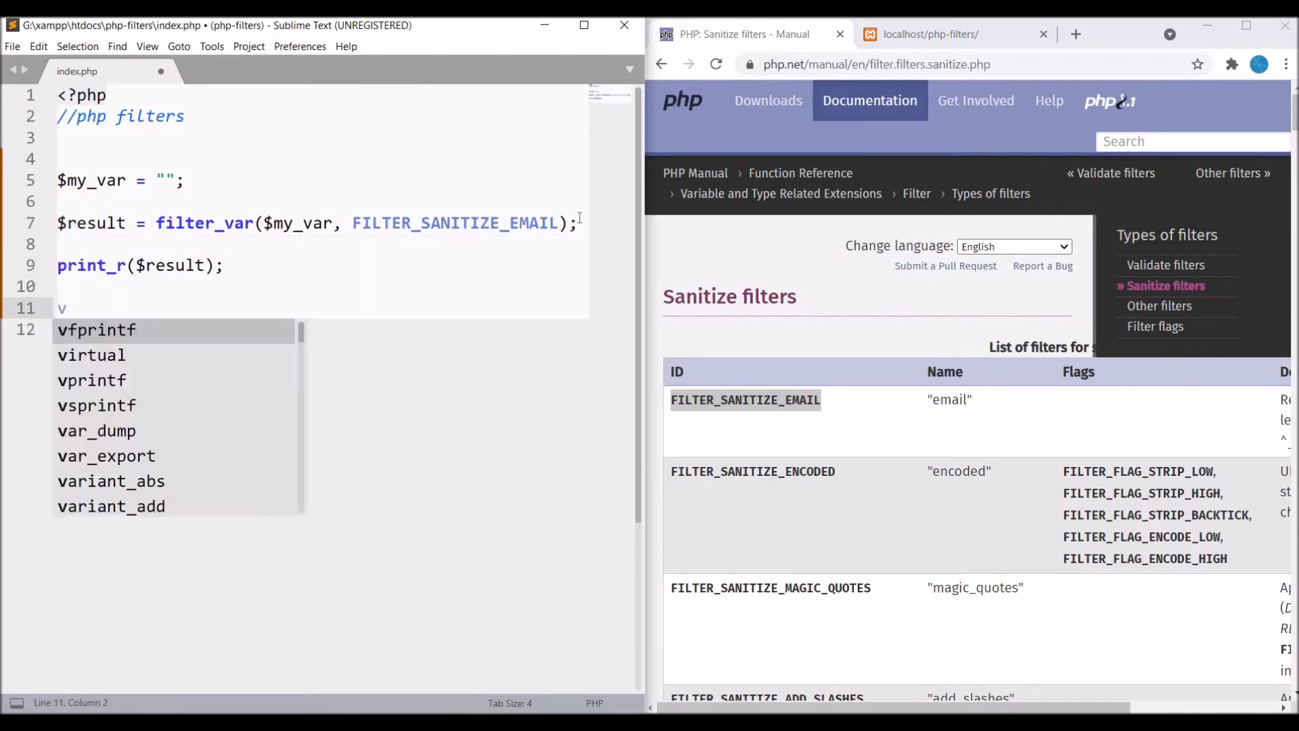
{"action": "type", "text": "ar_dump($result);"}
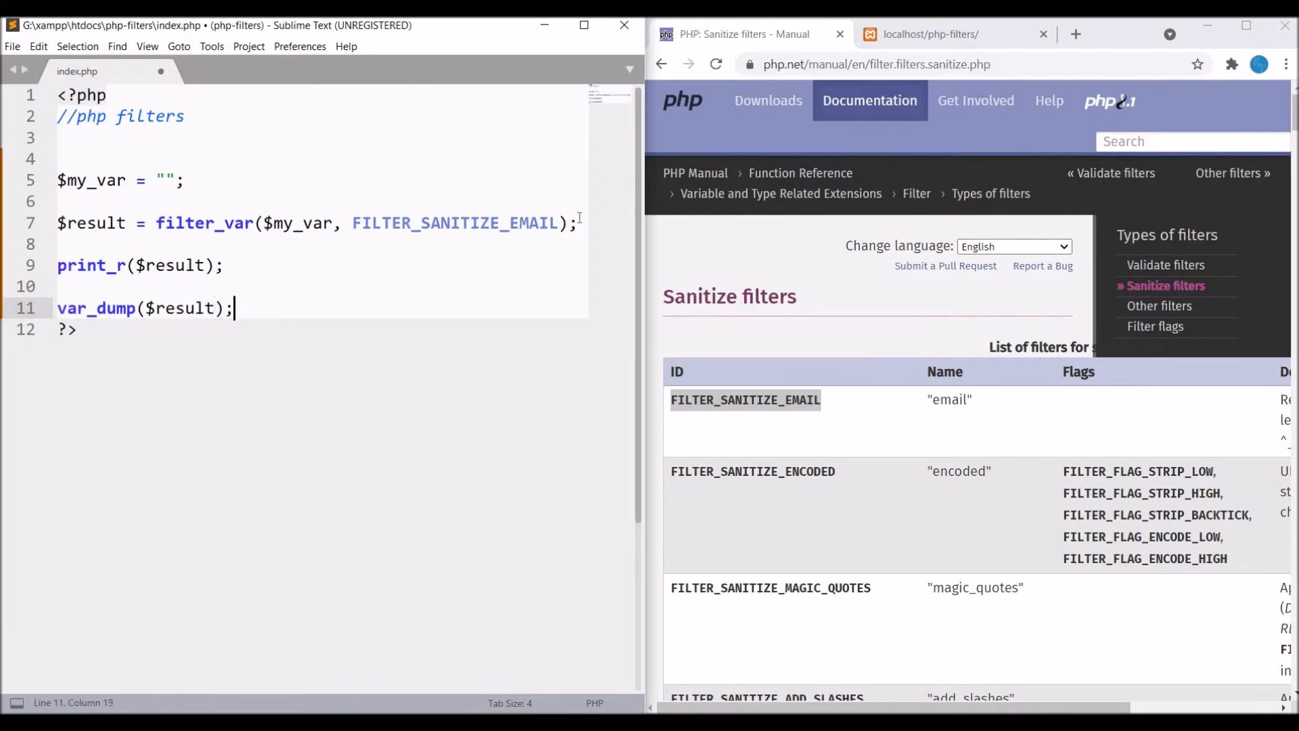
{"action": "key", "text": "ctrl+s"}
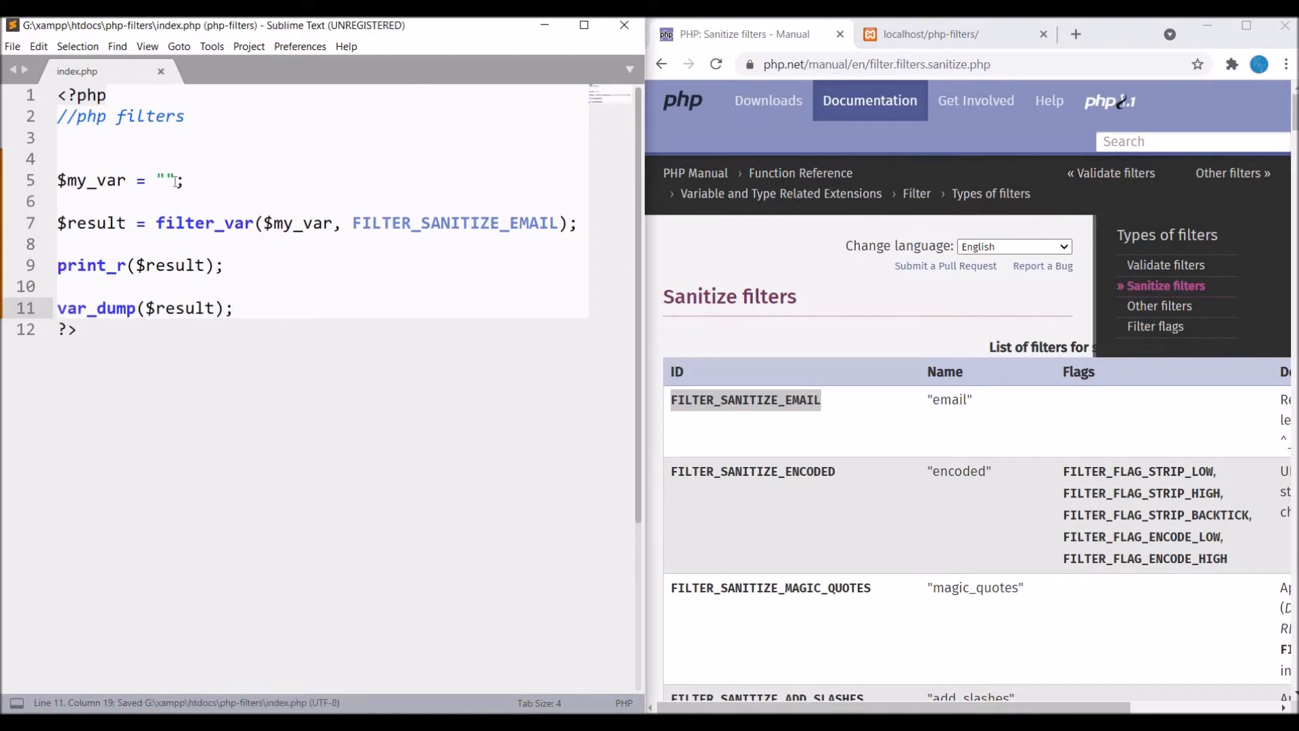
{"action": "left_click", "coordinate": [169, 180]}
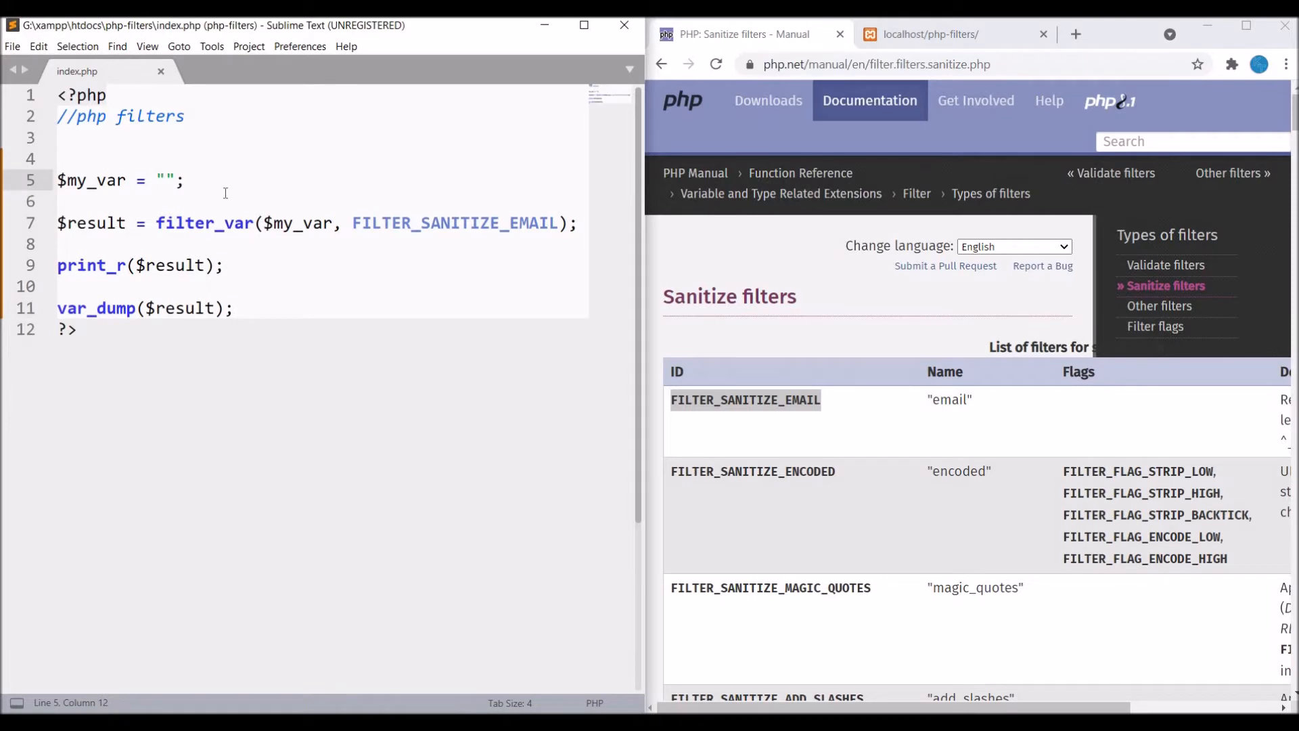
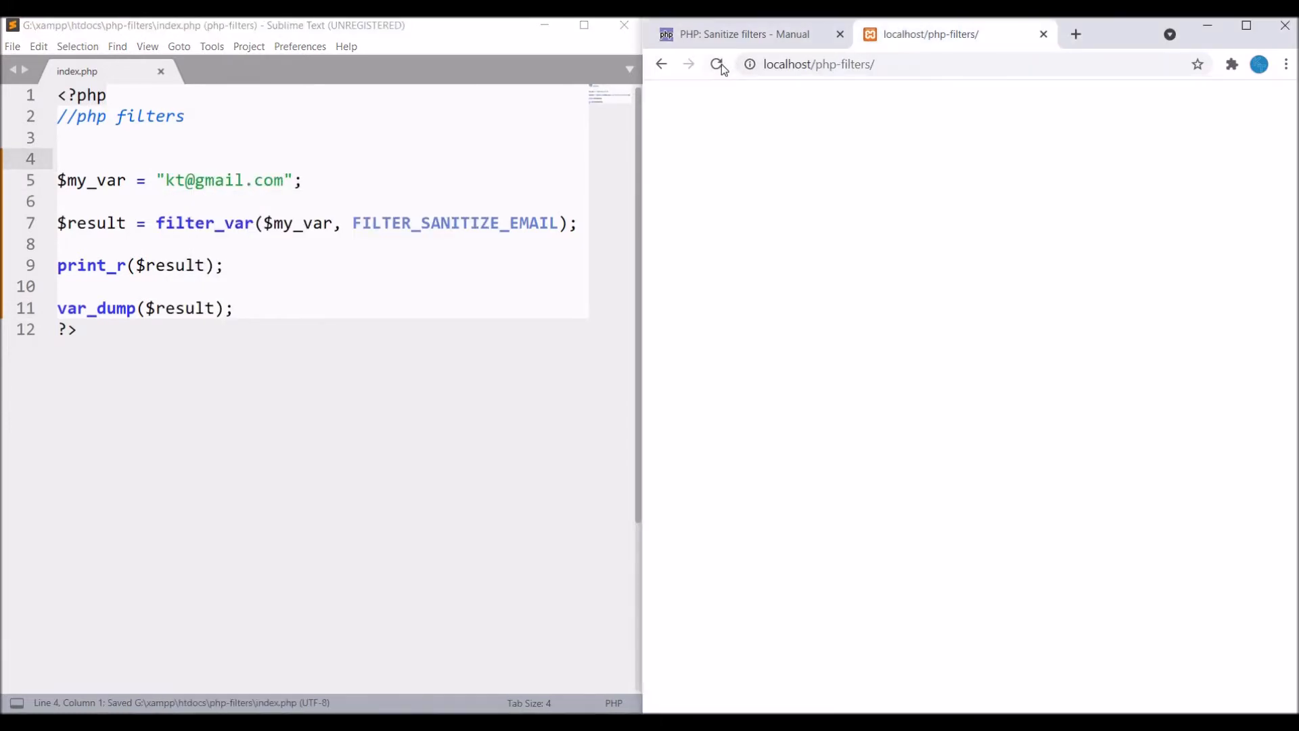
{"action": "left_click", "coordinate": [717, 63]}
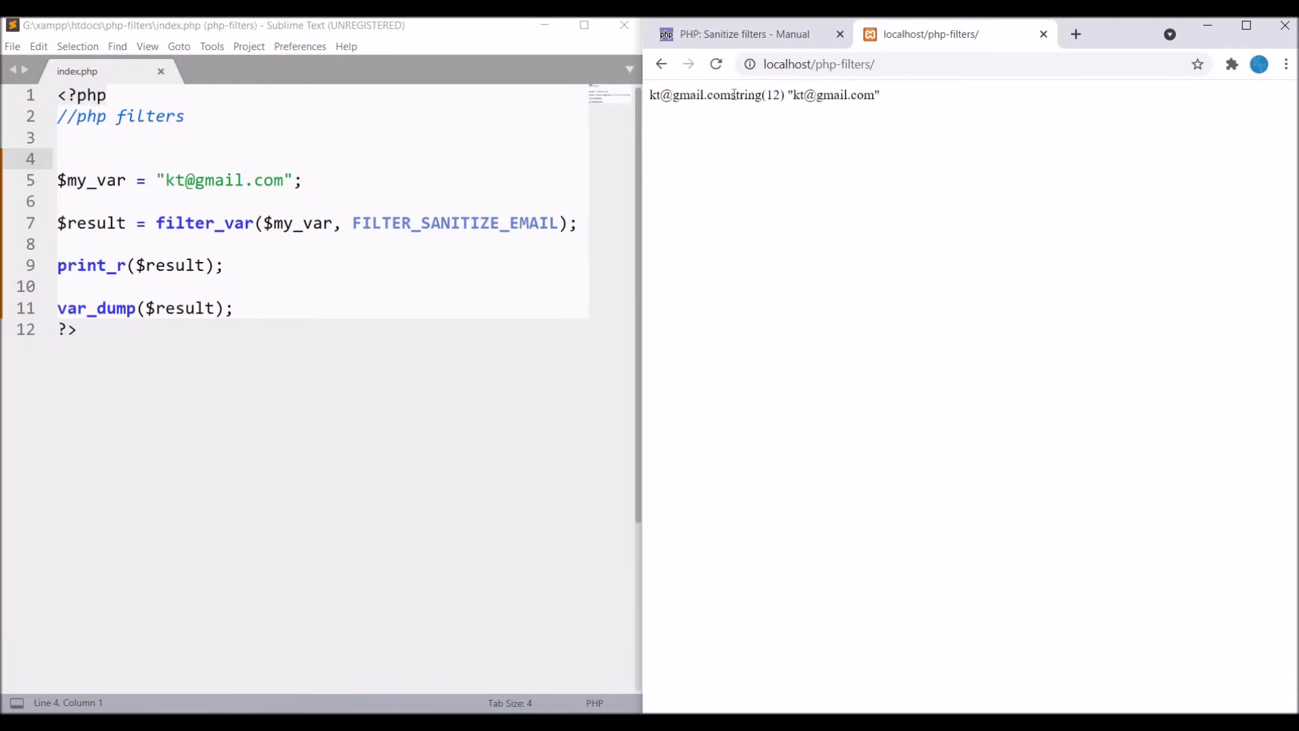
{"action": "type", "text": "echo '<br>"}
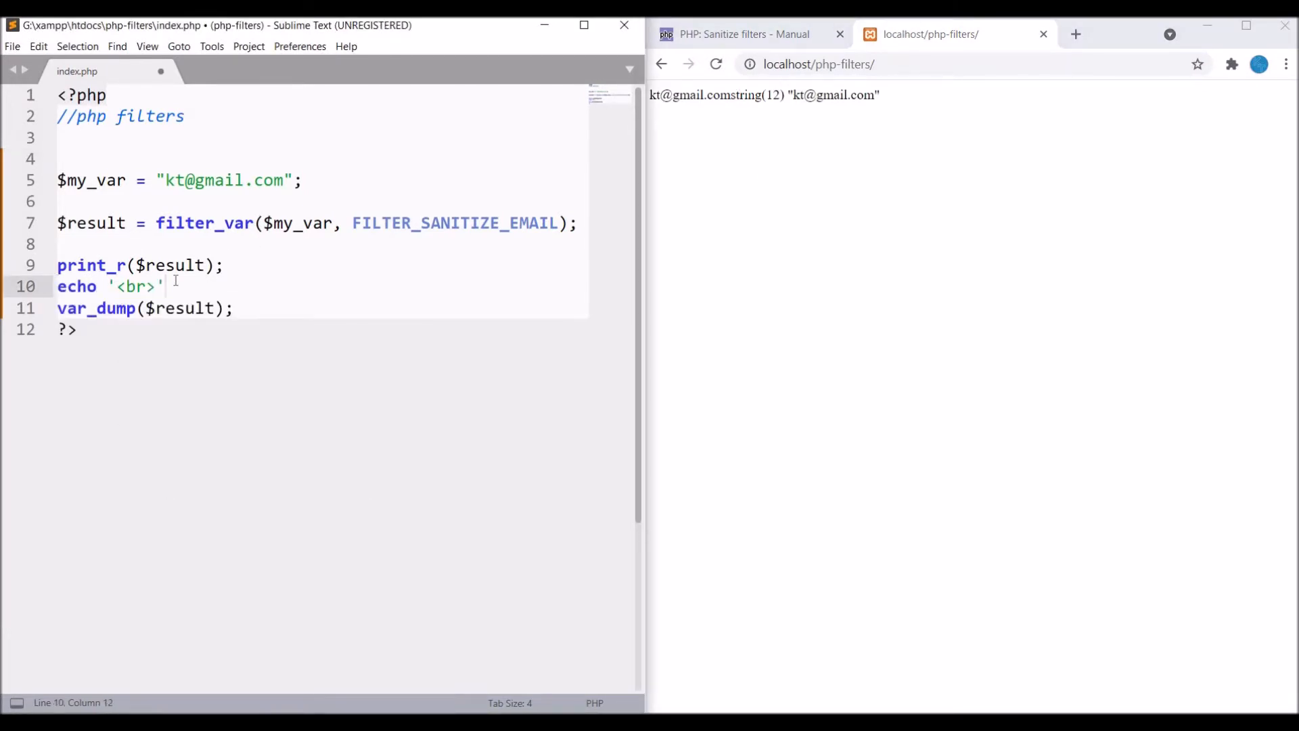
{"action": "type", "text": ";"}
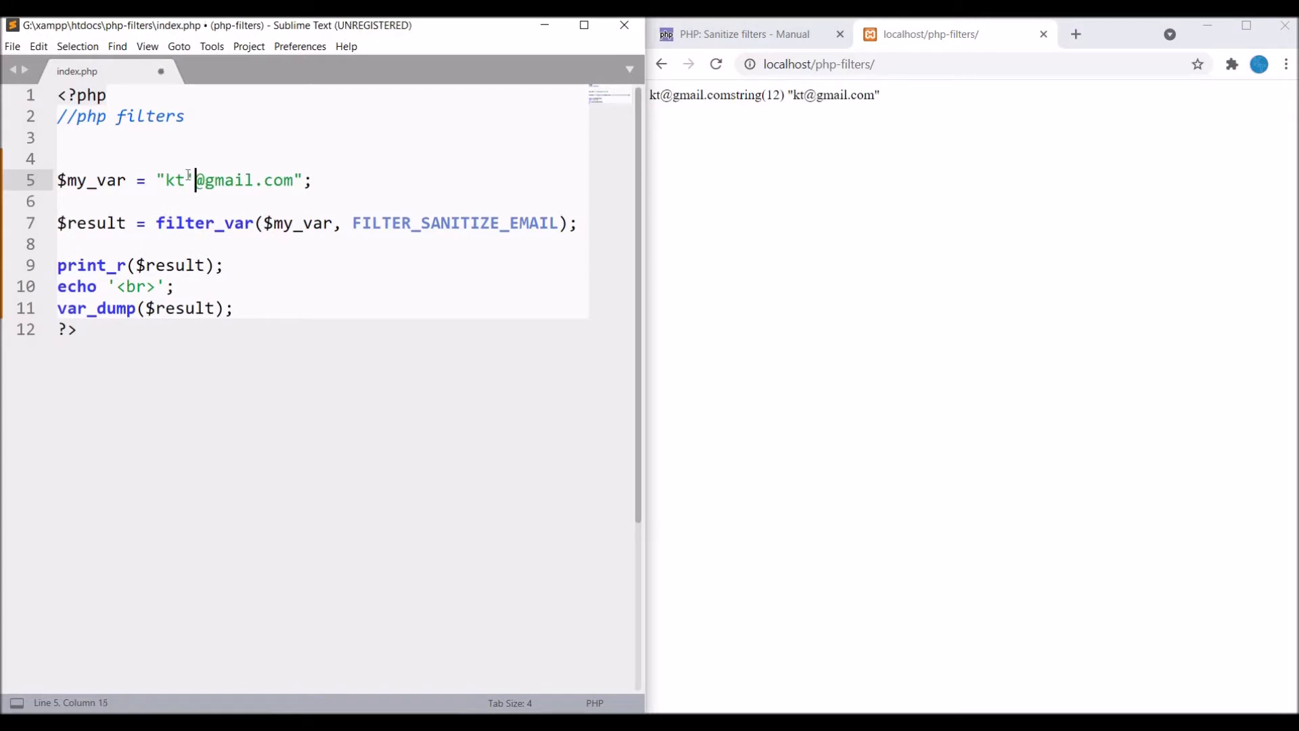
{"action": "type", "text": "'''"}
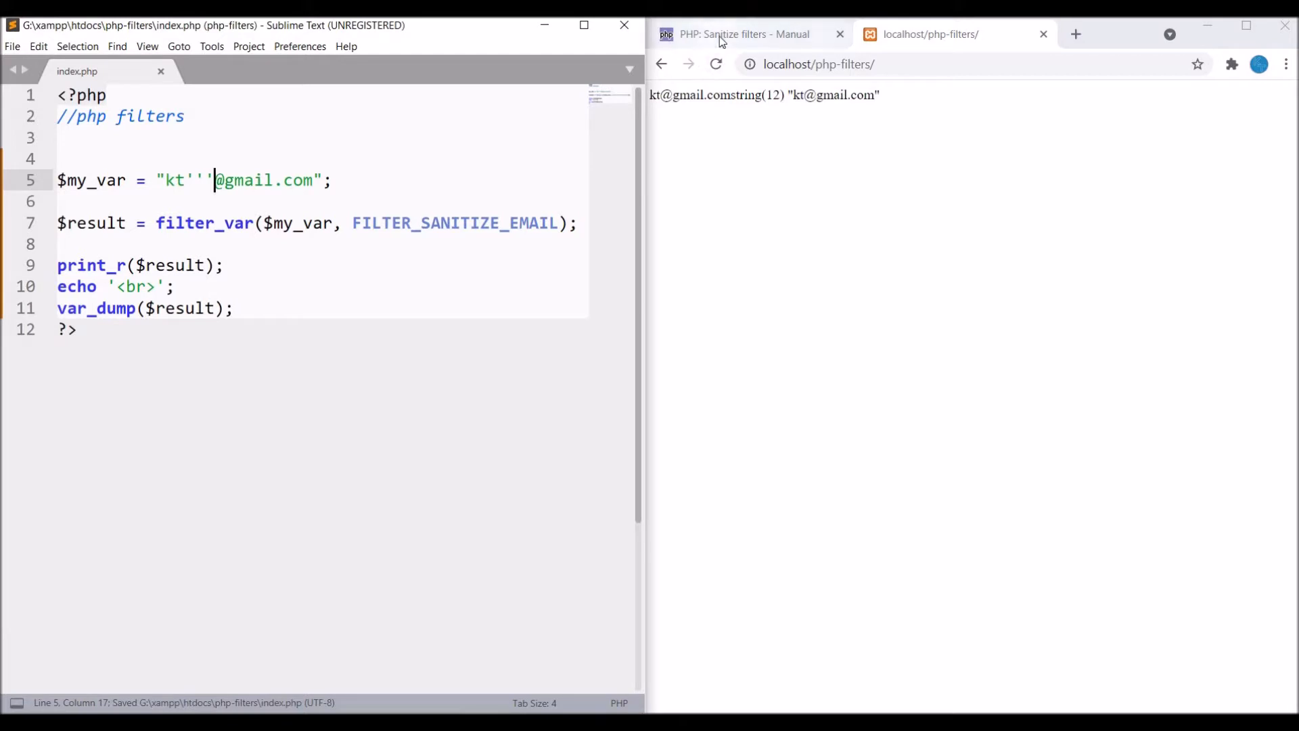
{"action": "left_click", "coordinate": [716, 64]}
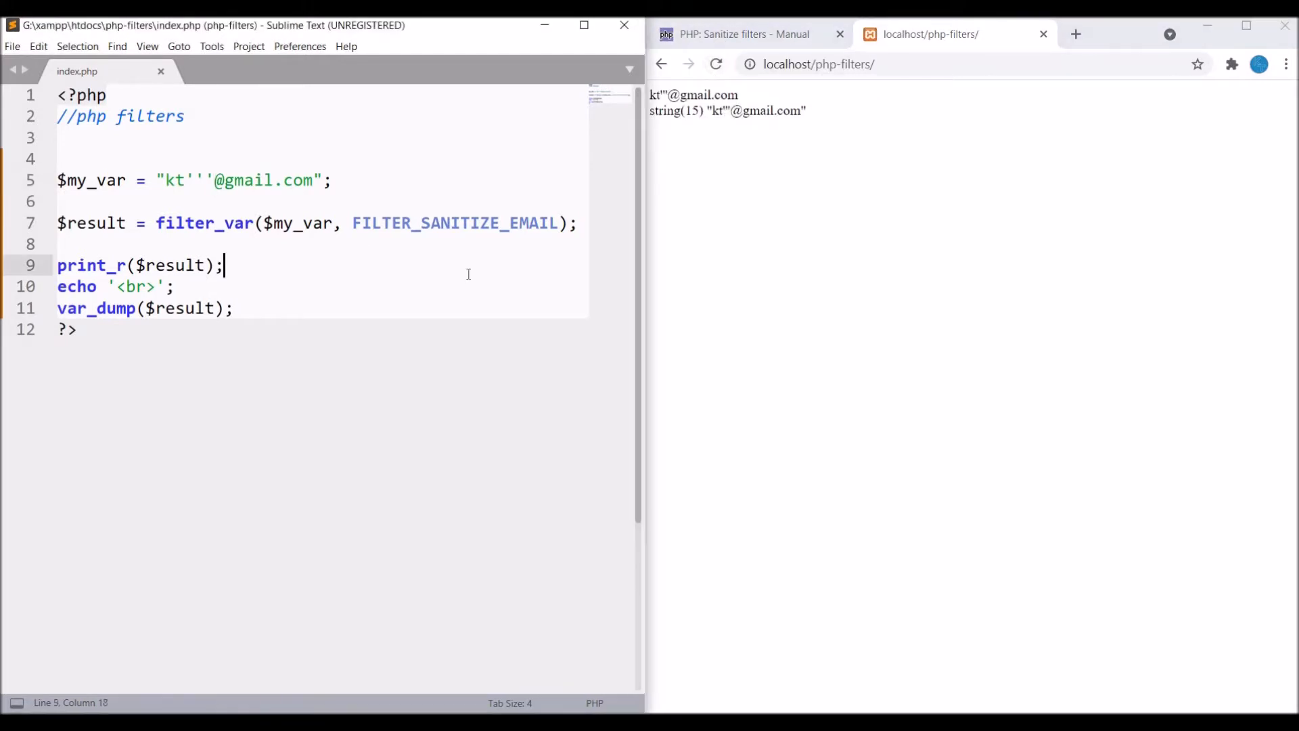
{"action": "left_click", "coordinate": [214, 180]}
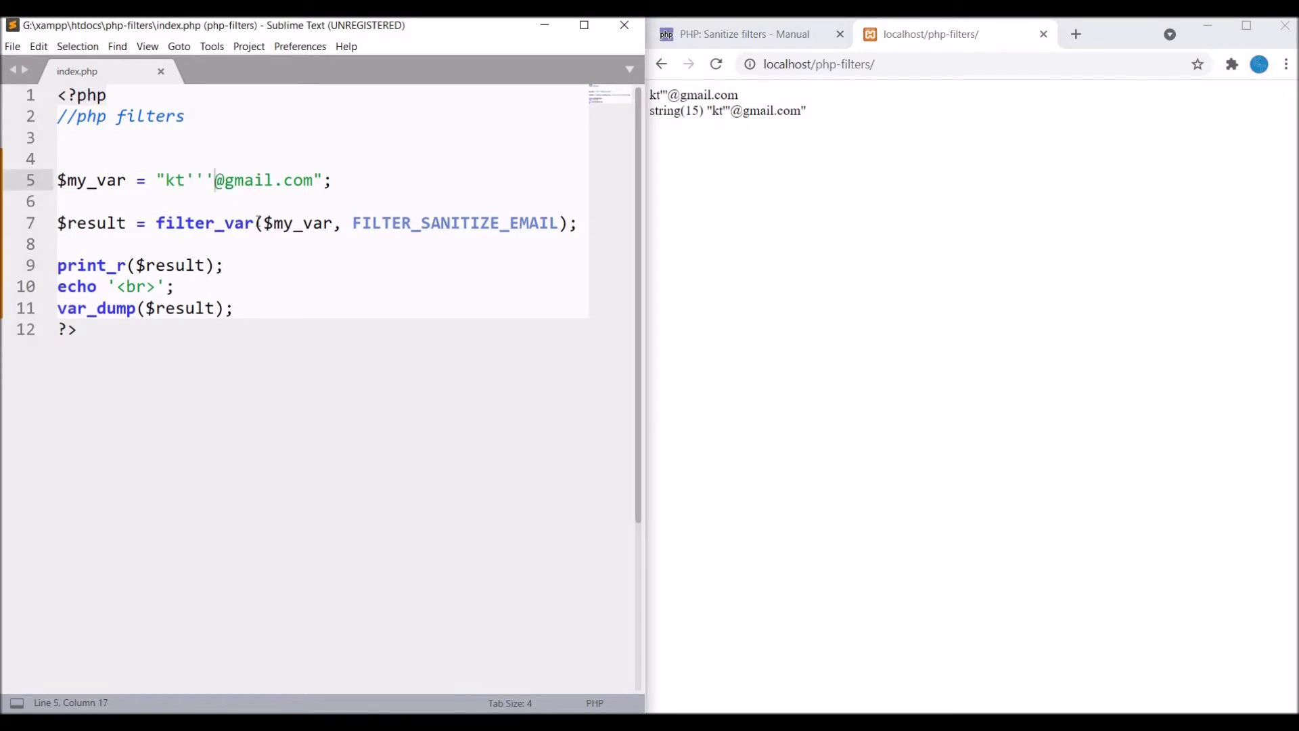
{"action": "left_click", "coordinate": [743, 34]}
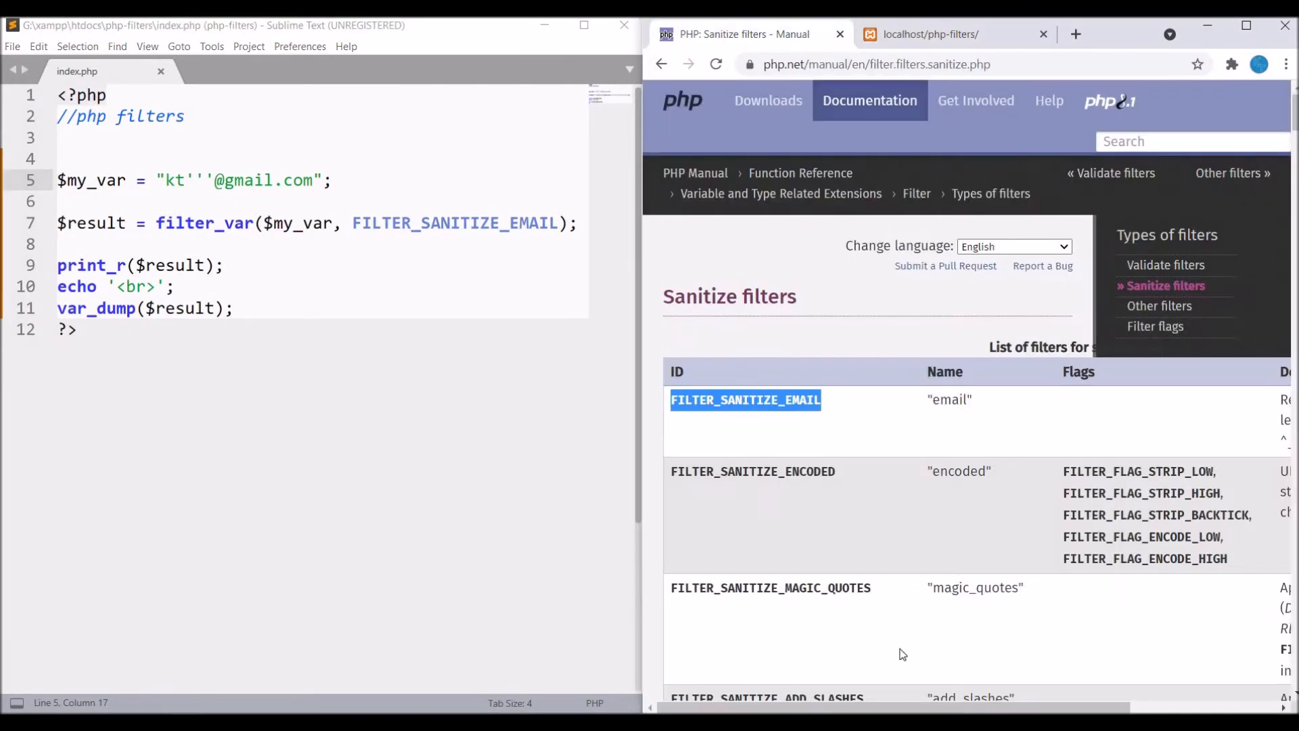
{"action": "scroll", "scroll_direction": "right", "scroll_amount": 3}
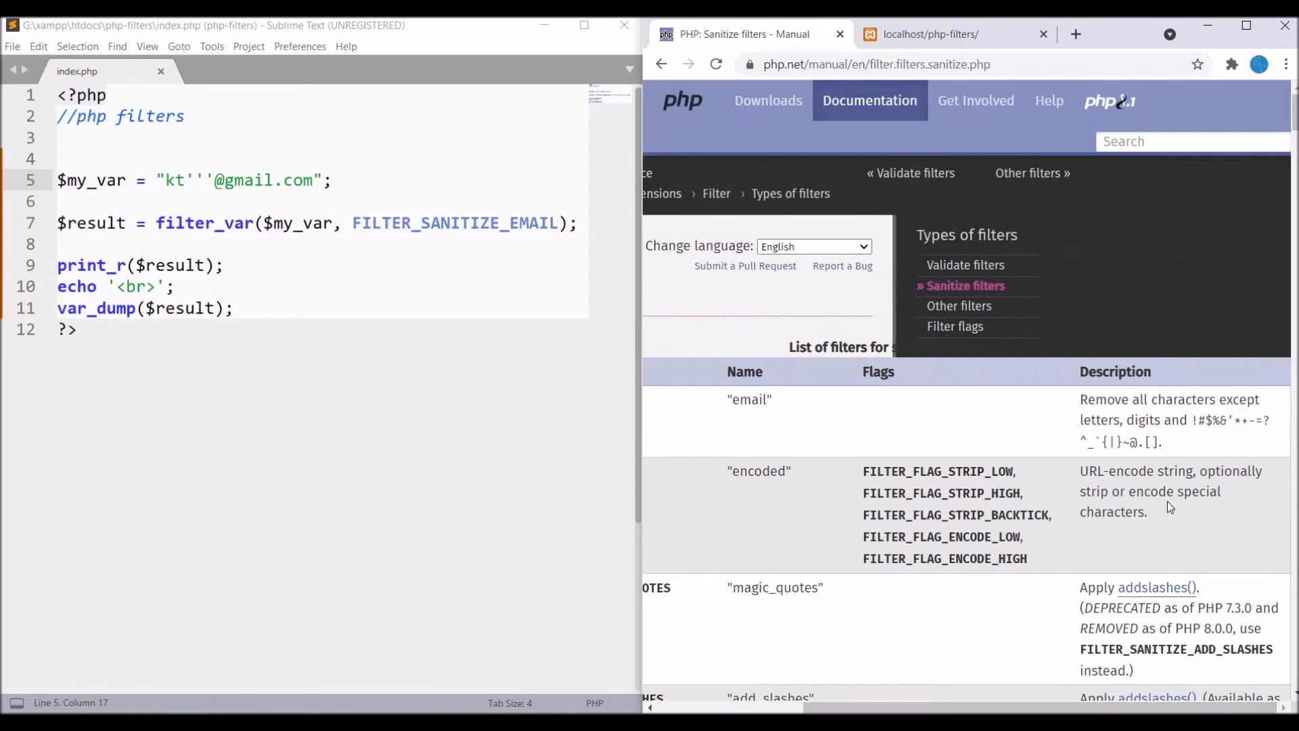
{"action": "mouse_move", "coordinate": [1224, 448]}
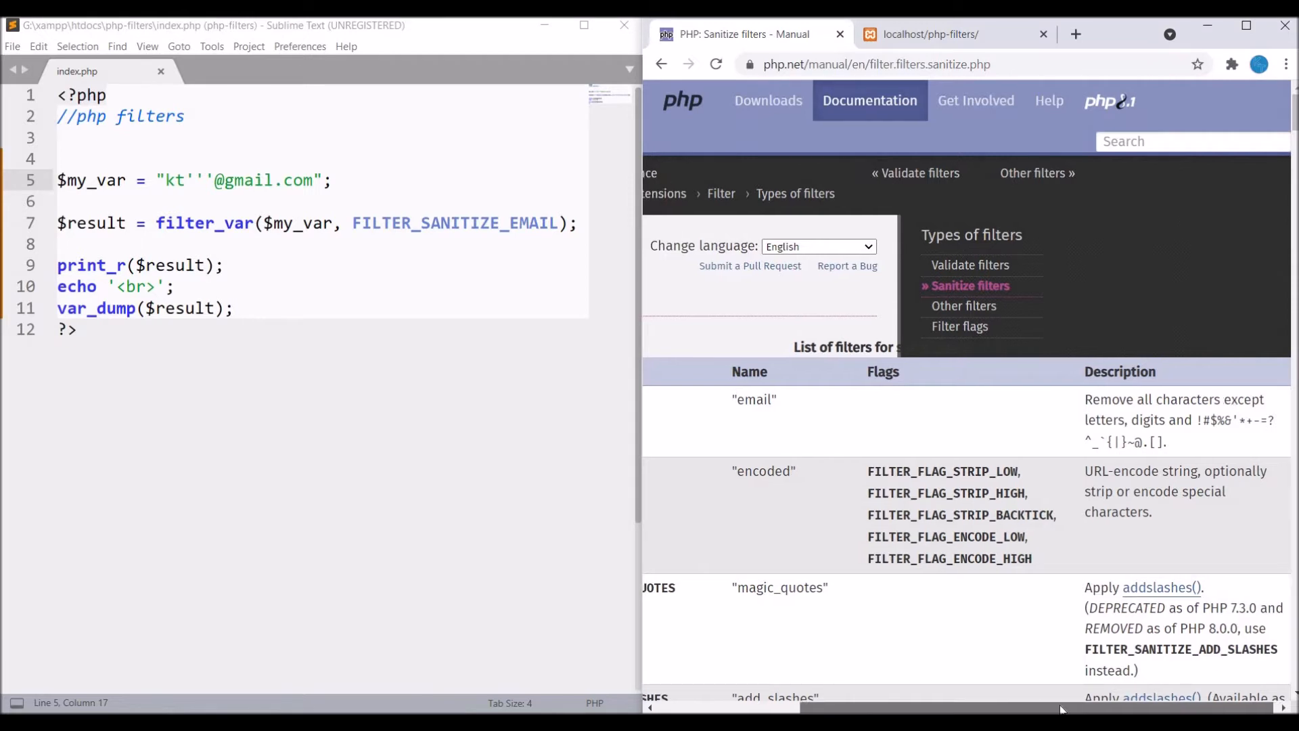
{"action": "scroll", "scroll_direction": "right", "scroll_amount": 3}
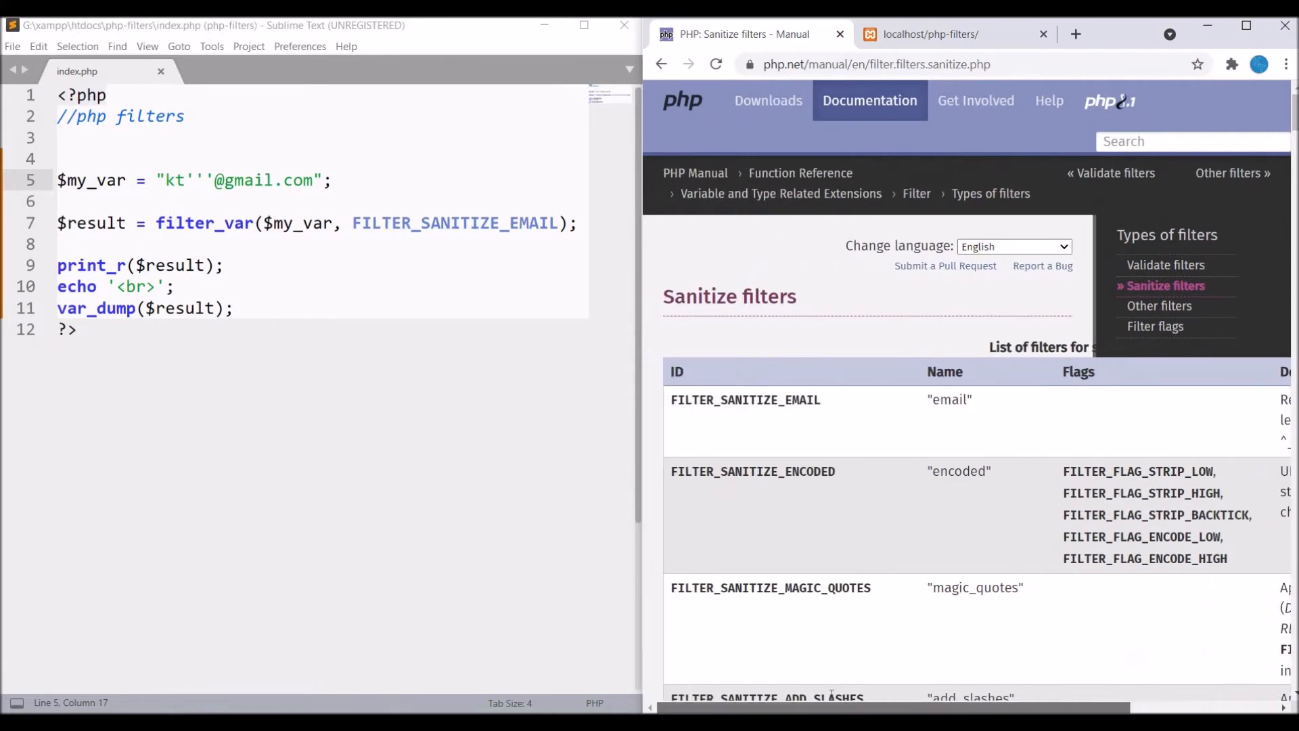
{"action": "left_click", "coordinate": [931, 34]}
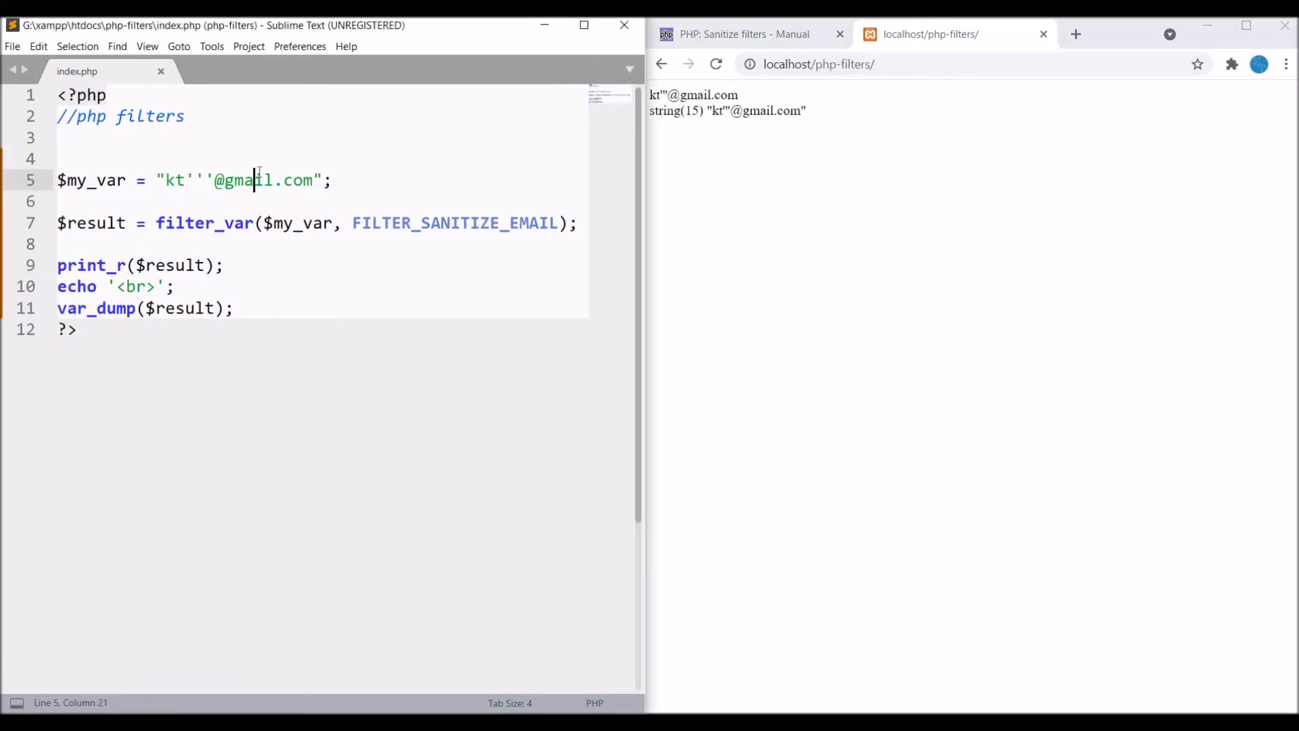
{"action": "type", "text": "\\"}
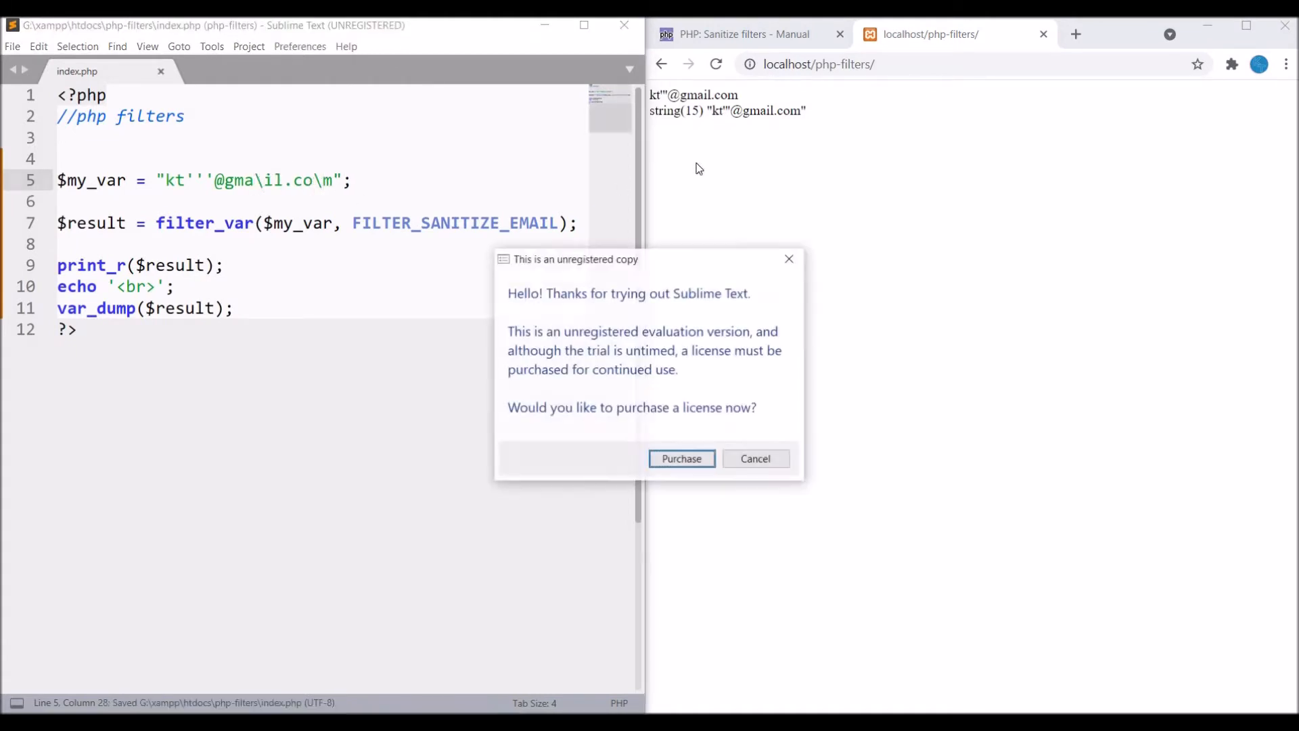
{"action": "left_click", "coordinate": [715, 64]}
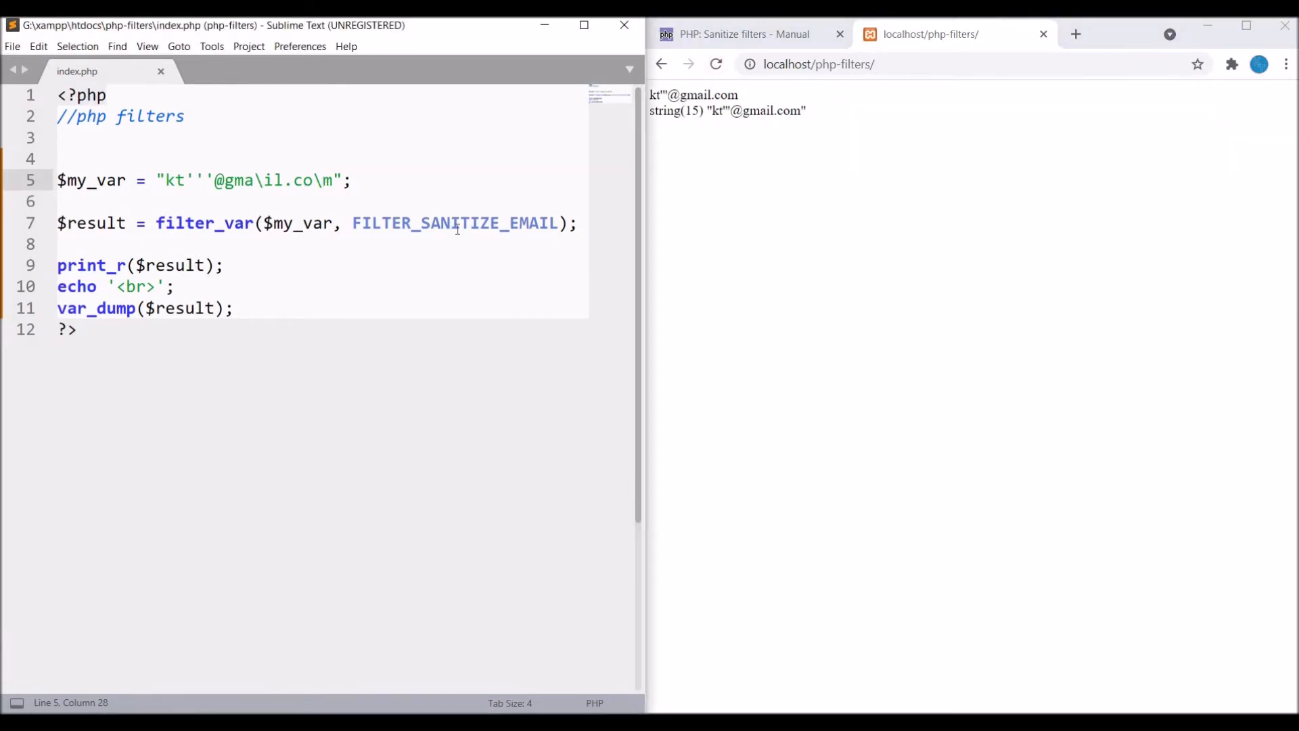
- Locate FILTER_SANITIZE_ADD_SLASHES in the manual's sanitize filters table and return to localhost
{"action": "left_click", "coordinate": [746, 34]}
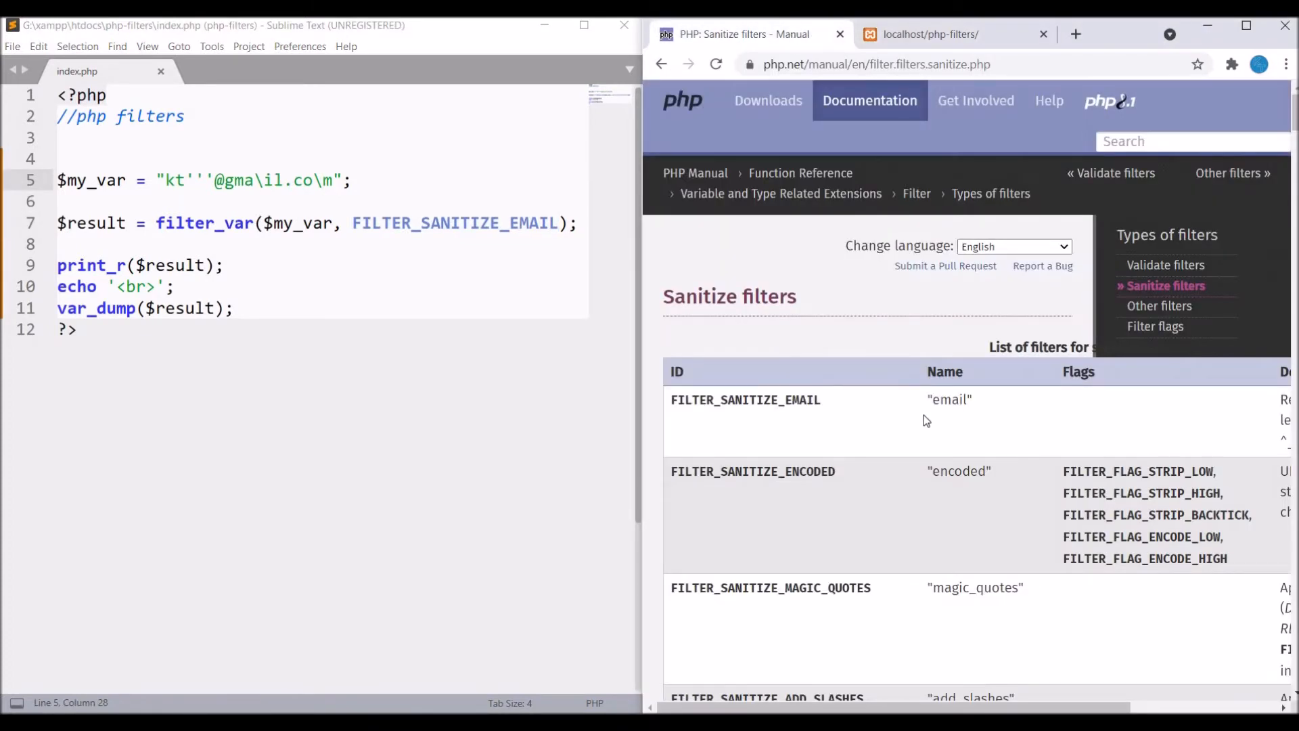
{"action": "scroll", "scroll_direction": "down", "scroll_amount": 3}
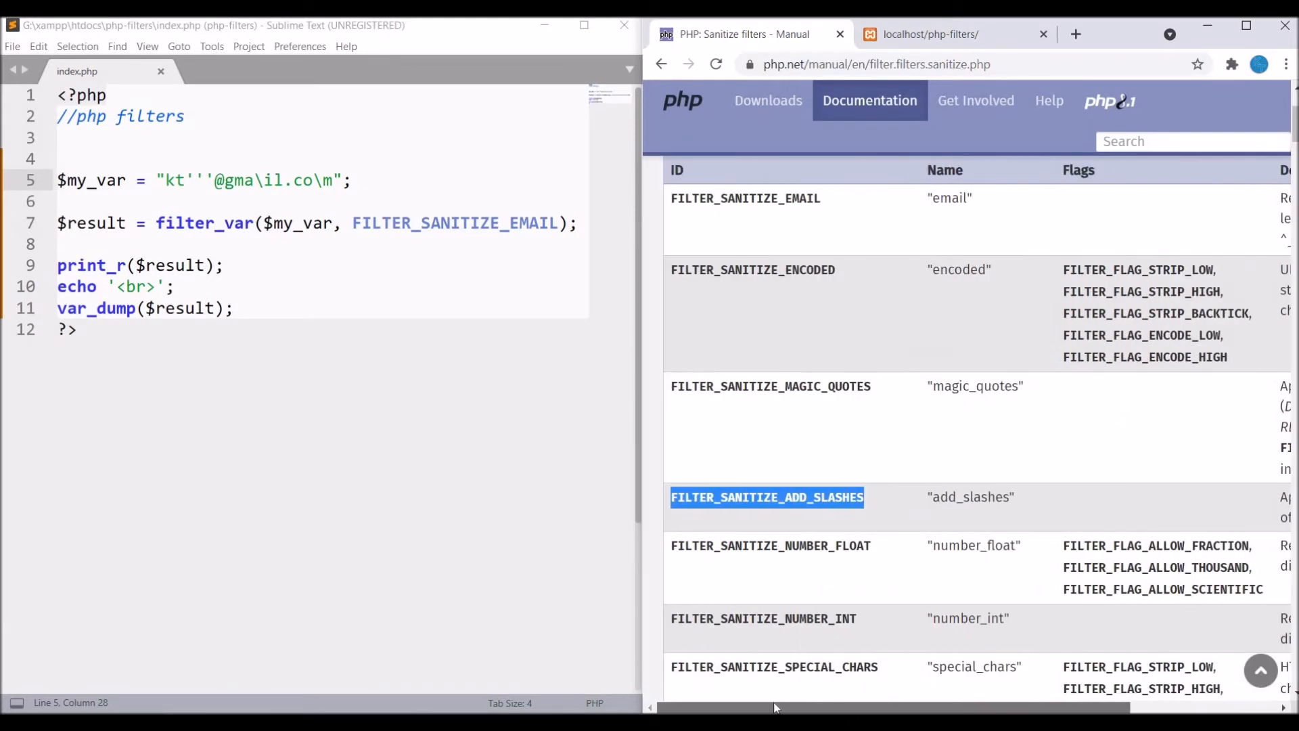
{"action": "left_click", "coordinate": [953, 34]}
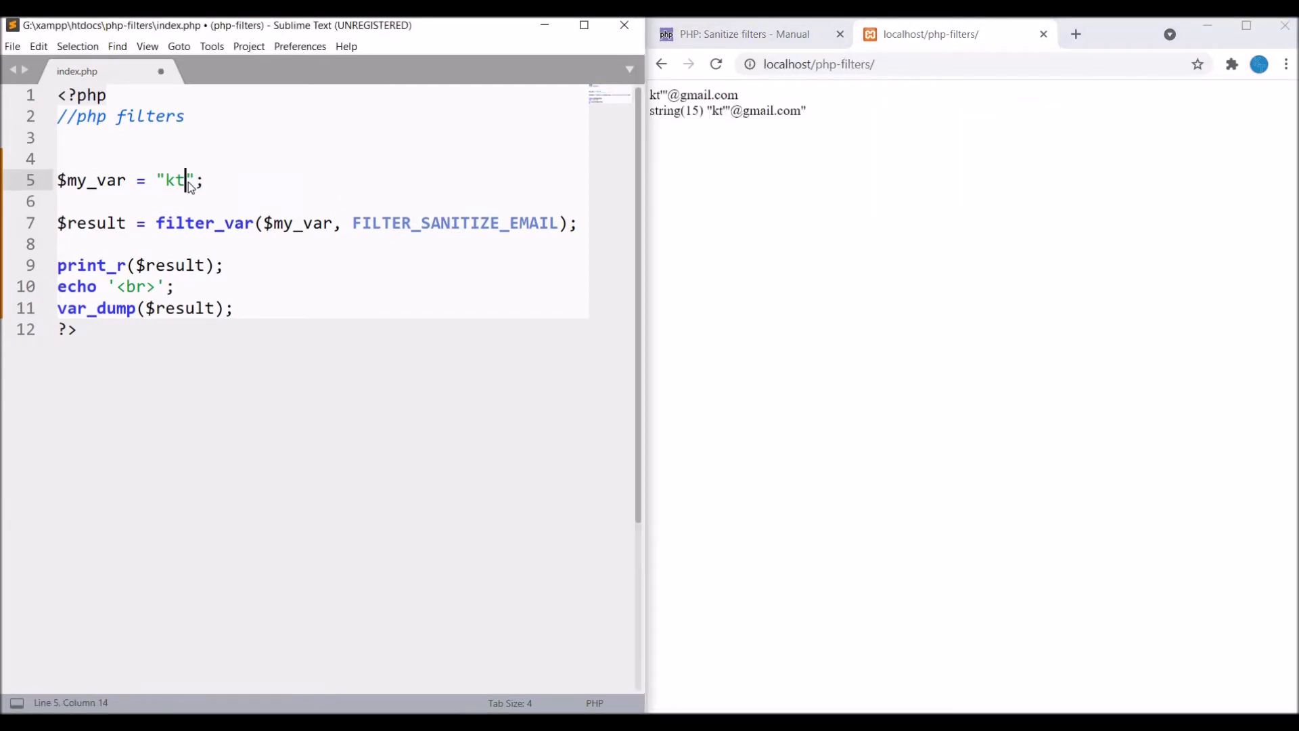
- Set $my_var to "knowledge 'asd' thruster's" and filter it with FILTER_SANITIZE_ADD_SLASHES
{"action": "type", "text": "nowledge"}
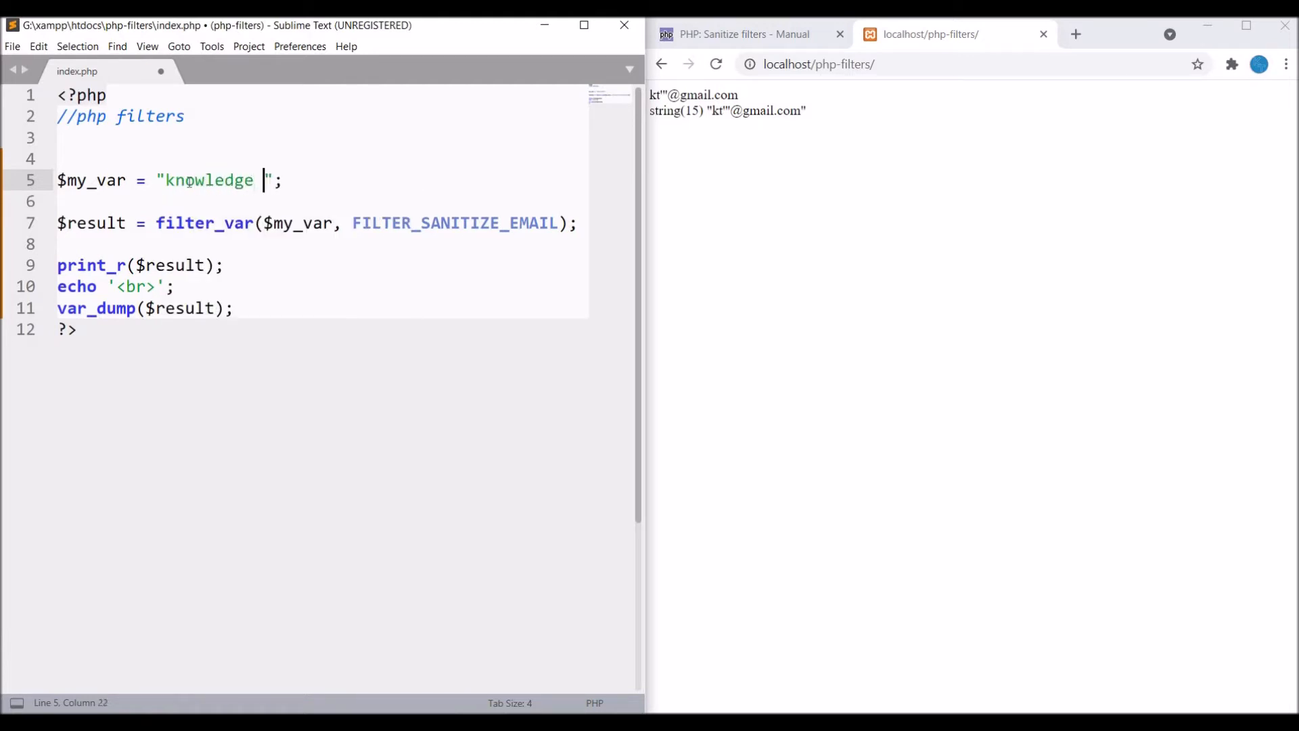
{"action": "type", "text": "'asd"}
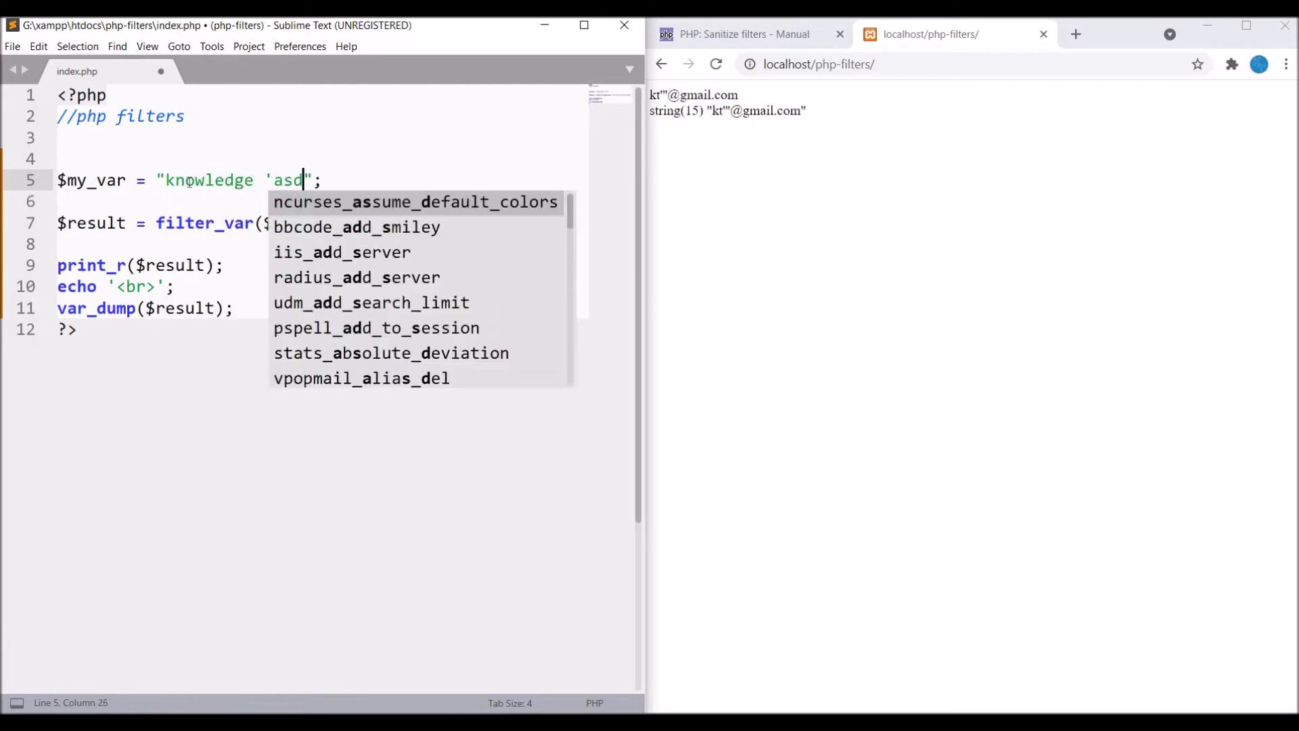
{"action": "type", "text": "thris"}
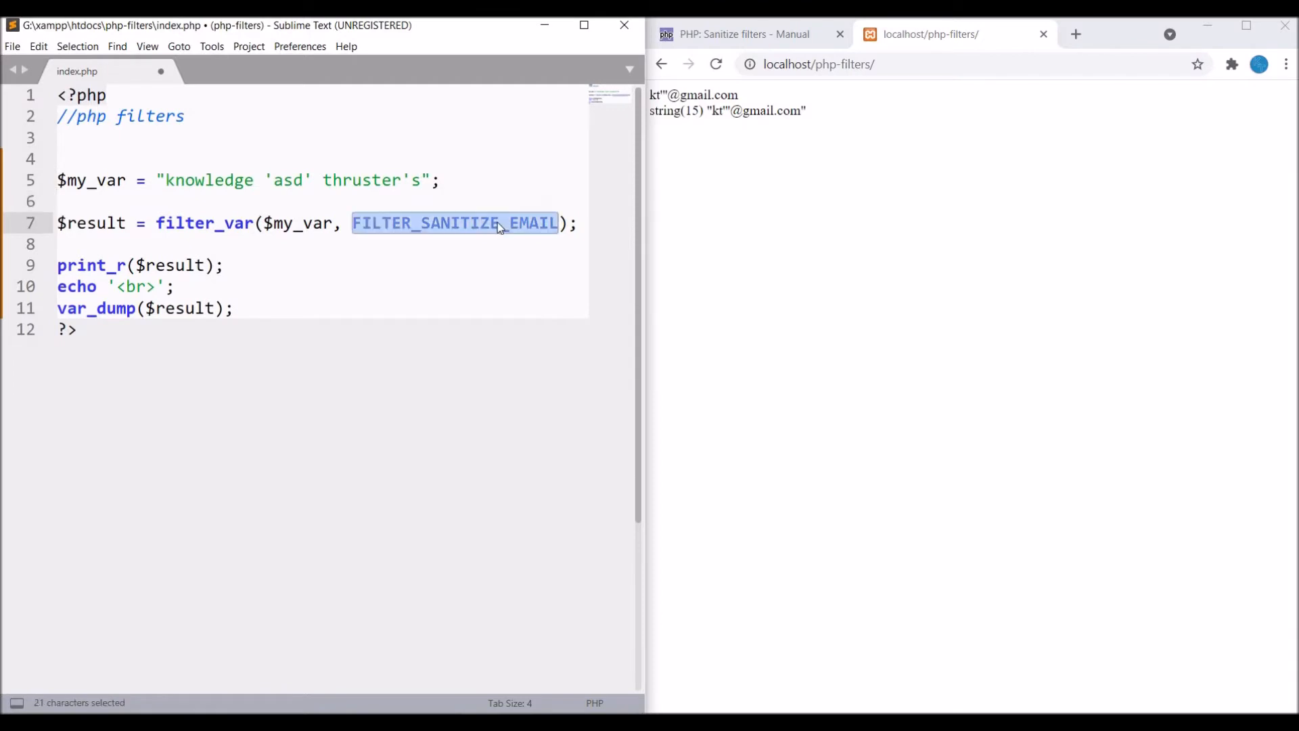
{"action": "type", "text": "FILTER_SANITIZE_ADD_SLASHES"}
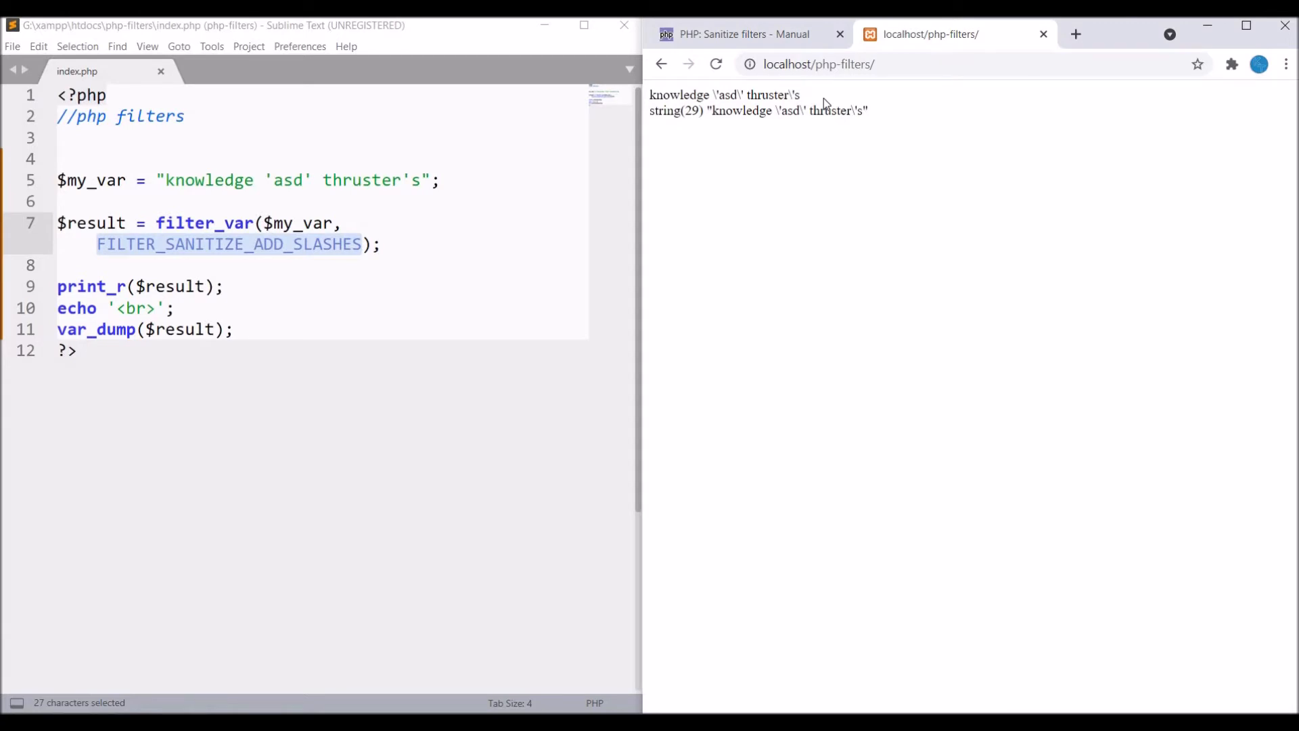
{"action": "mouse_move", "coordinate": [770, 50]}
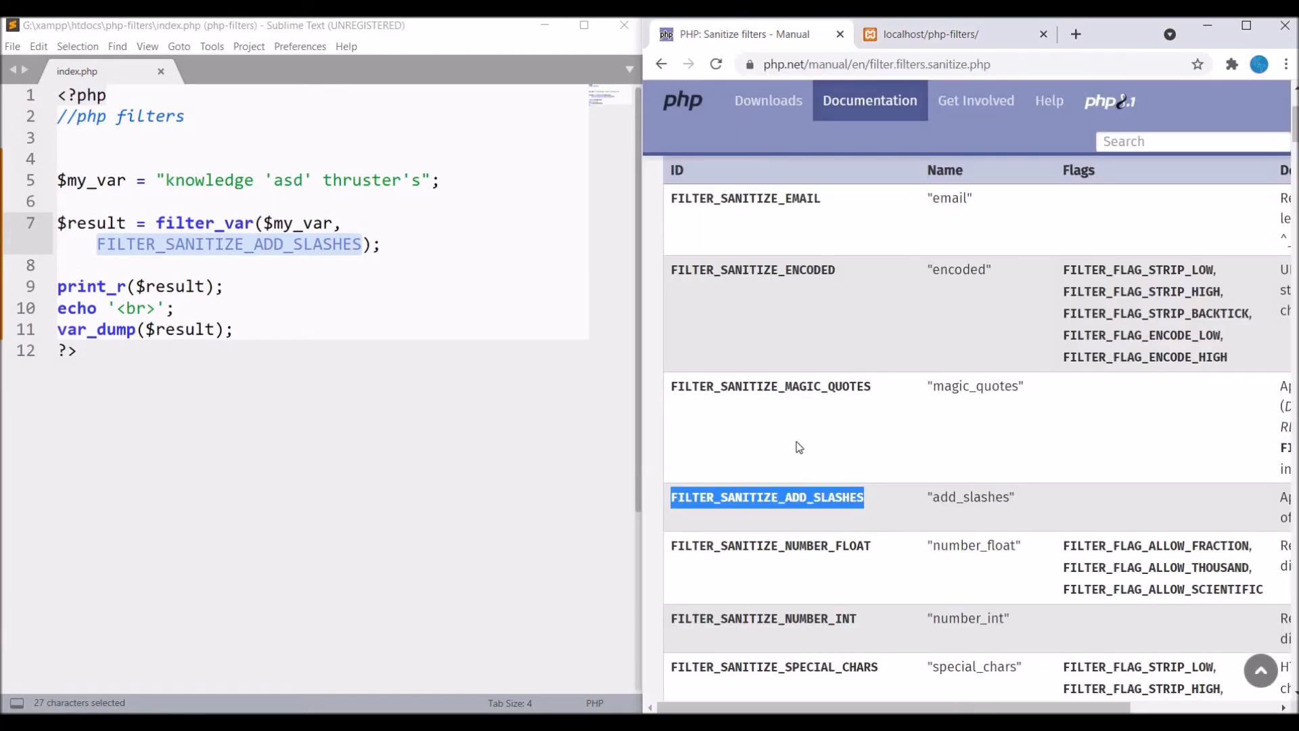
- Filter "knowledge 123.86" with FILTER_SANITIZE_NUMBER_FLOAT and save the script
{"action": "scroll", "scroll_direction": "down", "scroll_amount": 3}
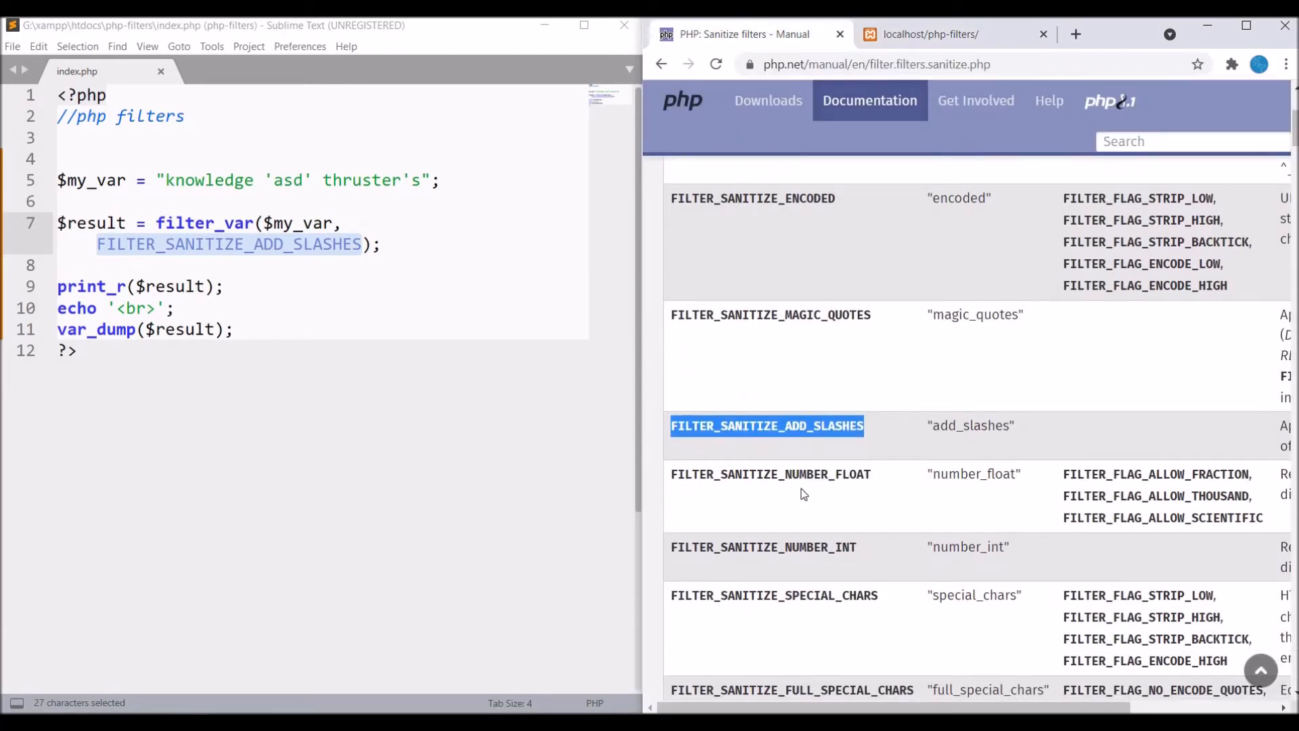
{"action": "scroll", "scroll_direction": "right", "scroll_amount": 3}
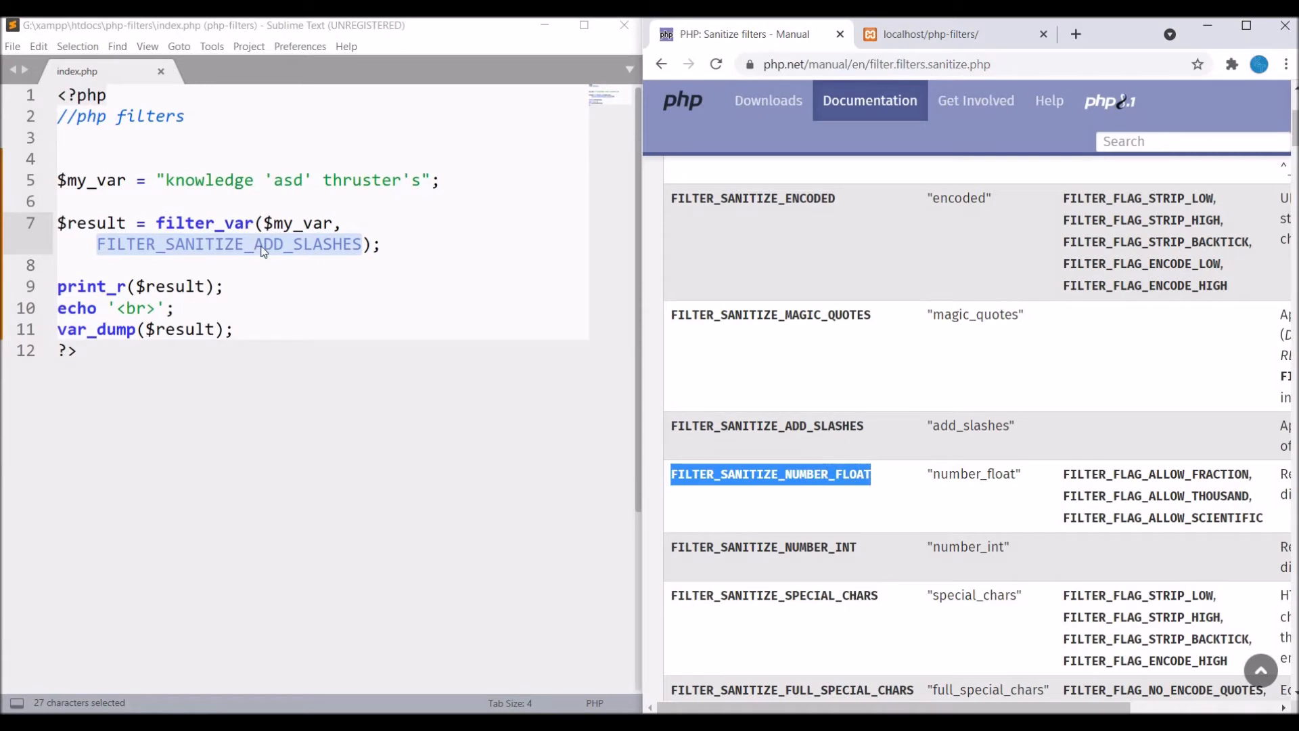
{"action": "type", "text": "FILTER_SANITIZE_NUMBER_FLOAT"}
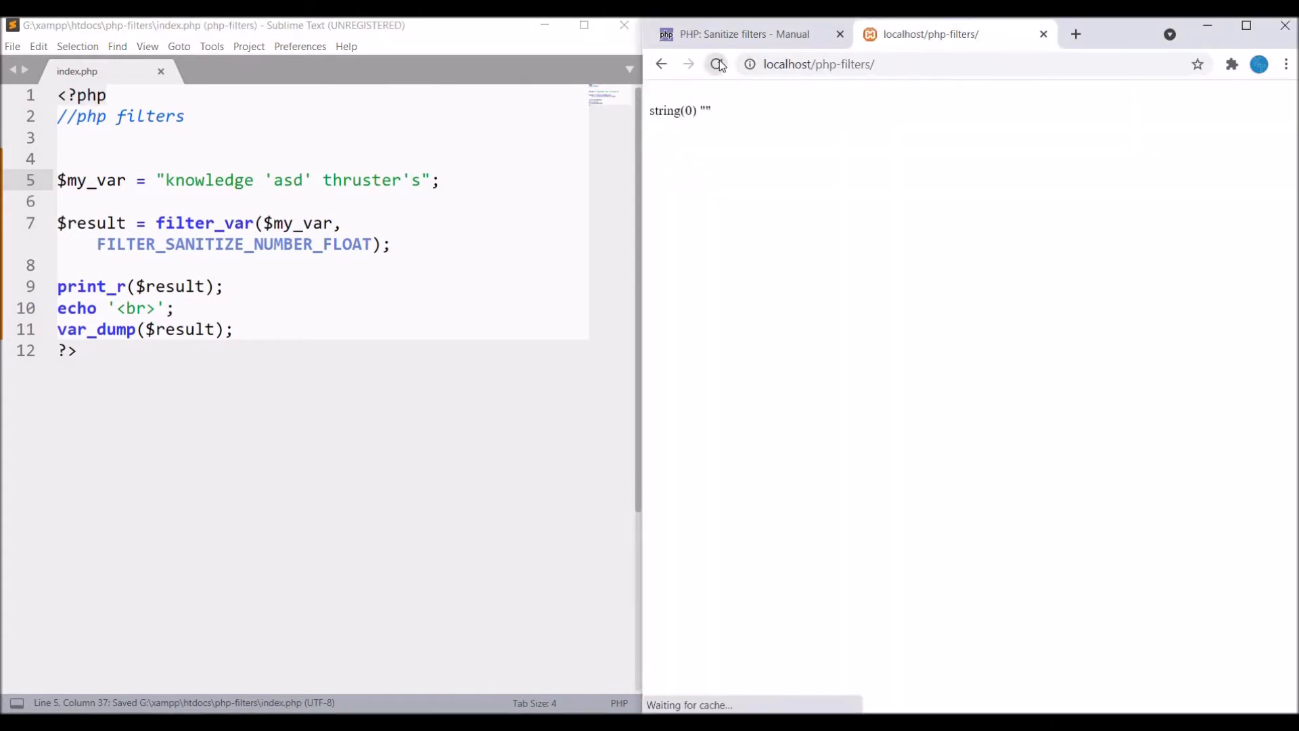
{"action": "double_click", "coordinate": [287, 180]}
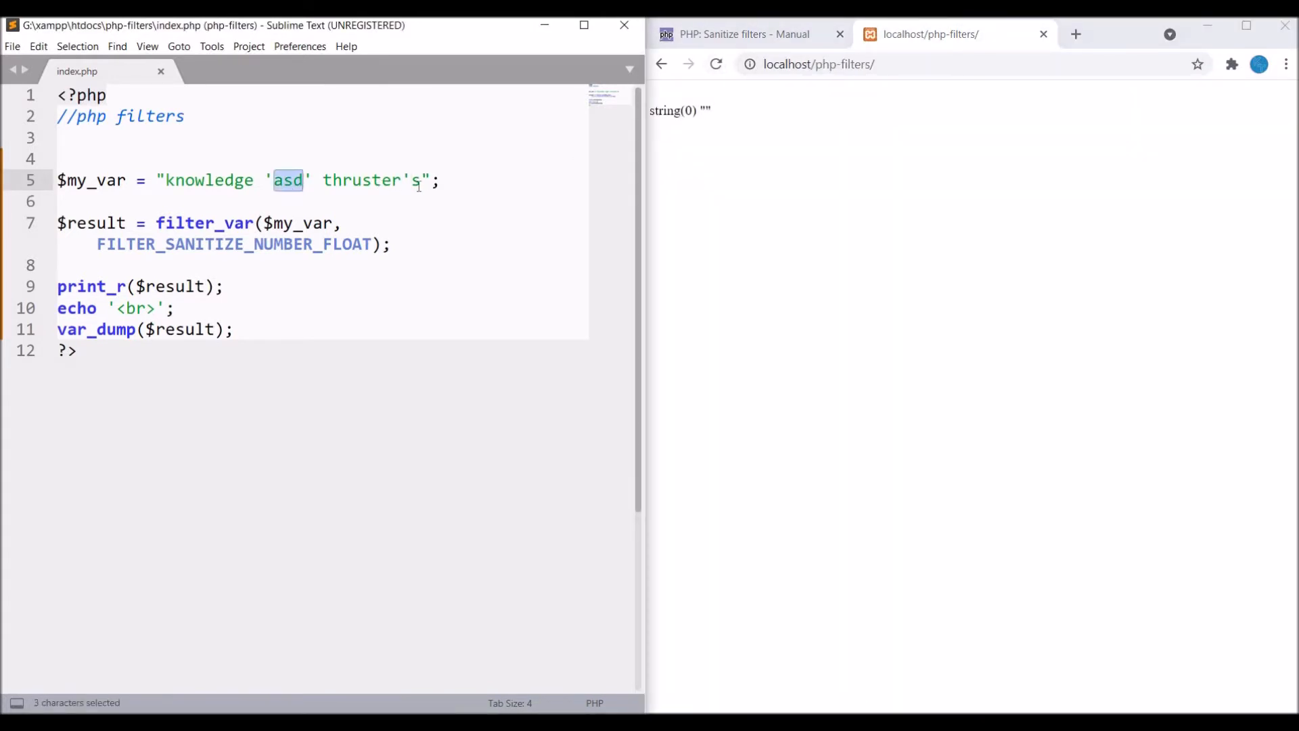
{"action": "type", "text": "123"}
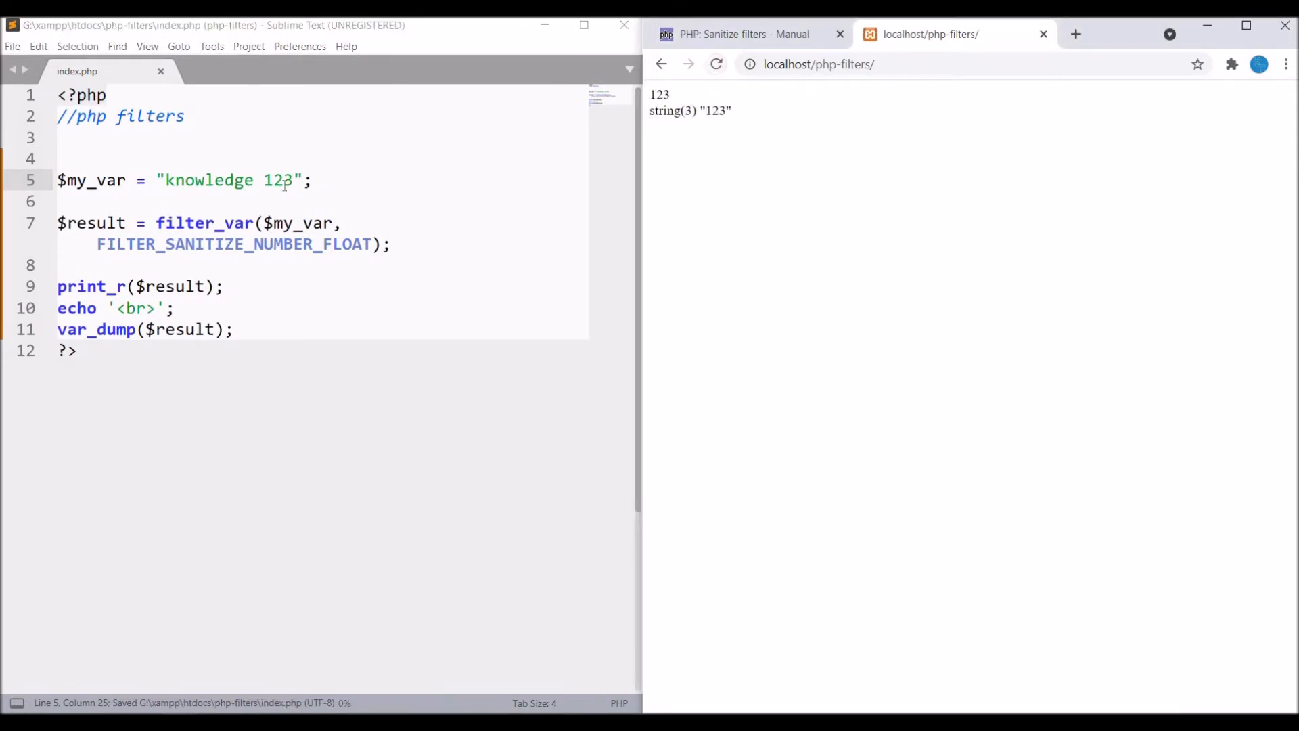
{"action": "type", "text": ".86"}
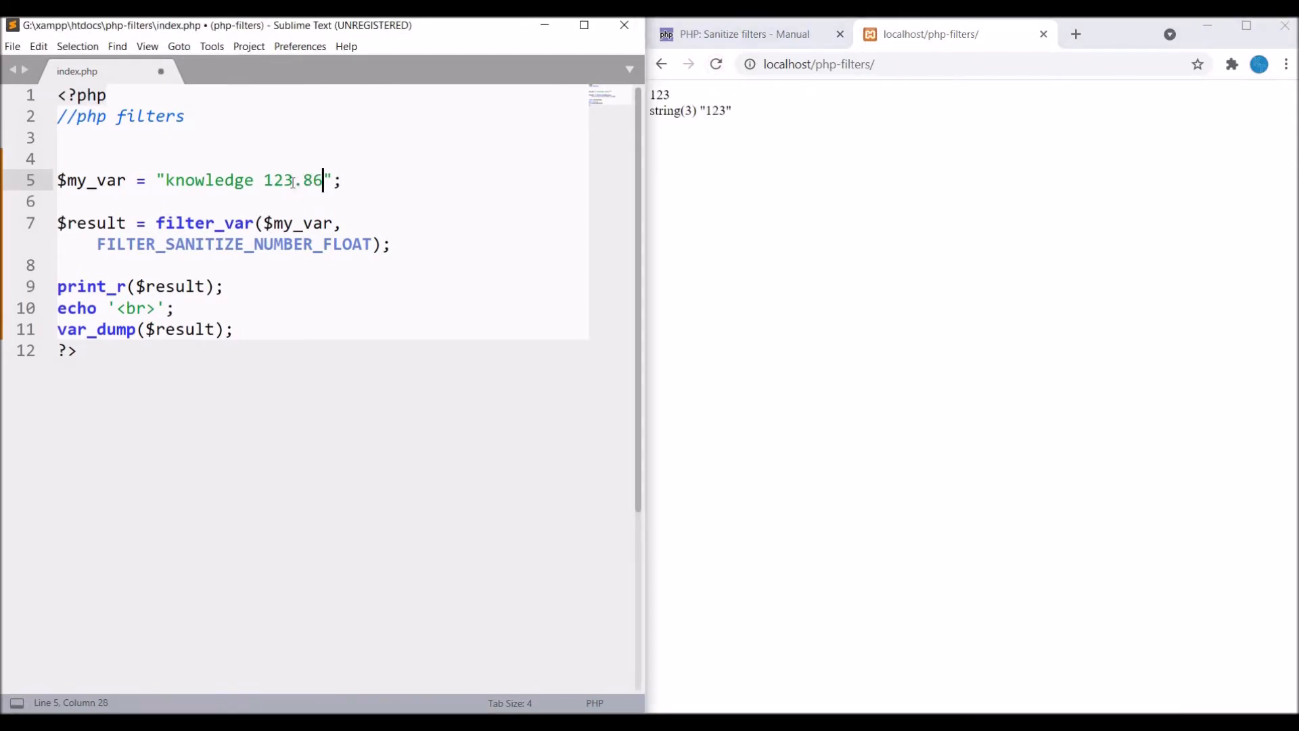
{"action": "key", "text": "ctrl+s"}
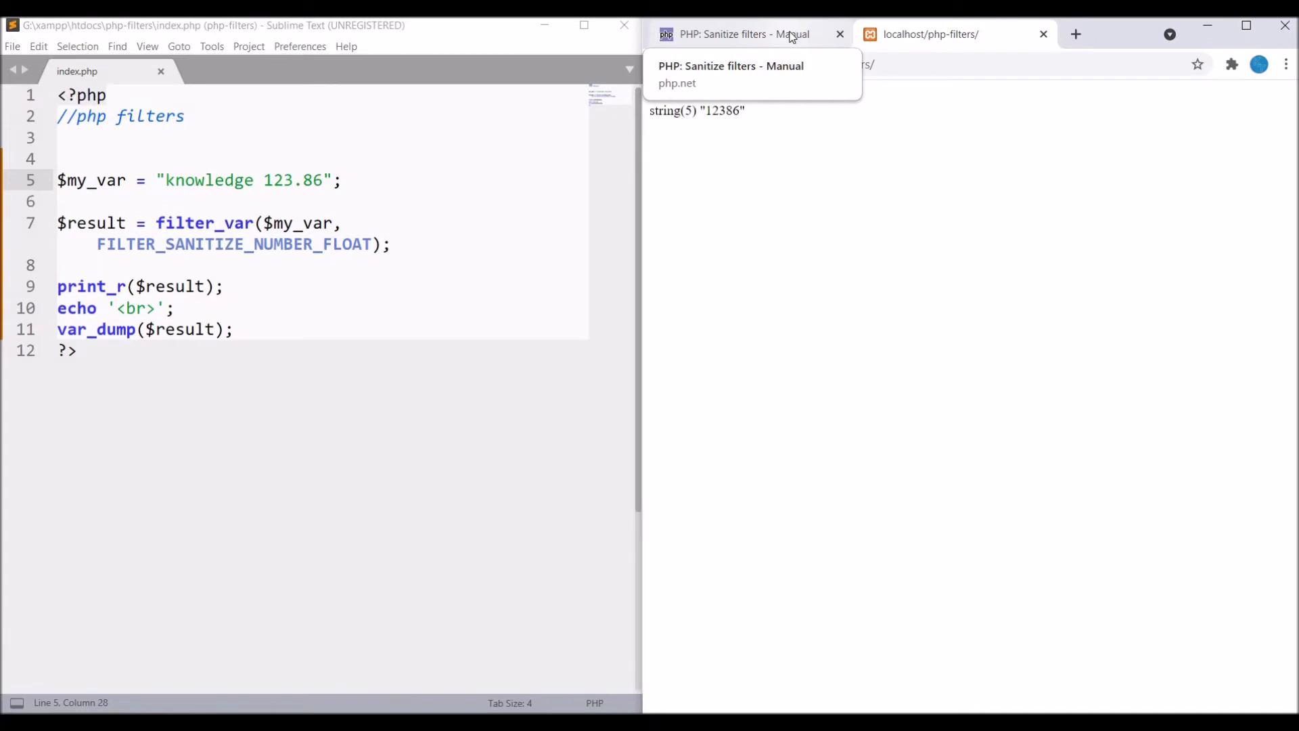
- Copy FILTER_FLAG_ALLOW_FRACTION from the manual as filter_var's third argument and save
{"action": "left_click", "coordinate": [737, 33]}
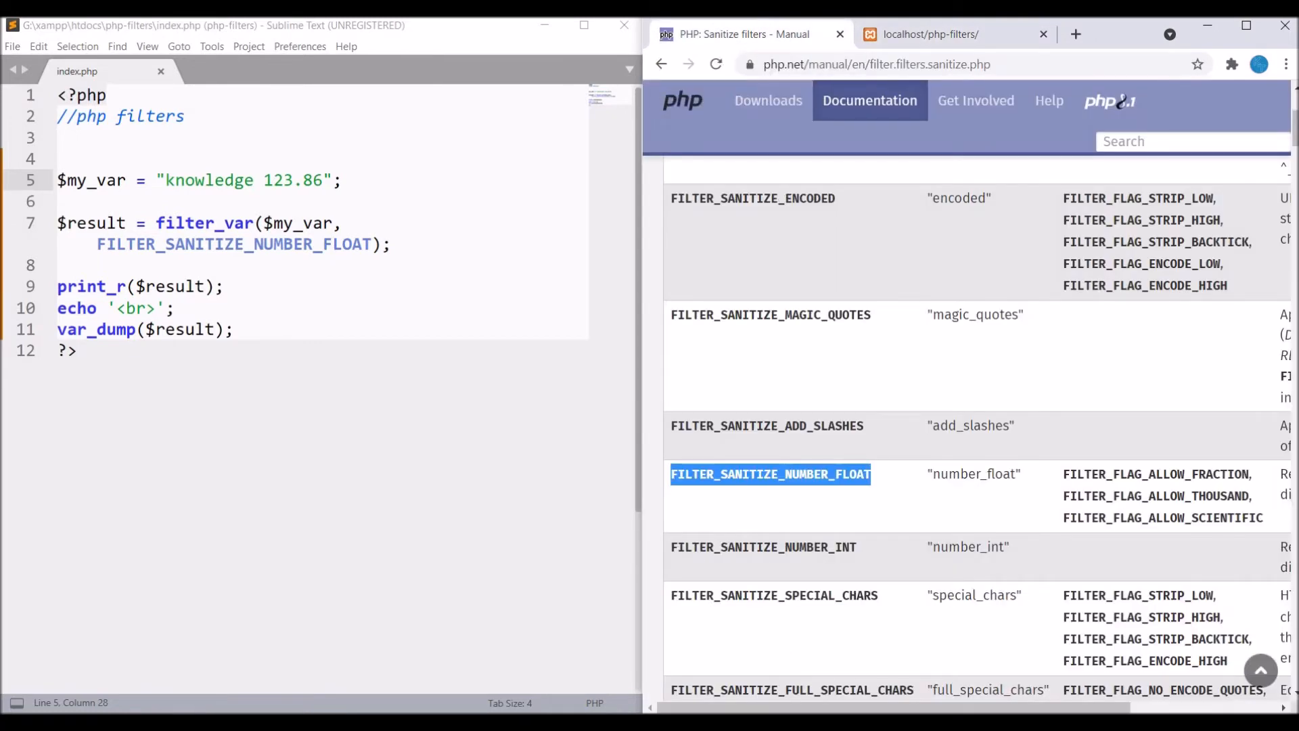
{"action": "double_click", "coordinate": [1156, 473]}
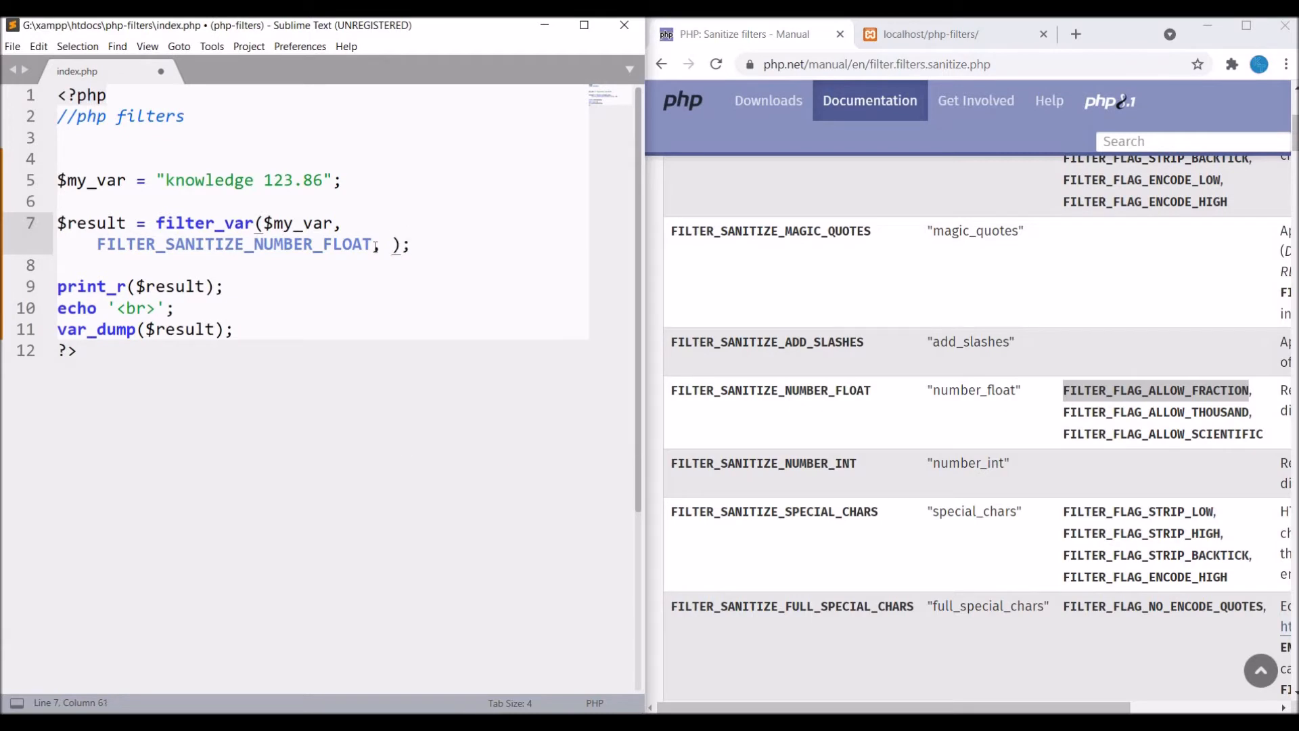
{"action": "type", "text": "FILTER_FLAG_ALLOW_FRACTION"}
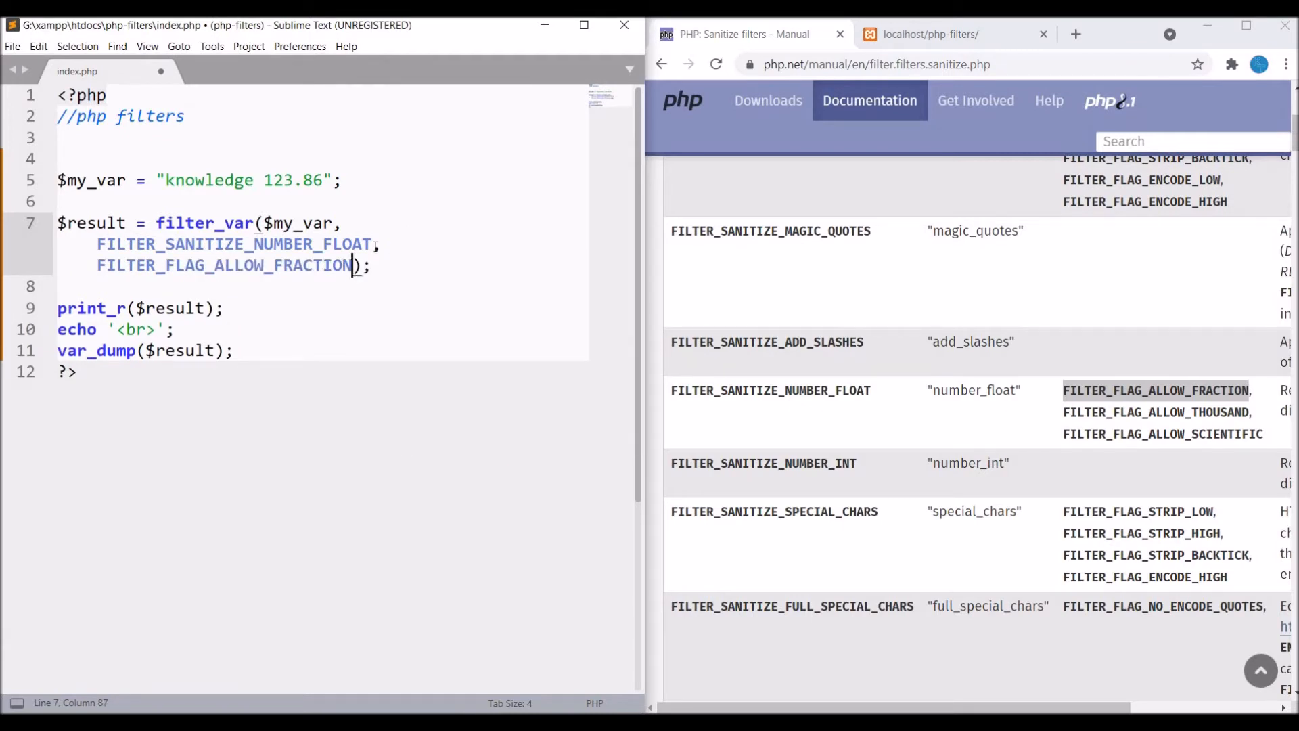
{"action": "key", "text": "ctrl+s"}
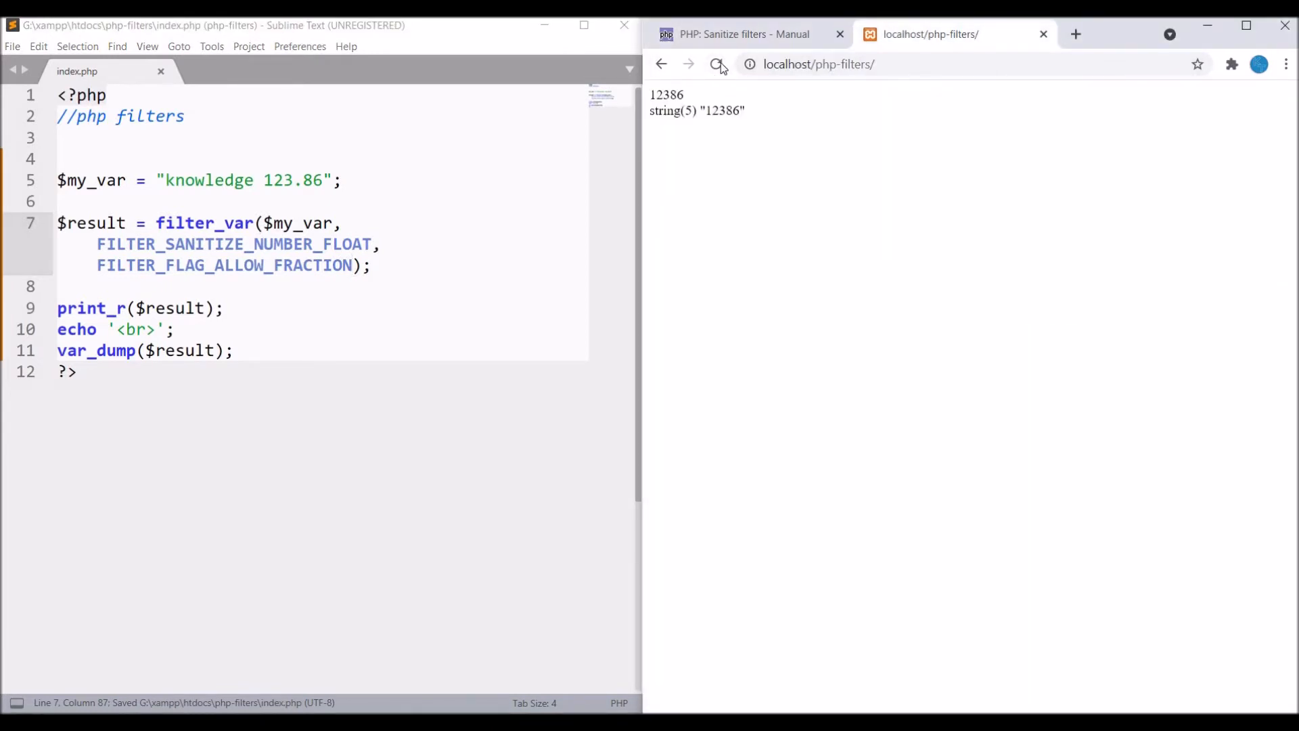
{"action": "left_click", "coordinate": [716, 64]}
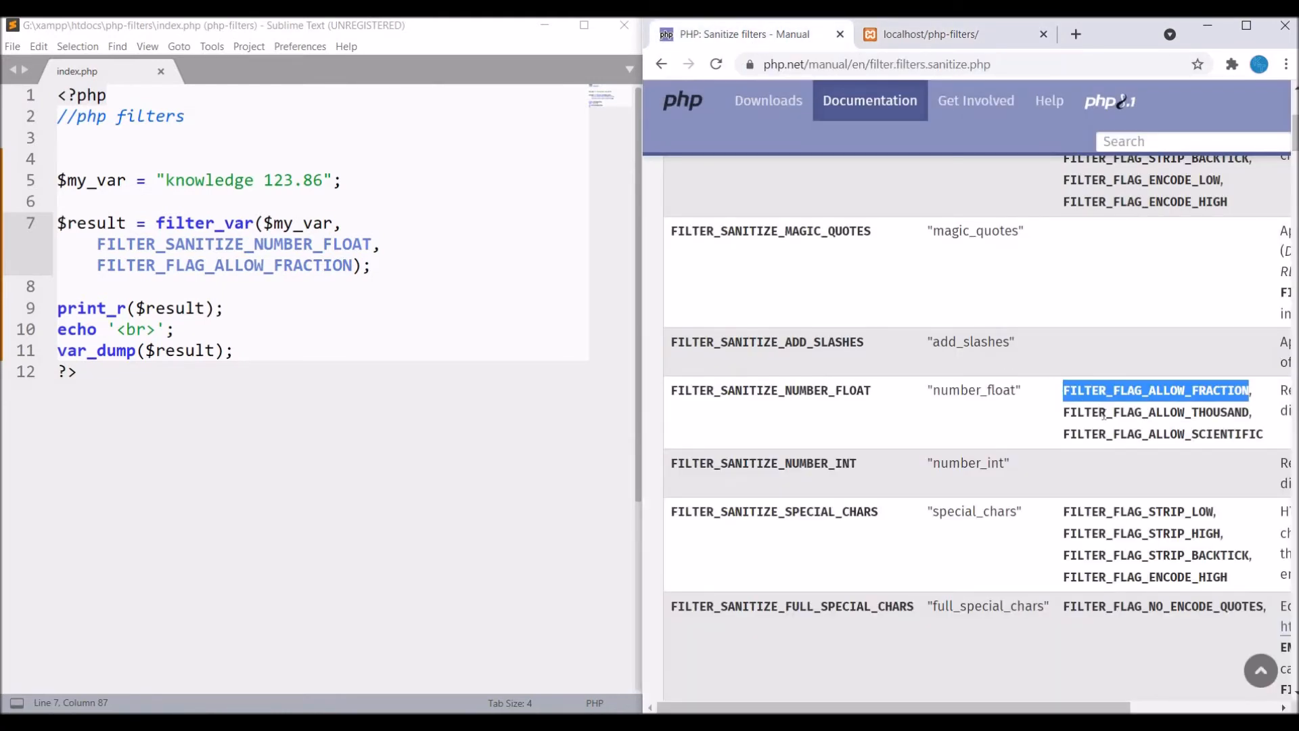
- Swap the filter to FILTER_SANITIZE_NUMBER_INT from the manual, then return to the filters table
{"action": "double_click", "coordinate": [1157, 412]}
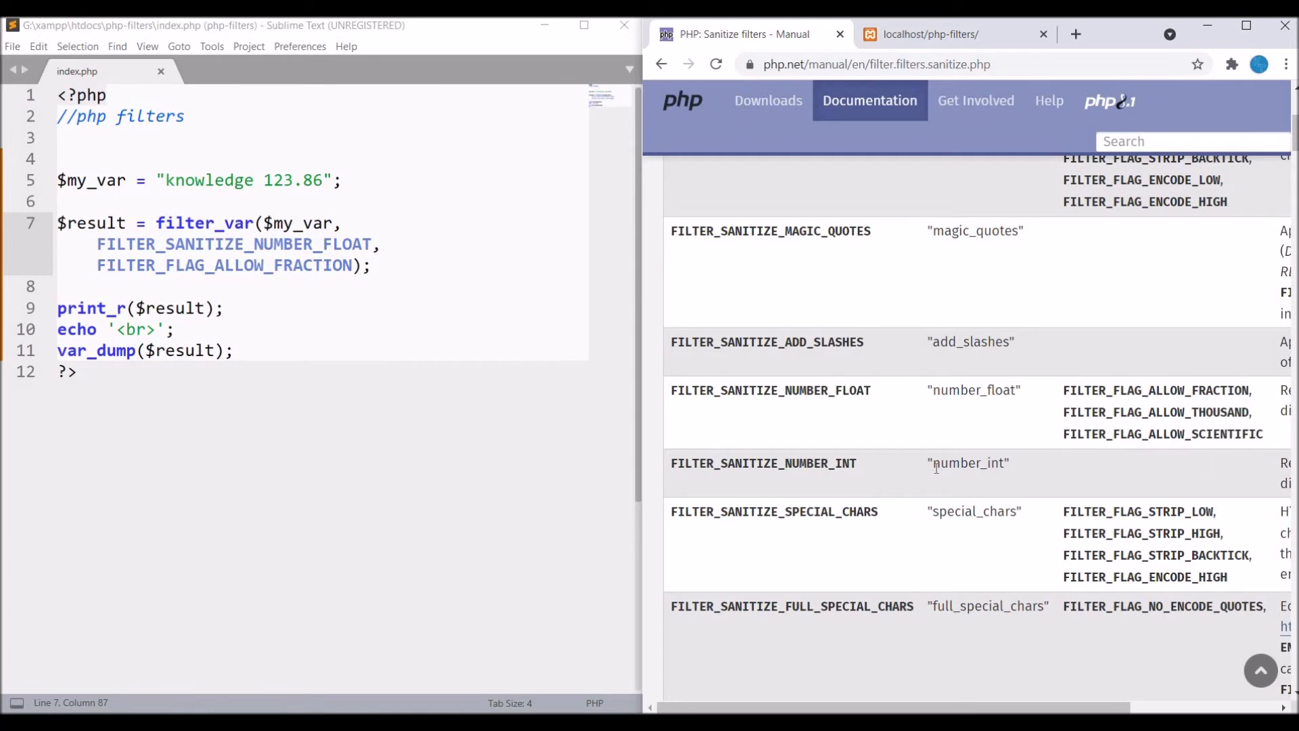
{"action": "double_click", "coordinate": [762, 463]}
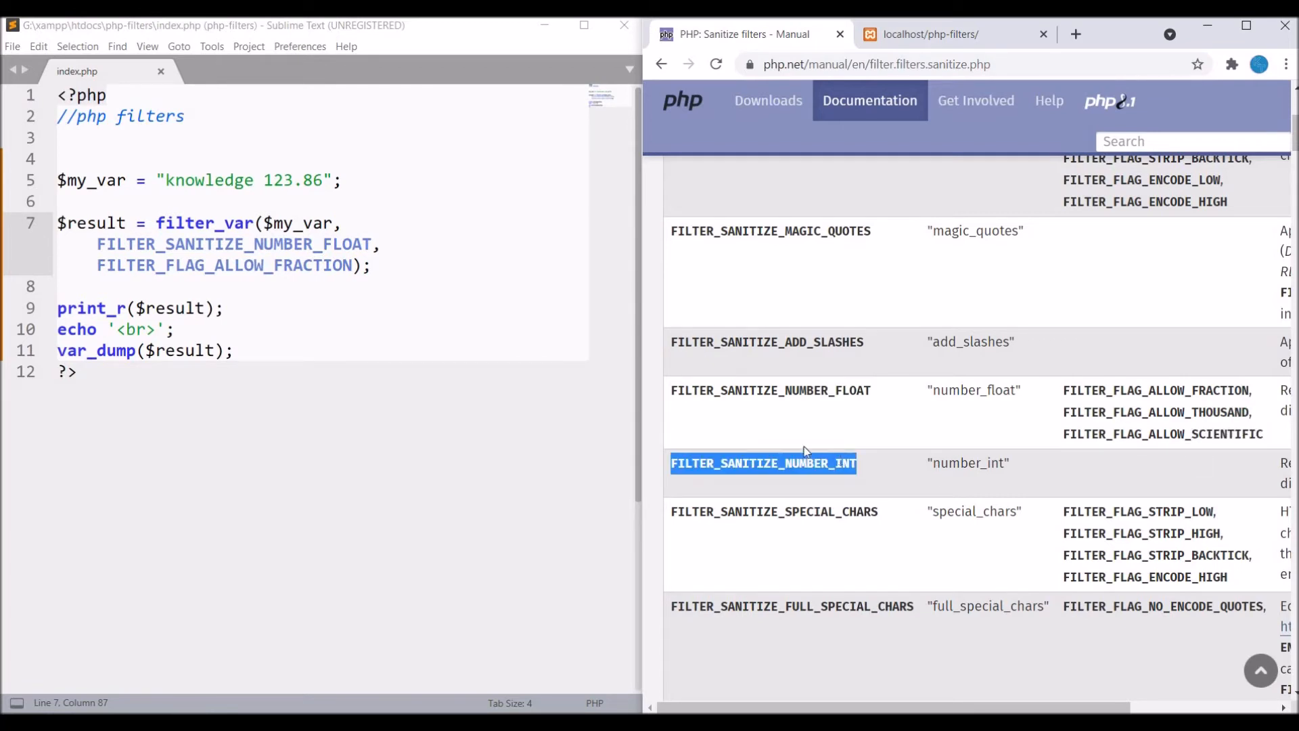
{"action": "double_click", "coordinate": [234, 243]}
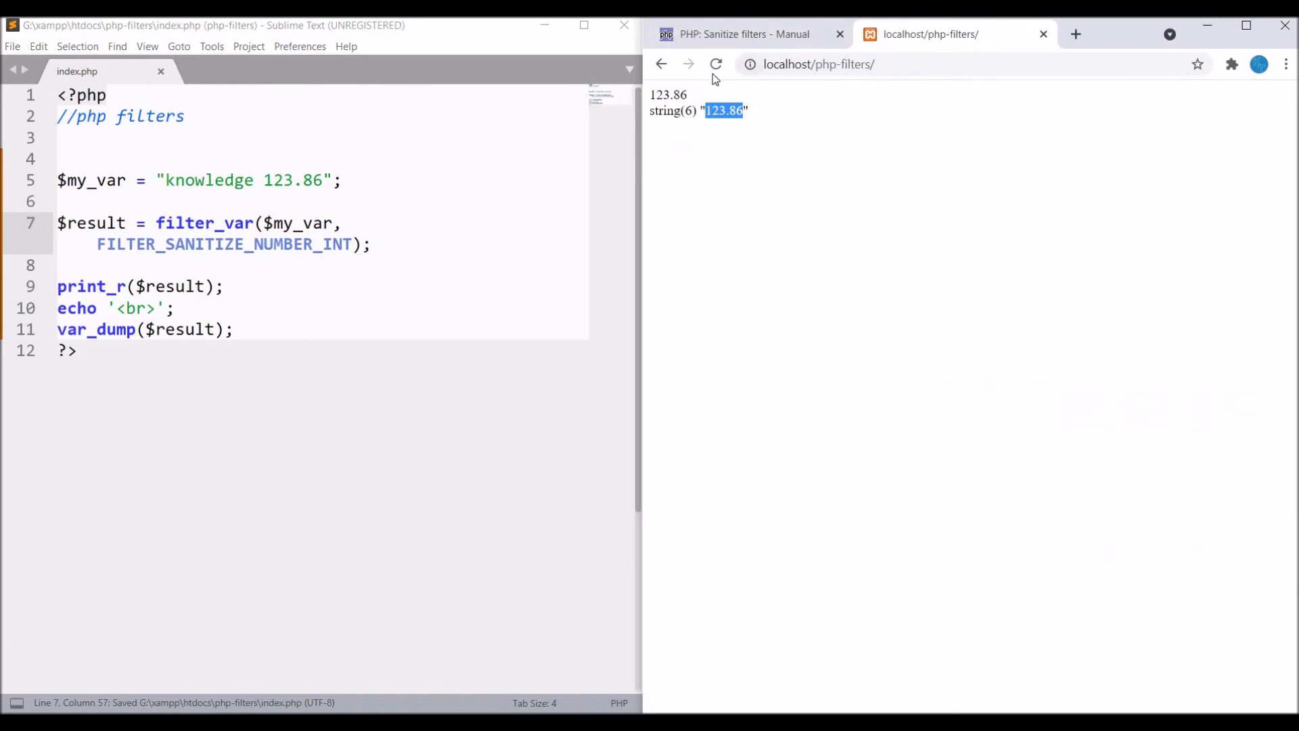
{"action": "left_click", "coordinate": [716, 65]}
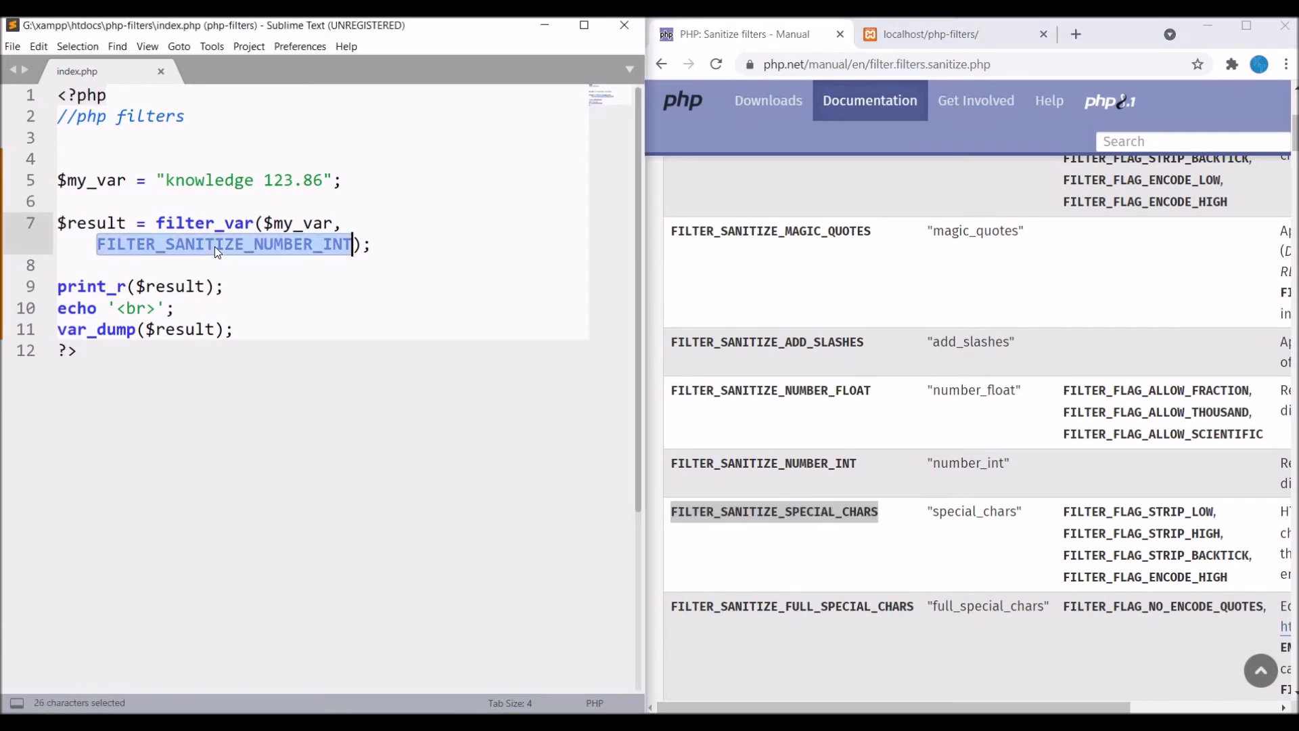
- Apply FILTER_SANITIZE_SPECIAL_CHARS to "knowledge <123.86> & thrusters!" and check the localhost output
{"action": "type", "text": "FILTER_SANITIZE_SPECIAL_CHARS"}
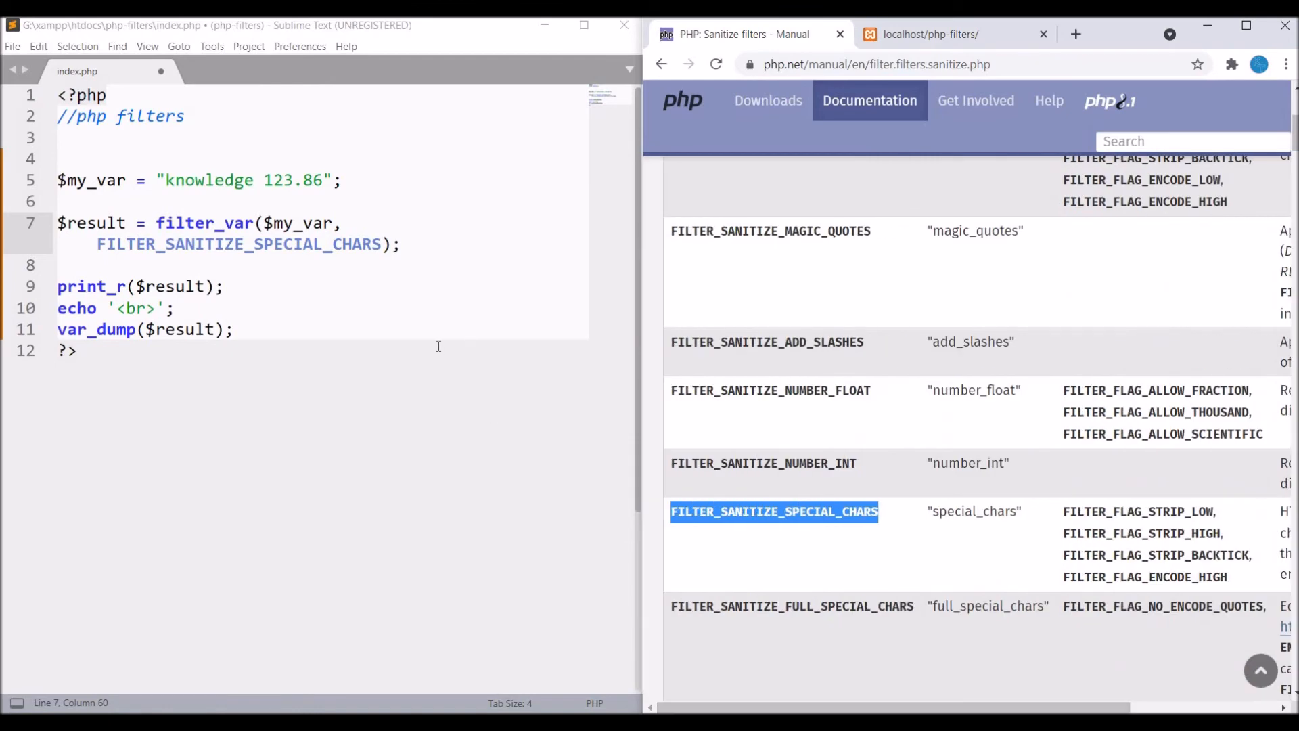
{"action": "left_click", "coordinate": [319, 180]}
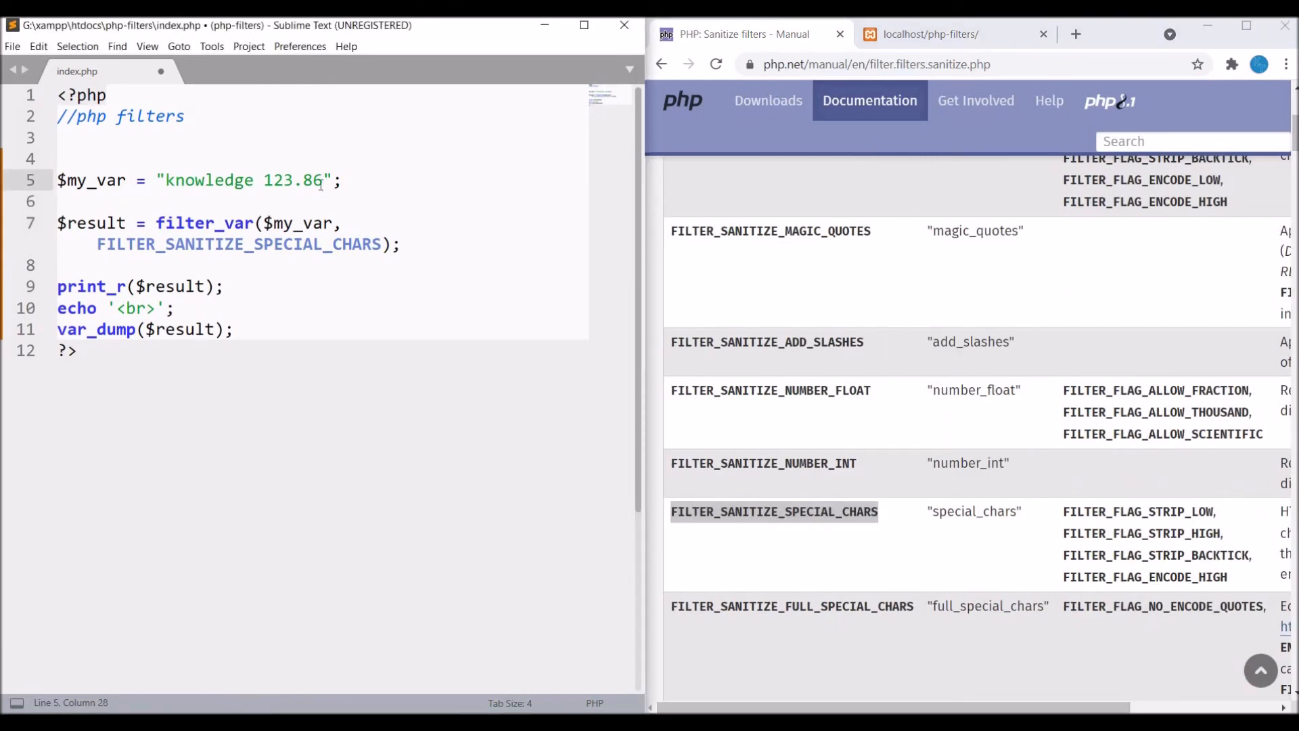
{"action": "left_click", "coordinate": [953, 34]}
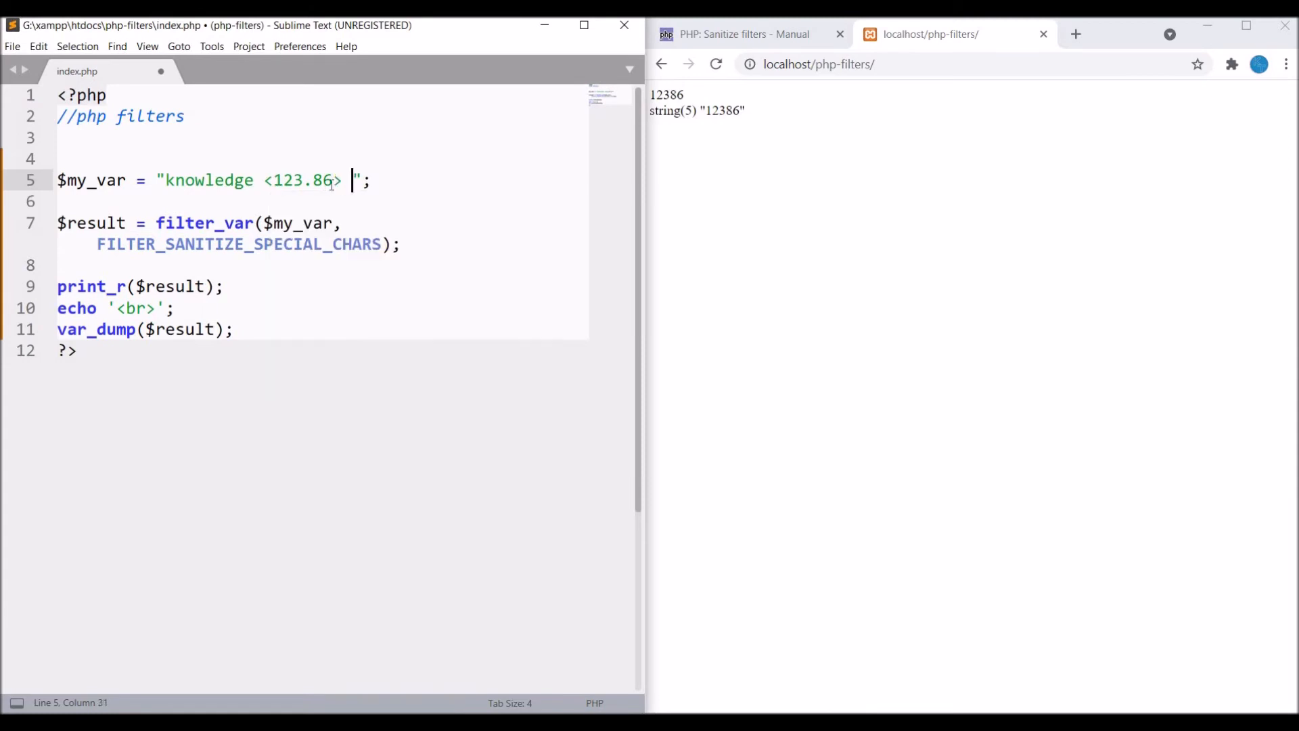
{"action": "type", "text": "&"}
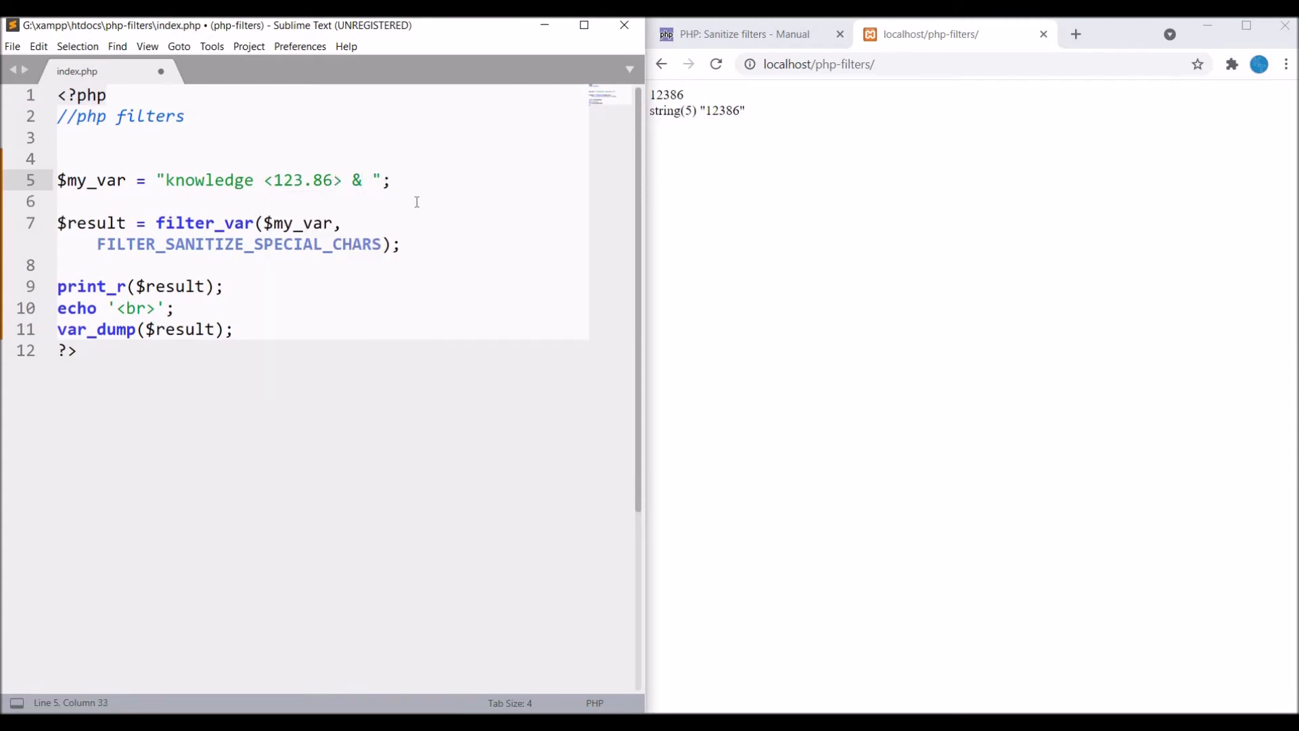
{"action": "type", "text": "thrusters"}
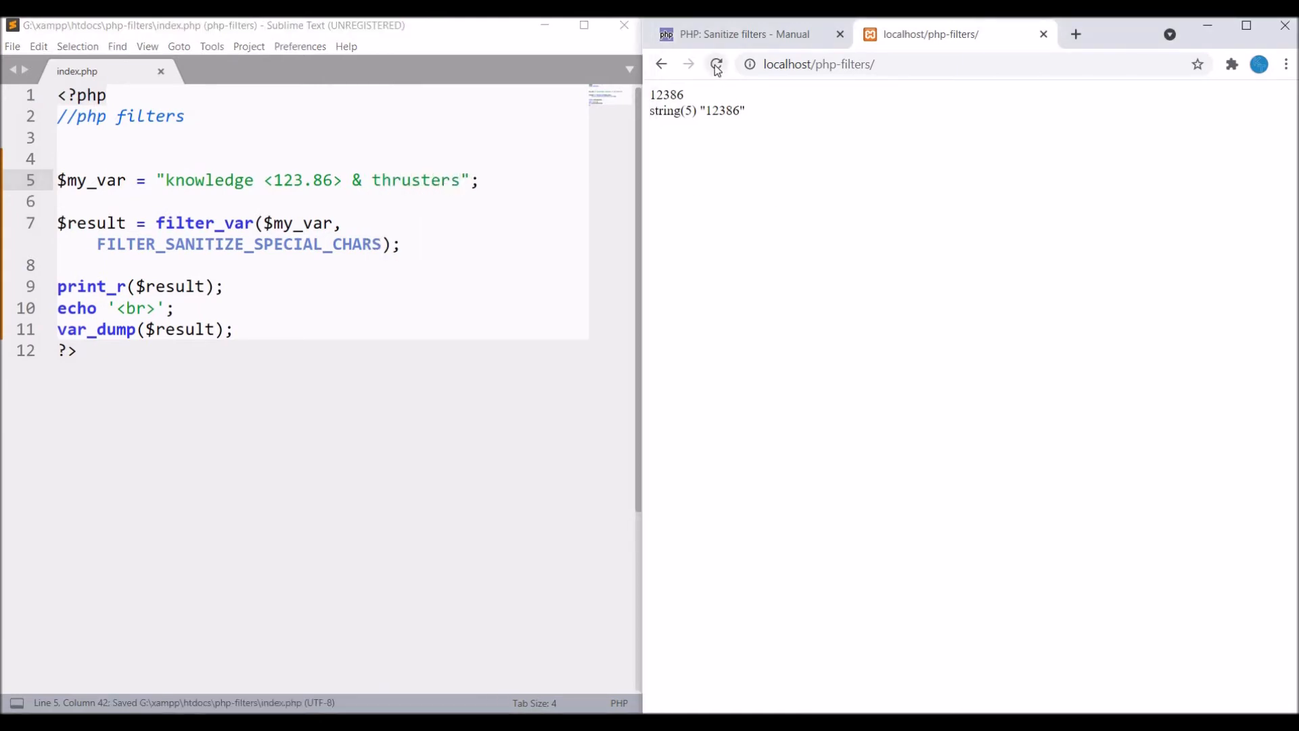
{"action": "left_click", "coordinate": [716, 63]}
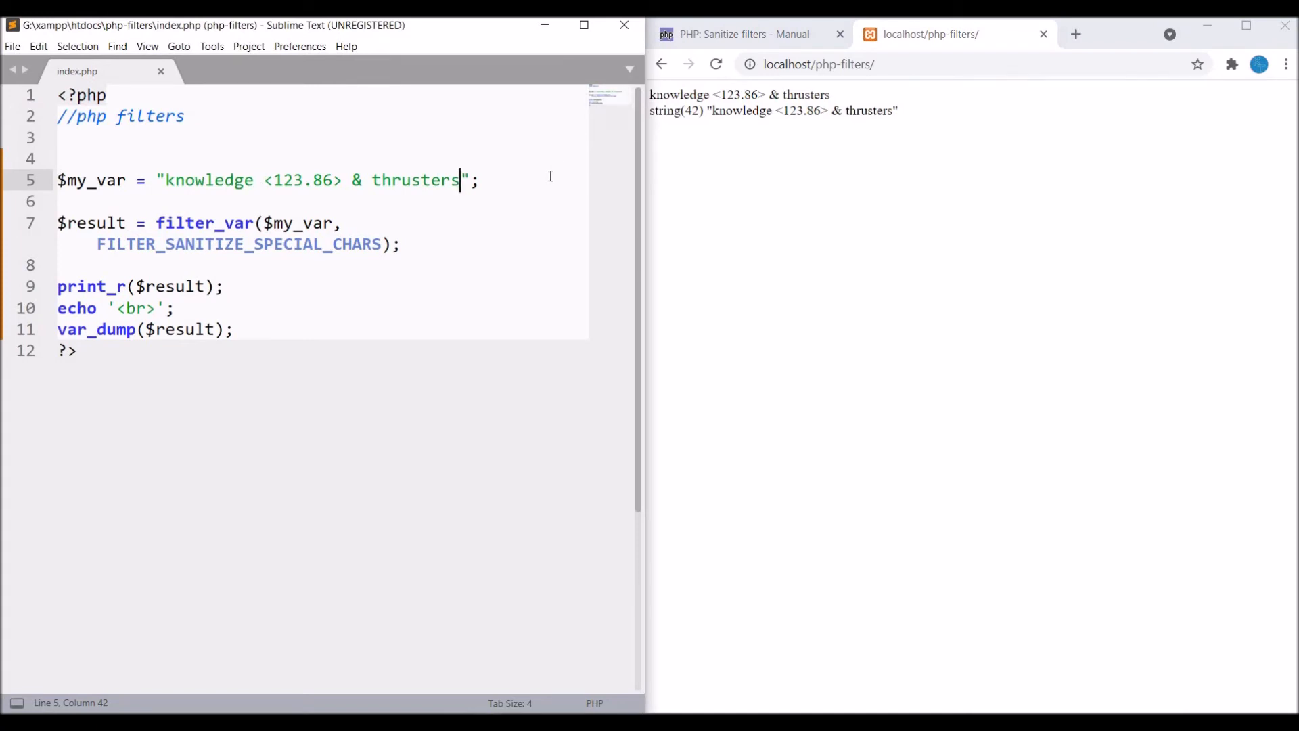
{"action": "left_click", "coordinate": [714, 64]}
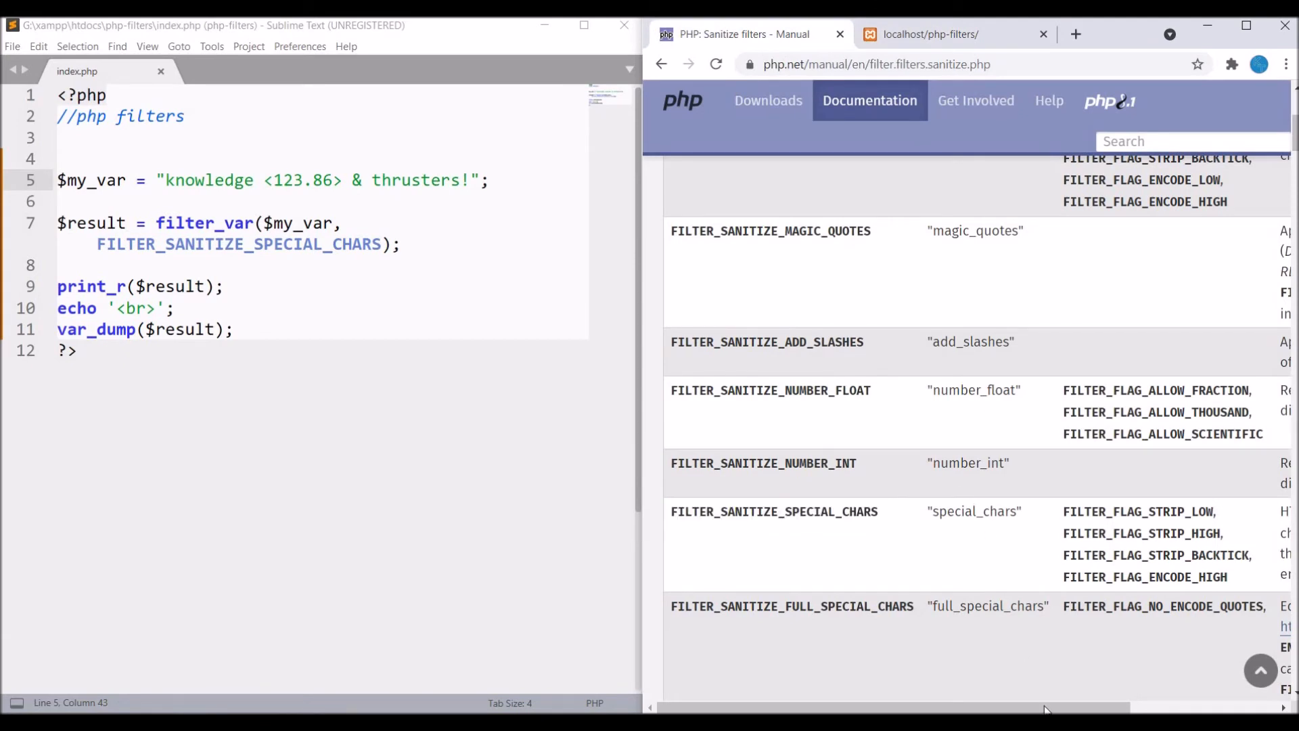
- Copy FILTER_SANITIZE_FULL_SPECIAL_CHARS from the manual into the call and view its string(43) output
{"action": "scroll", "scroll_direction": "right", "scroll_amount": 3}
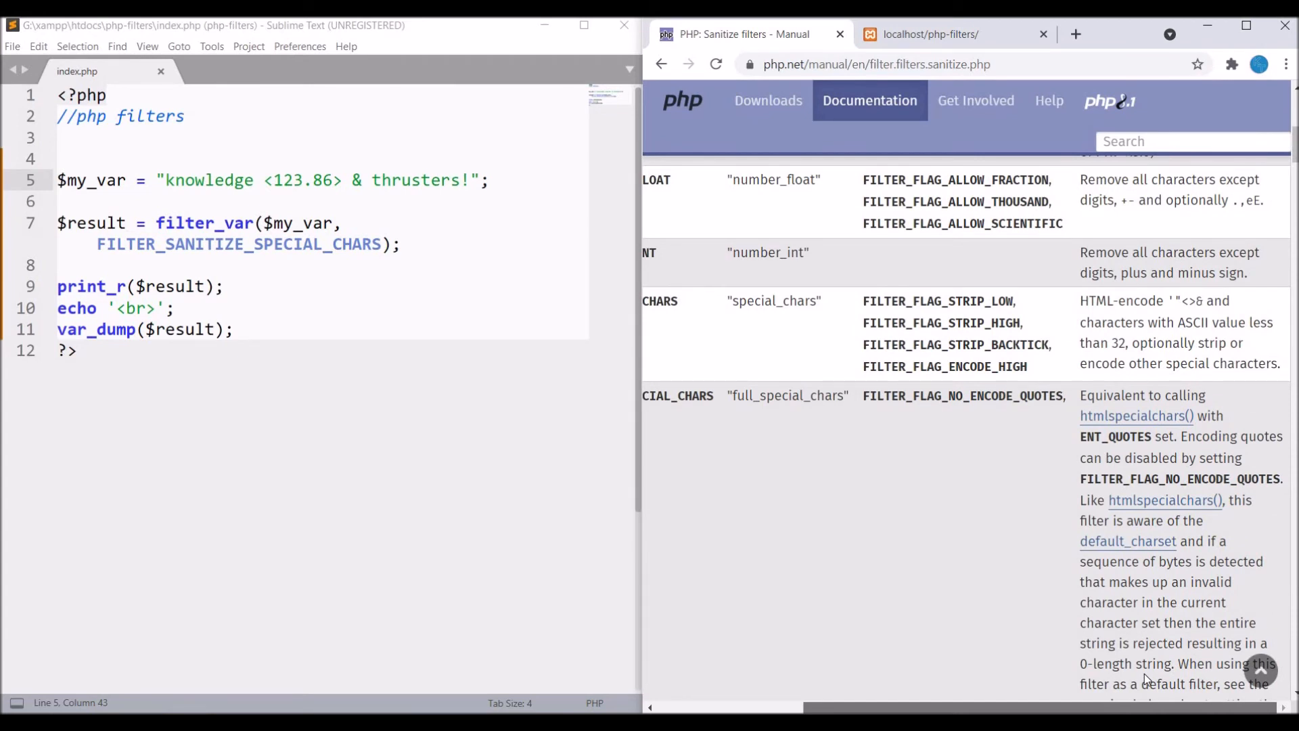
{"action": "scroll", "scroll_direction": "right", "scroll_amount": 3}
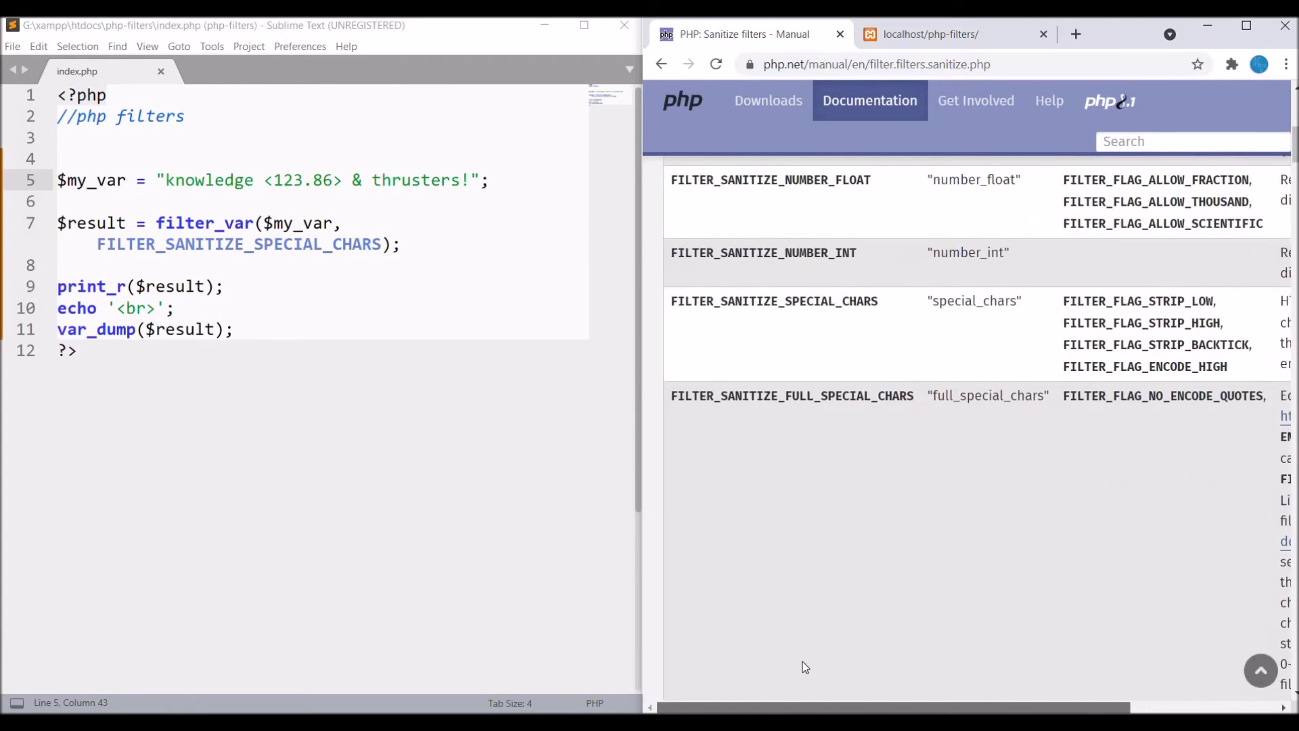
{"action": "double_click", "coordinate": [790, 395]}
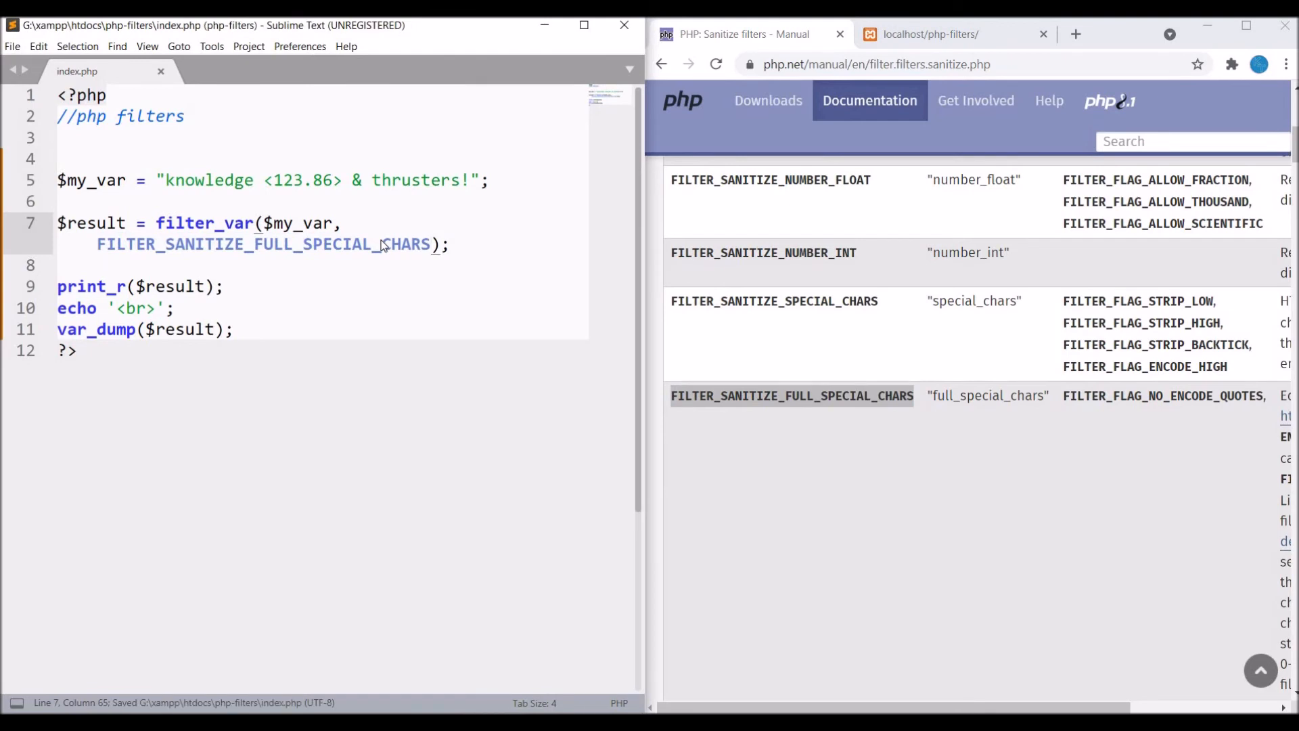
{"action": "left_click", "coordinate": [953, 34]}
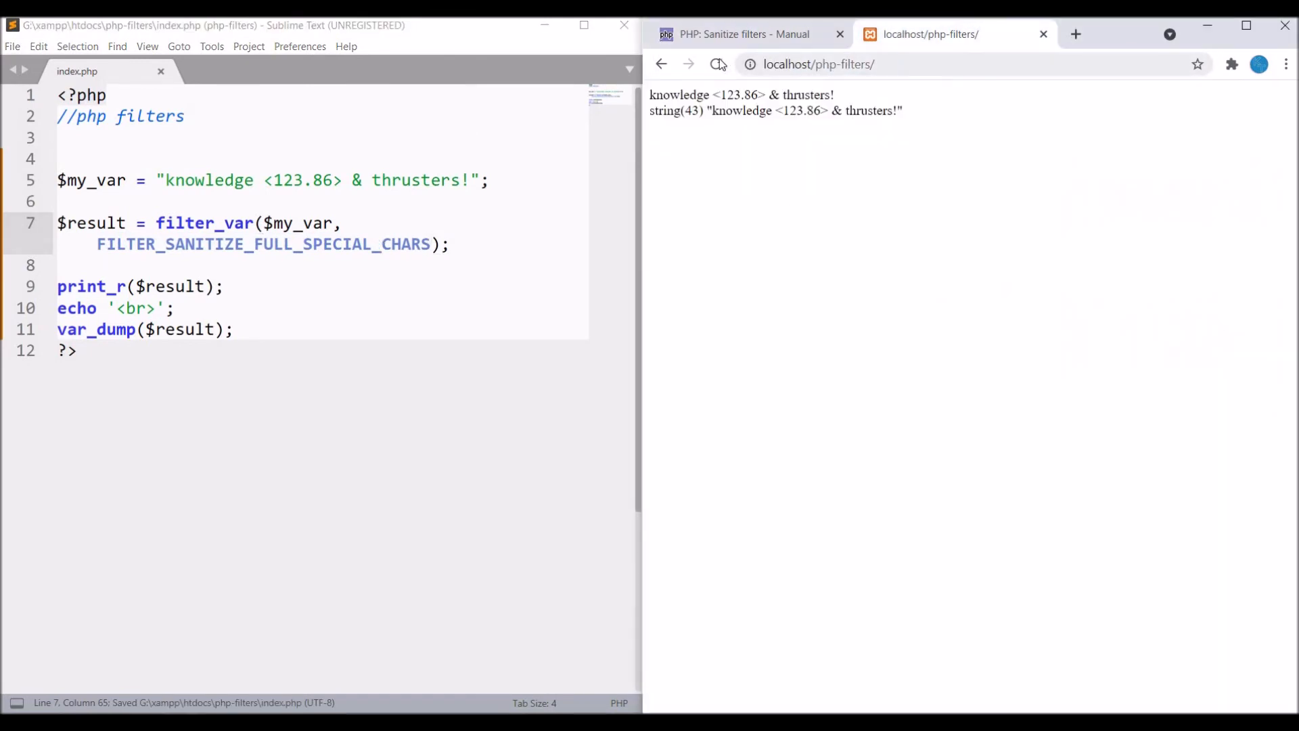
{"action": "left_click", "coordinate": [717, 63]}
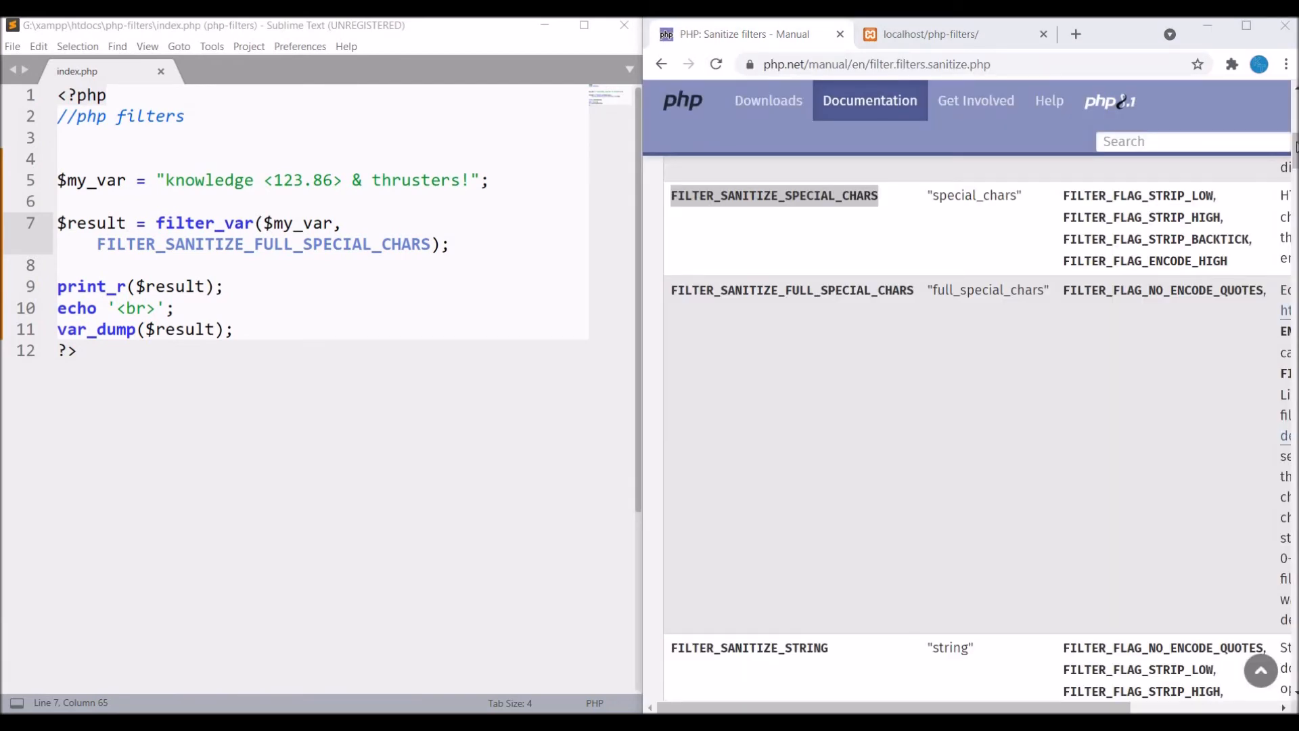
- Filter the test string with FILTER_SANITIZE_STRING on one line and reload localhost to show the tag stripped
{"action": "scroll", "scroll_direction": "down", "scroll_amount": 3}
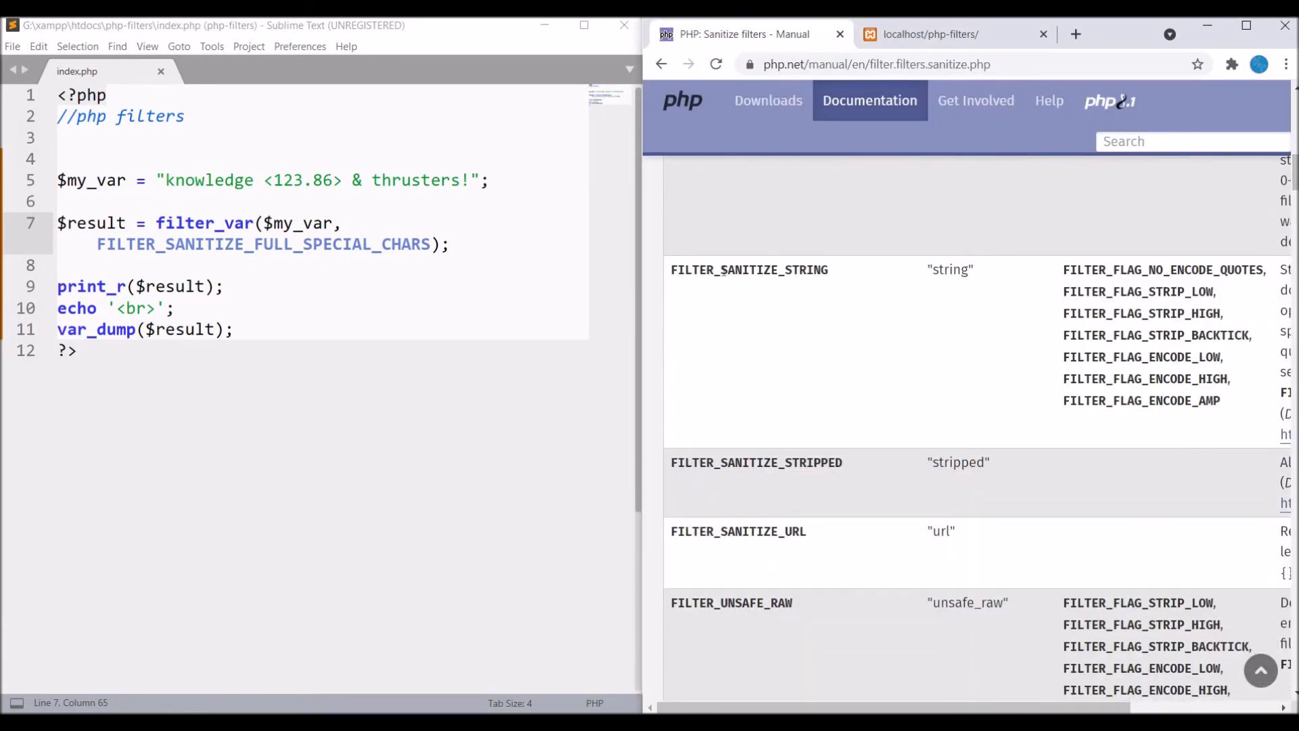
{"action": "double_click", "coordinate": [748, 269]}
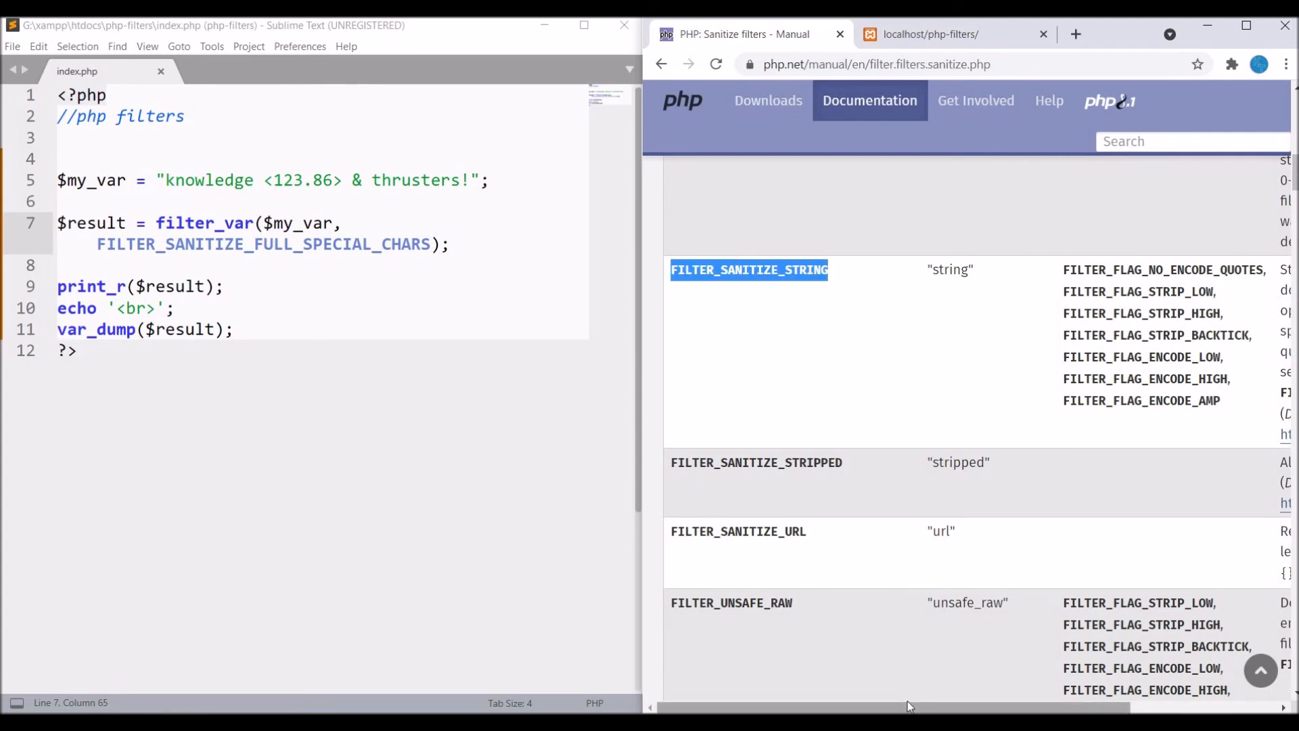
{"action": "scroll", "scroll_direction": "right", "scroll_amount": 3}
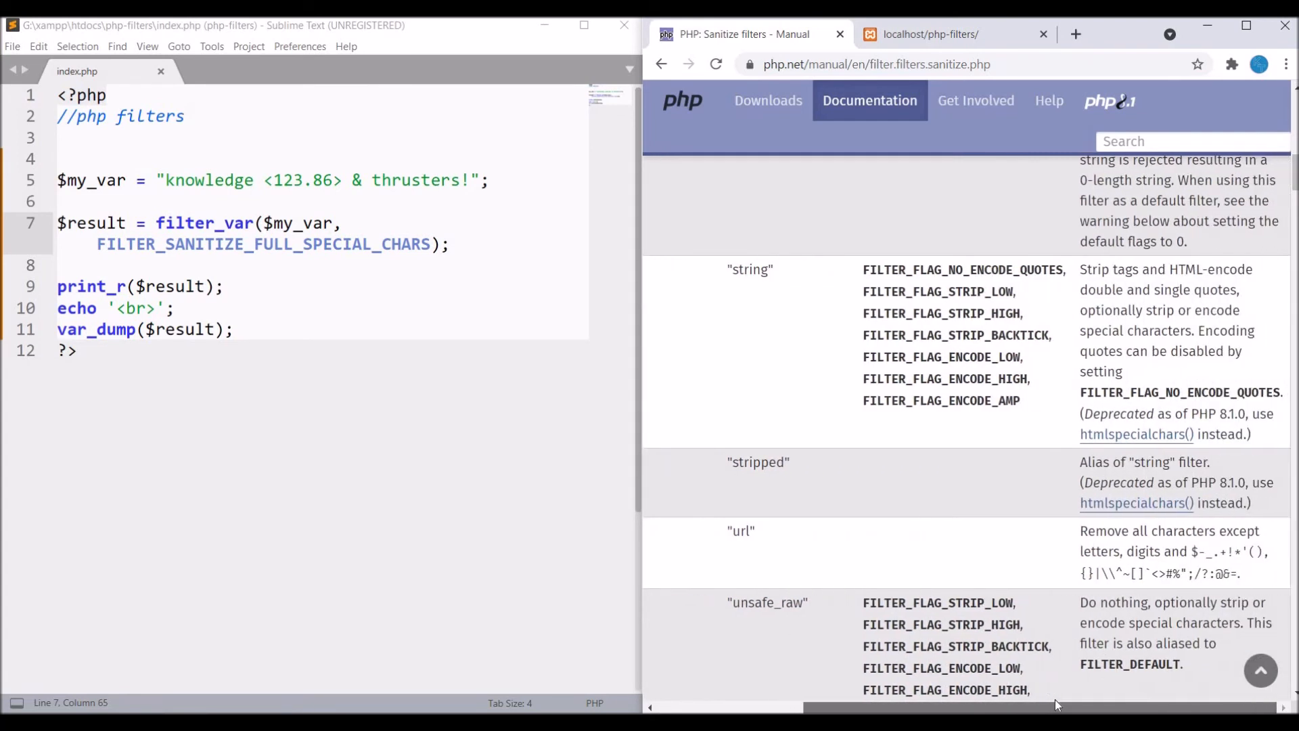
{"action": "scroll", "scroll_direction": "right", "scroll_amount": 3}
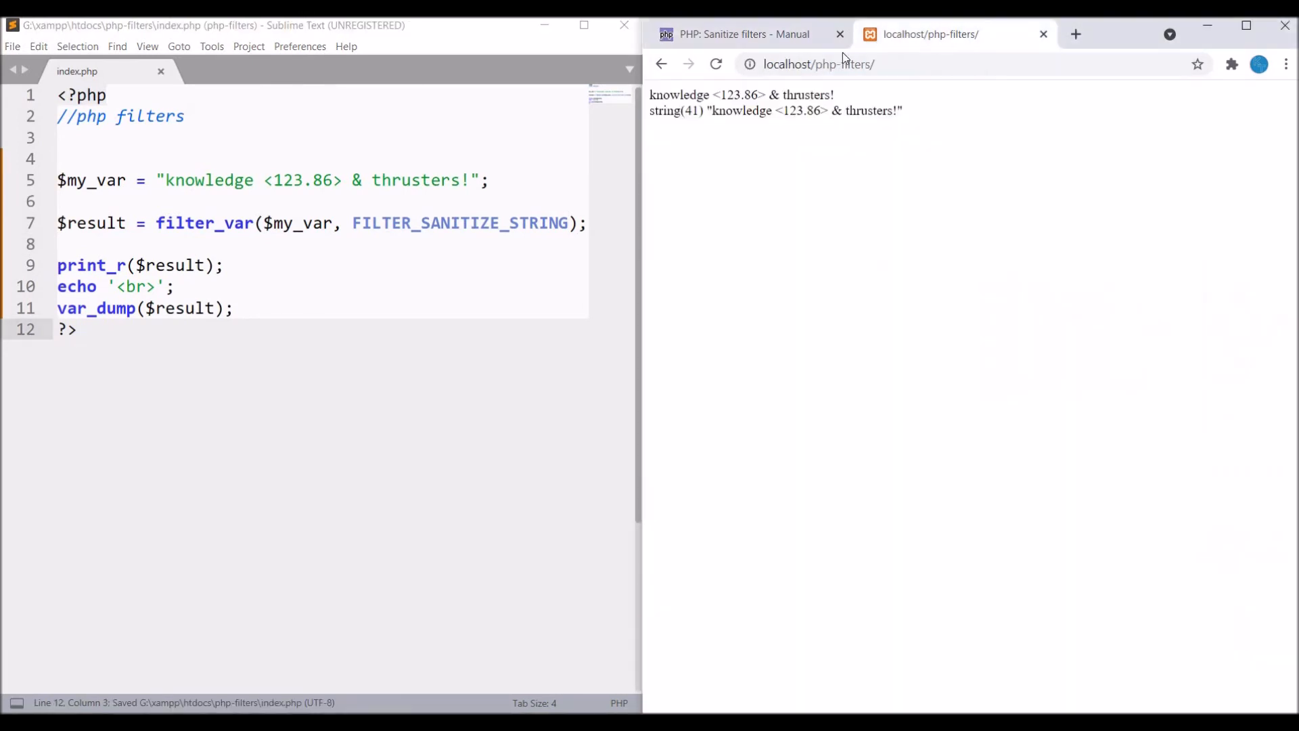
{"action": "left_click", "coordinate": [715, 63]}
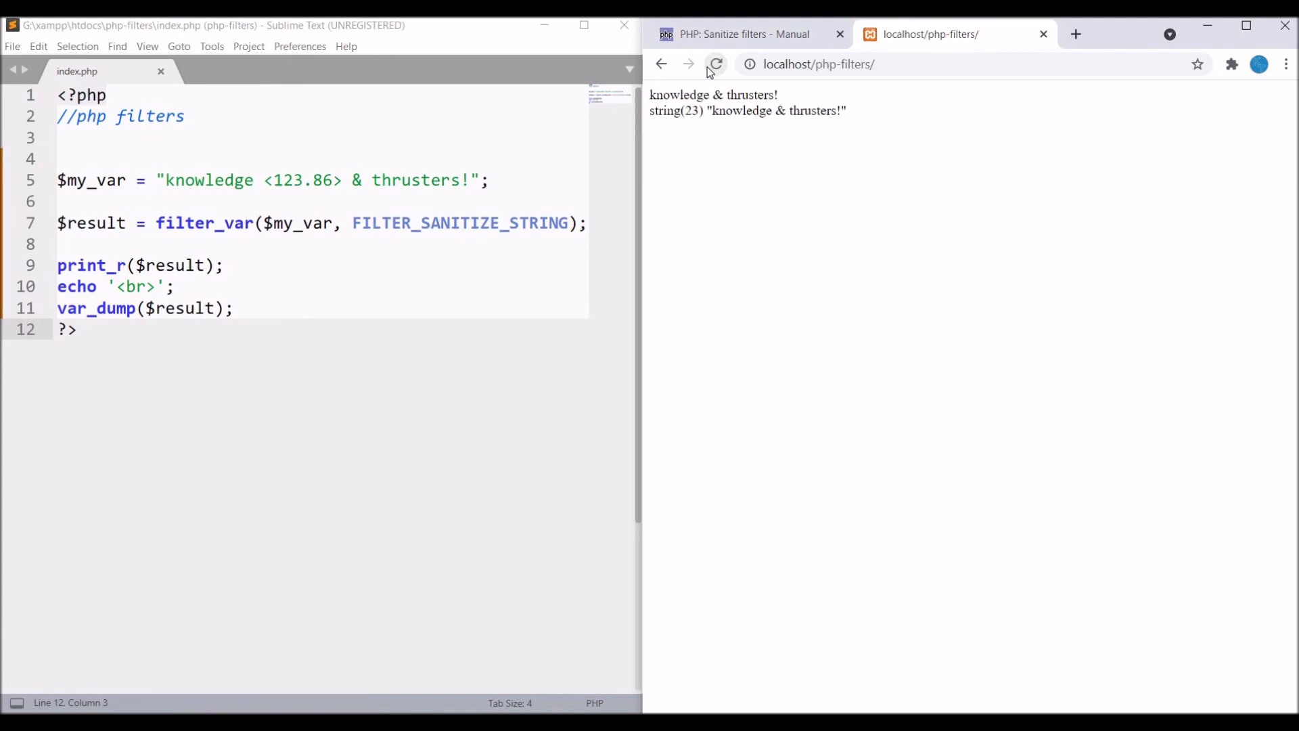
{"action": "mouse_move", "coordinate": [604, 196]}
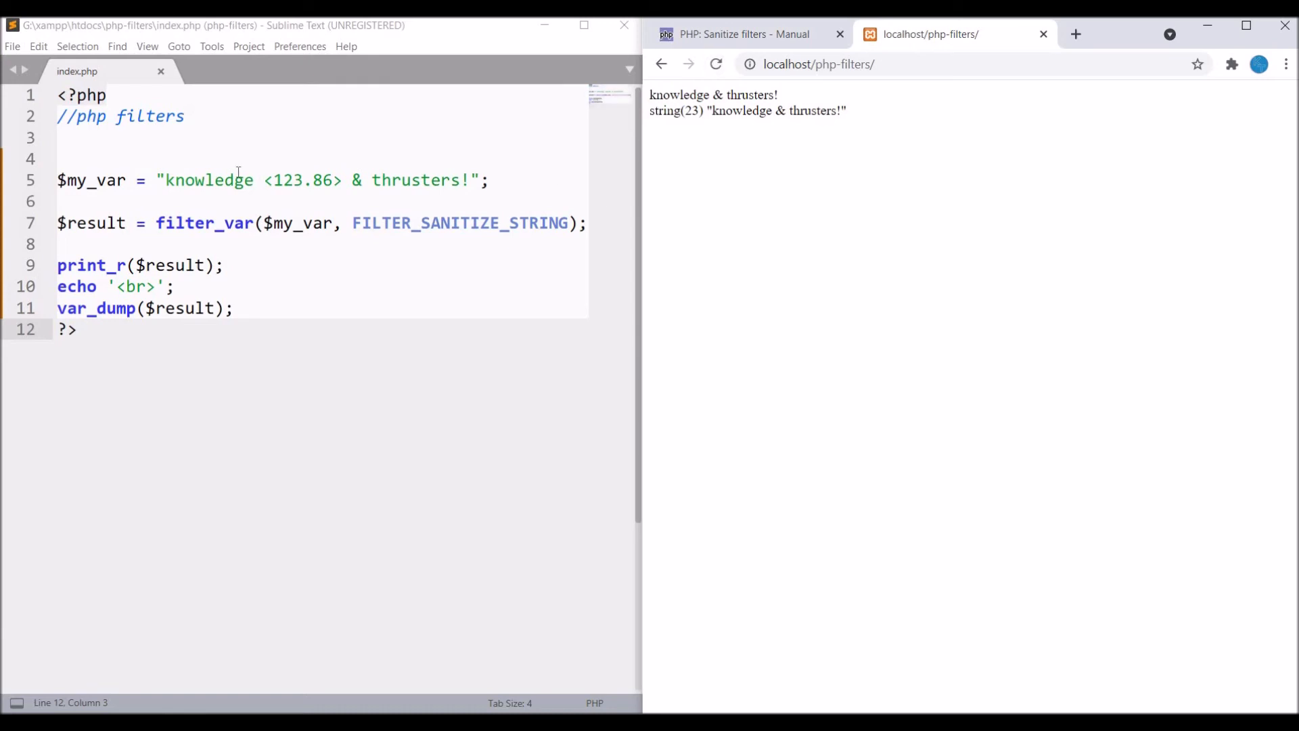
- Replace 123.86 with span so the string reads "knowledge <span> & thrusters!", then return to the manual
{"action": "double_click", "coordinate": [300, 180]}
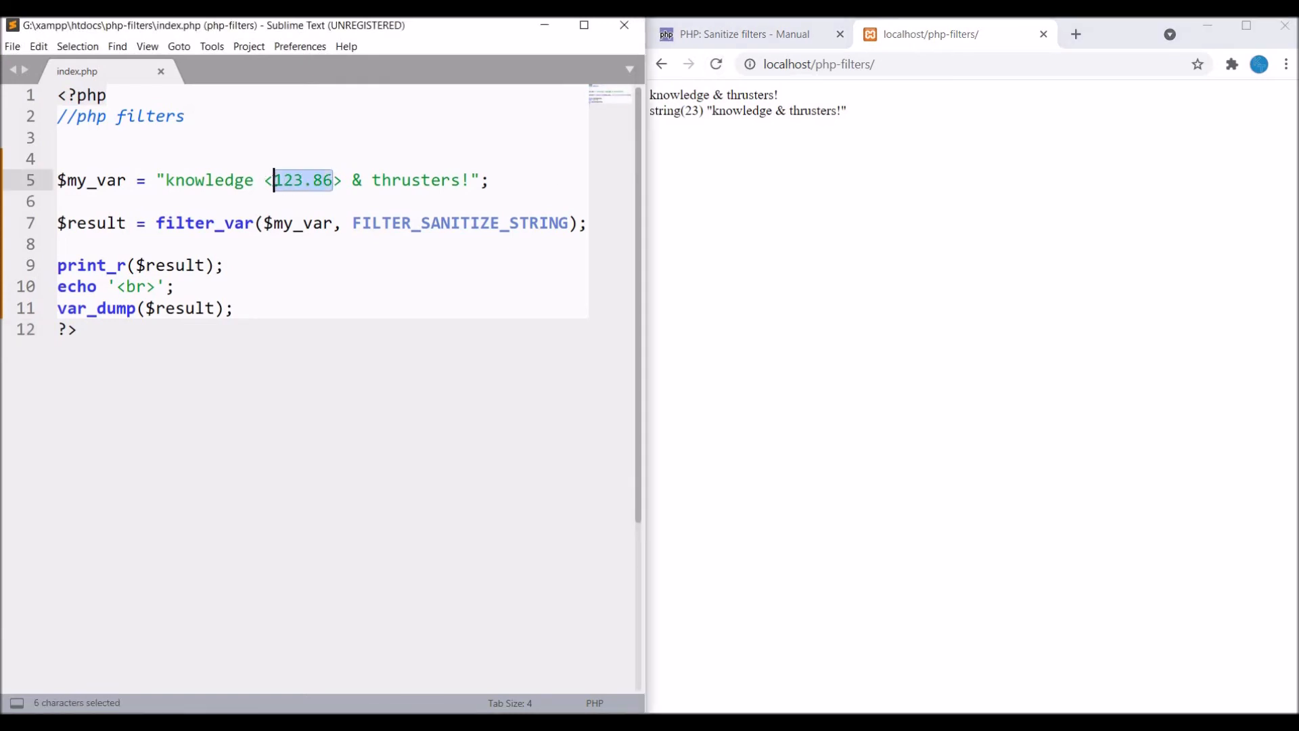
{"action": "type", "text": "span"}
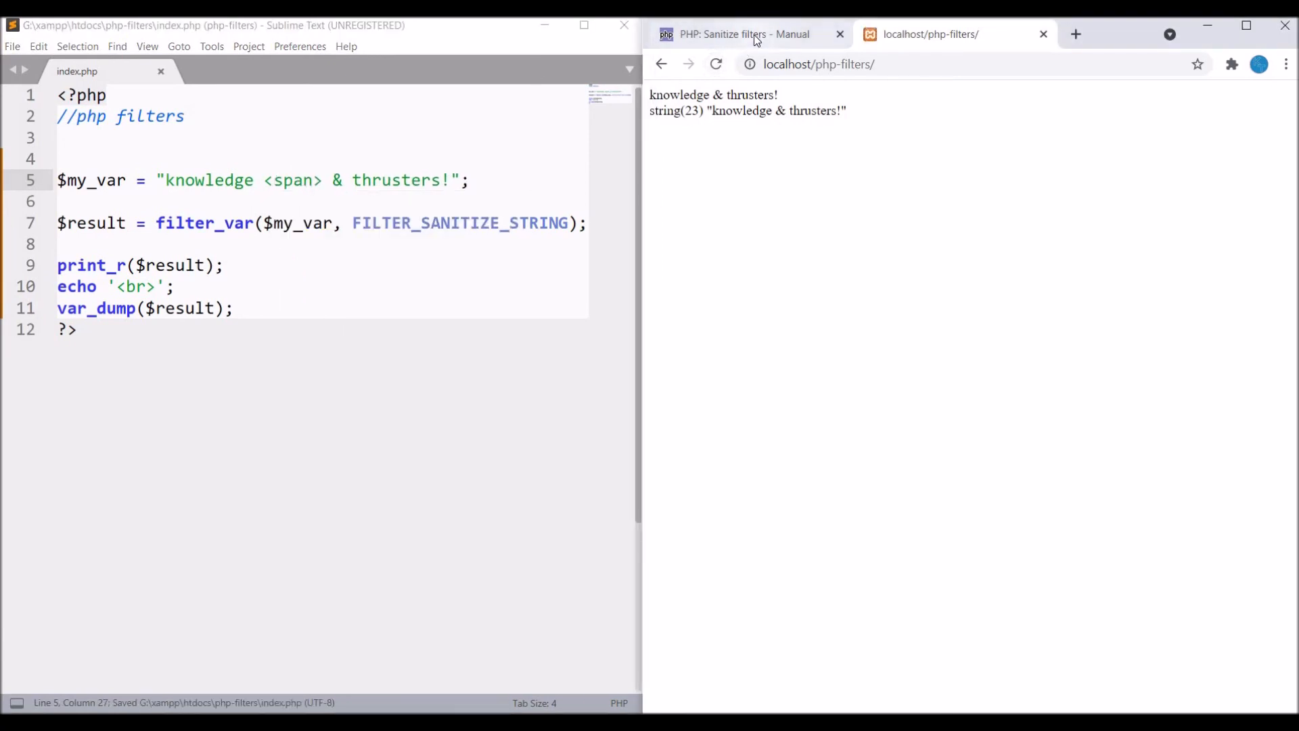
{"action": "left_click", "coordinate": [743, 34]}
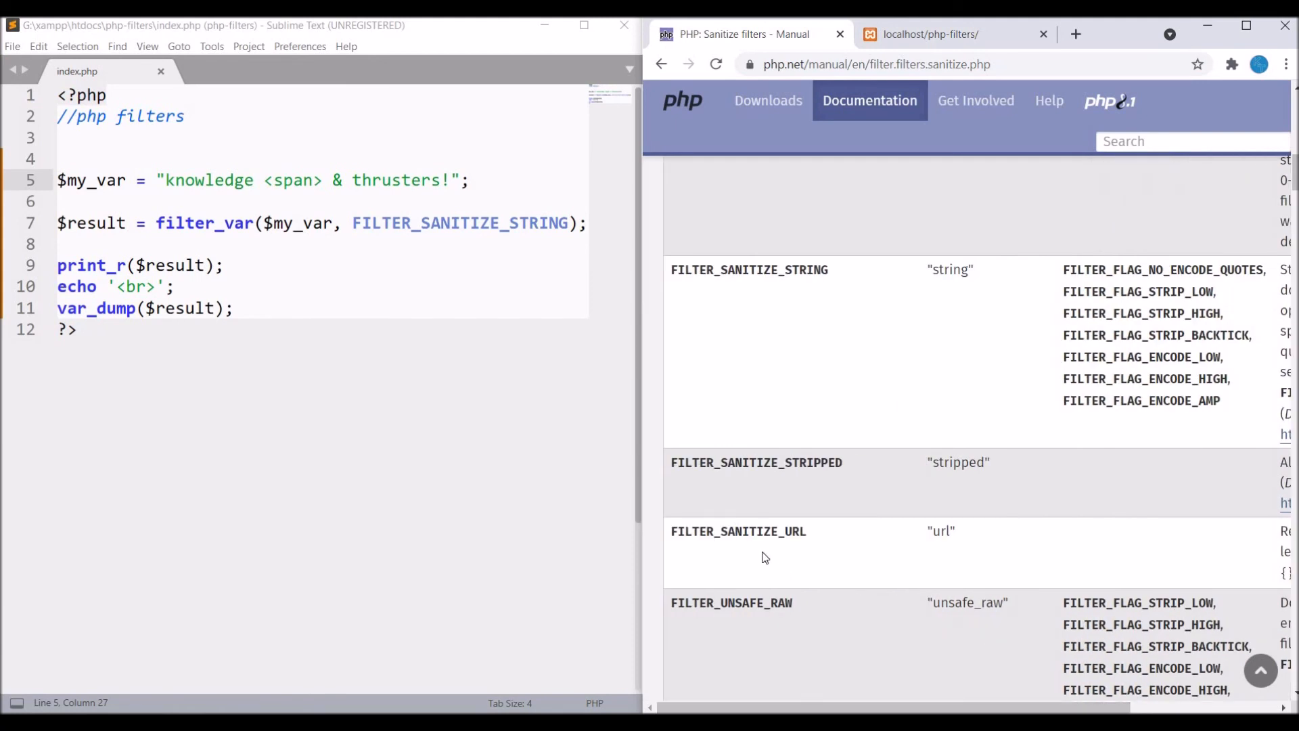
{"action": "double_click", "coordinate": [737, 531]}
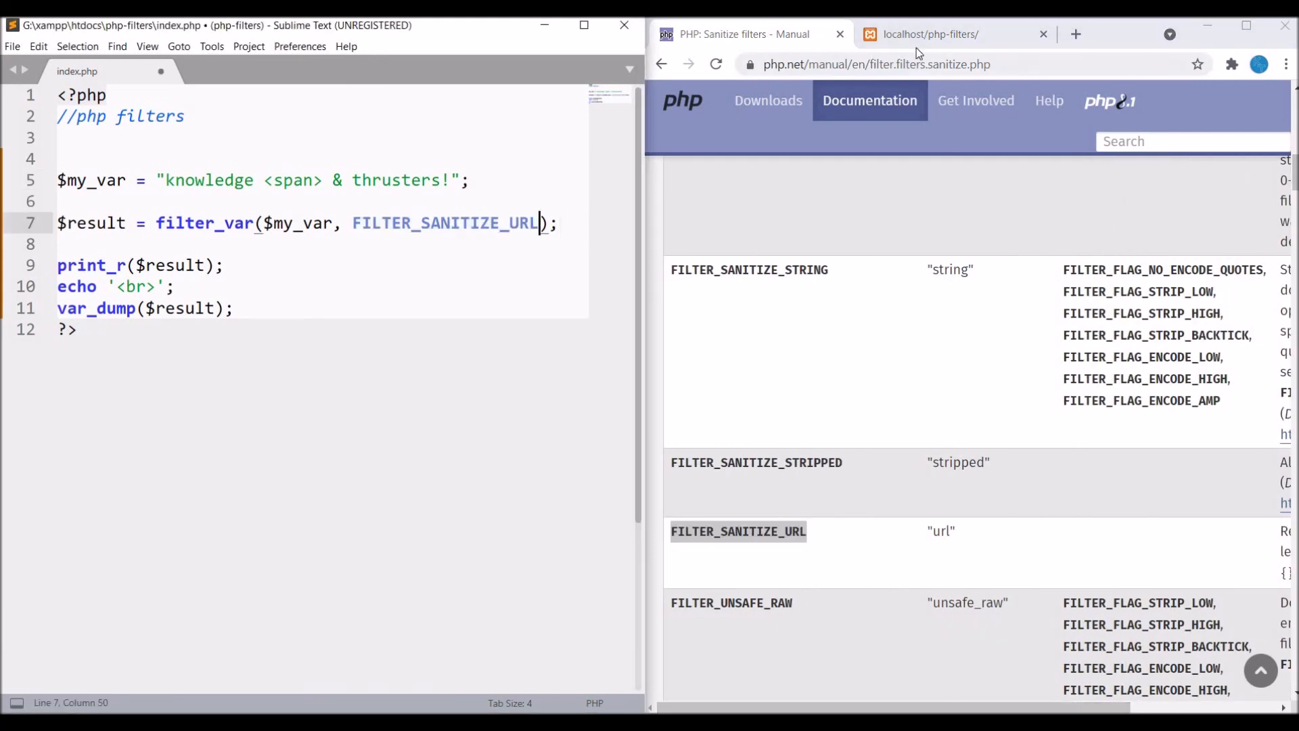
{"action": "left_click", "coordinate": [953, 34]}
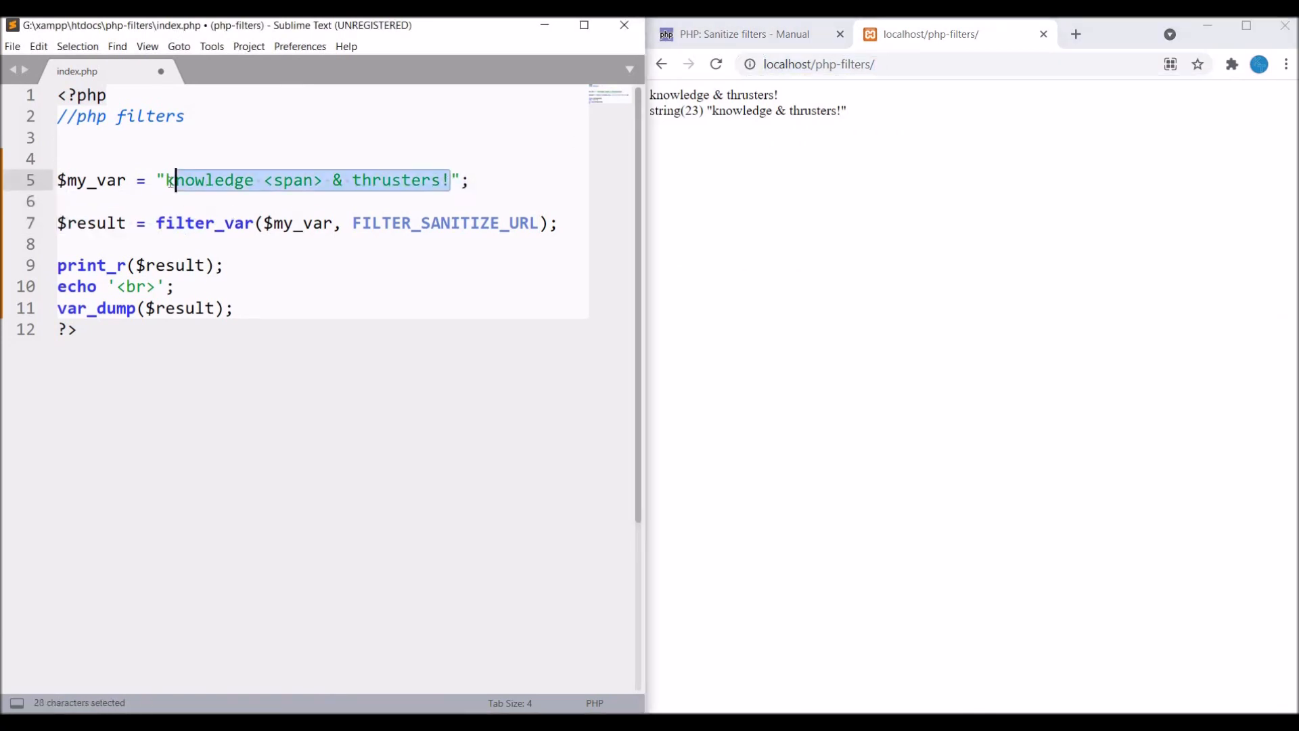
{"action": "type", "text": "http://localhost/php-filters/"}
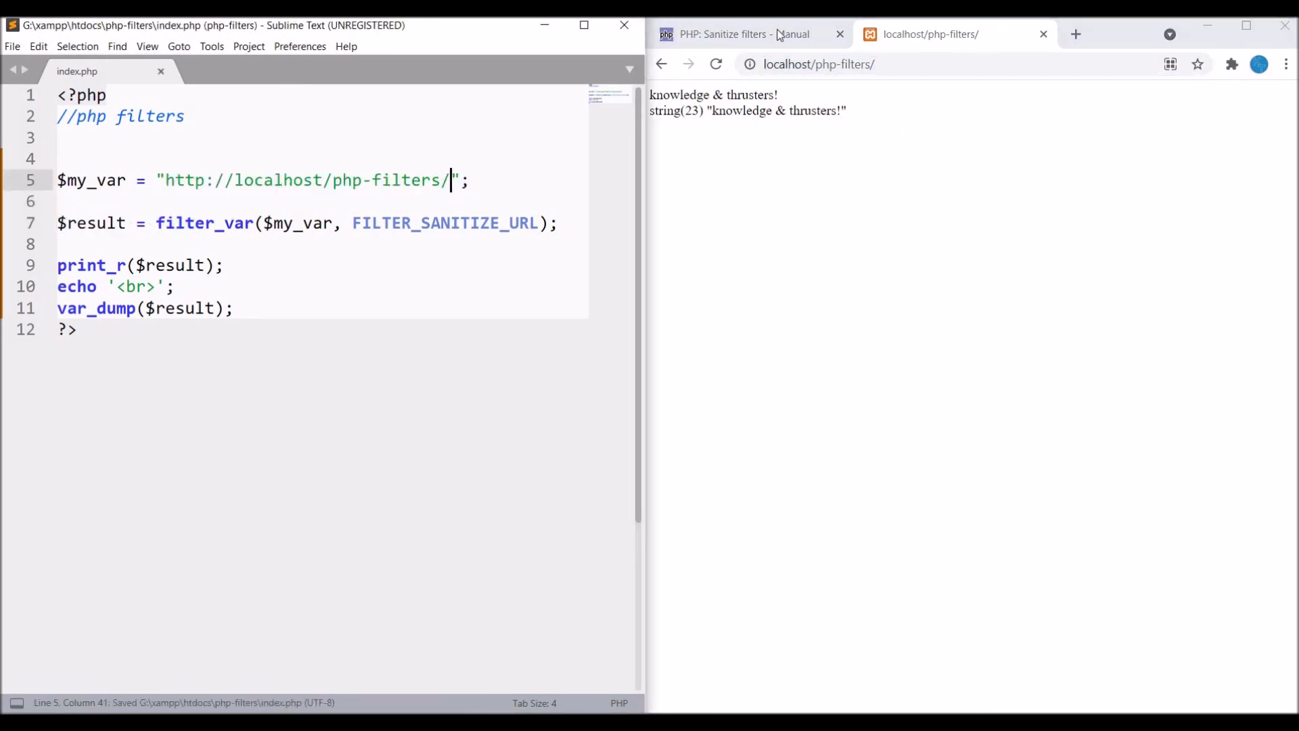
{"action": "left_click", "coordinate": [716, 63]}
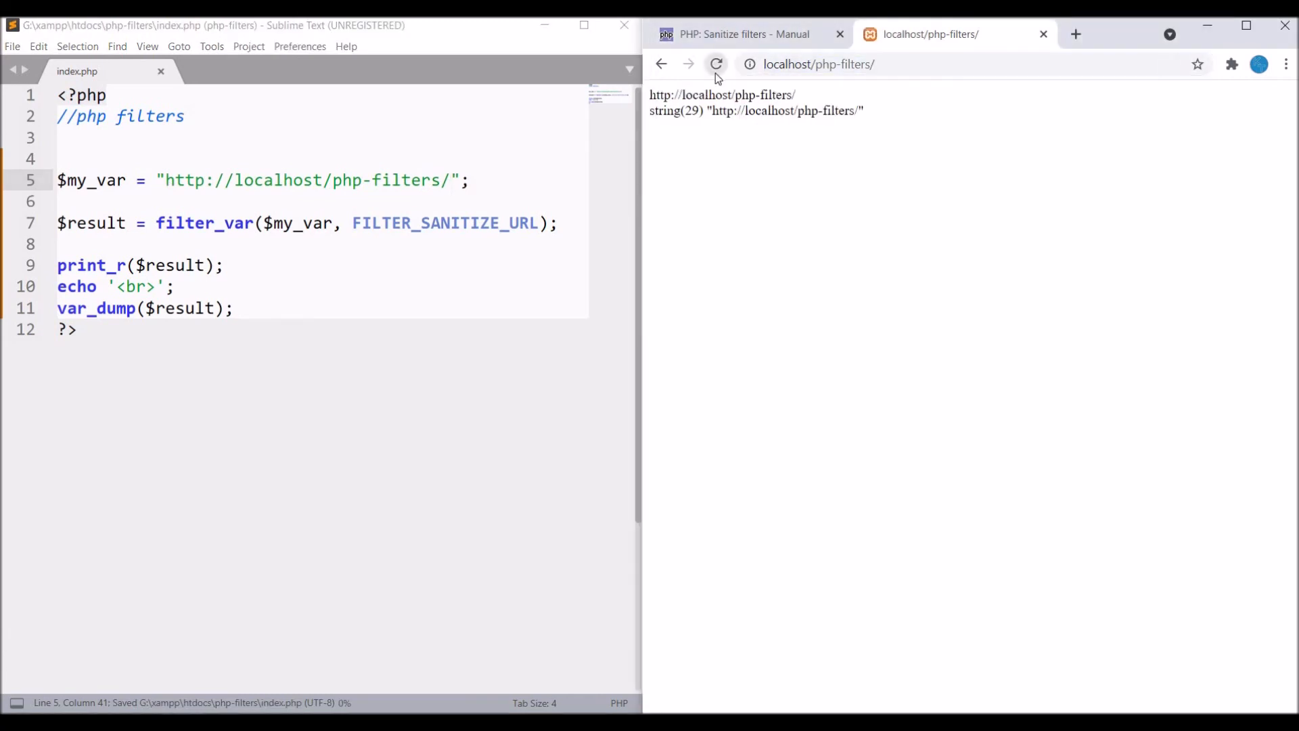
{"action": "left_click", "coordinate": [716, 64]}
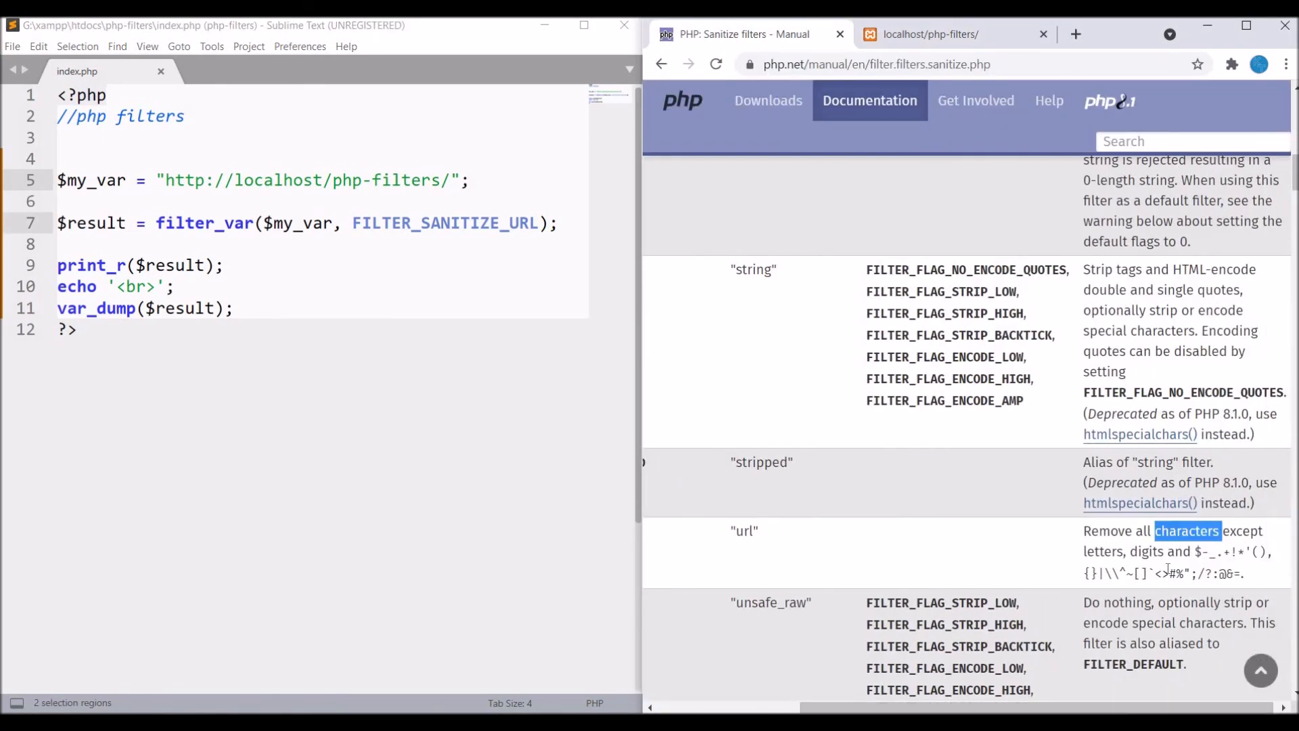
{"action": "left_click", "coordinate": [1168, 570]}
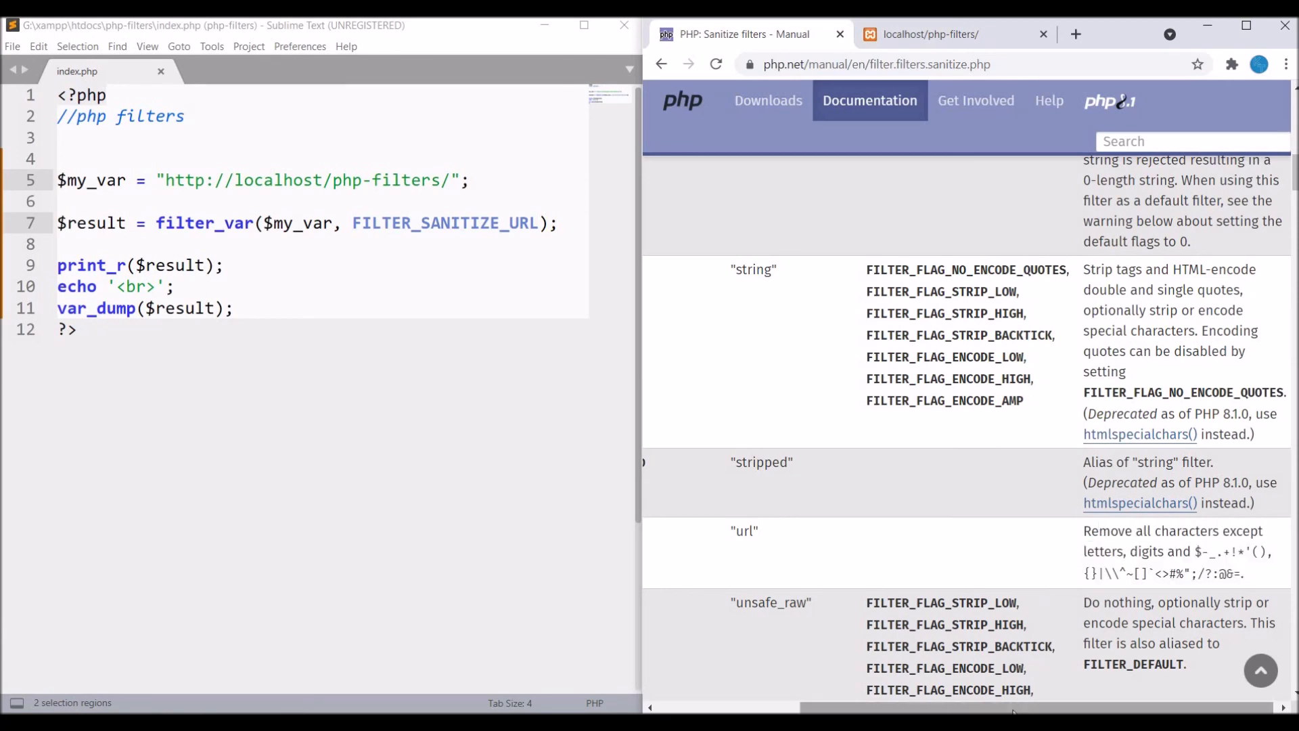
{"action": "scroll", "scroll_direction": "right", "scroll_amount": 3}
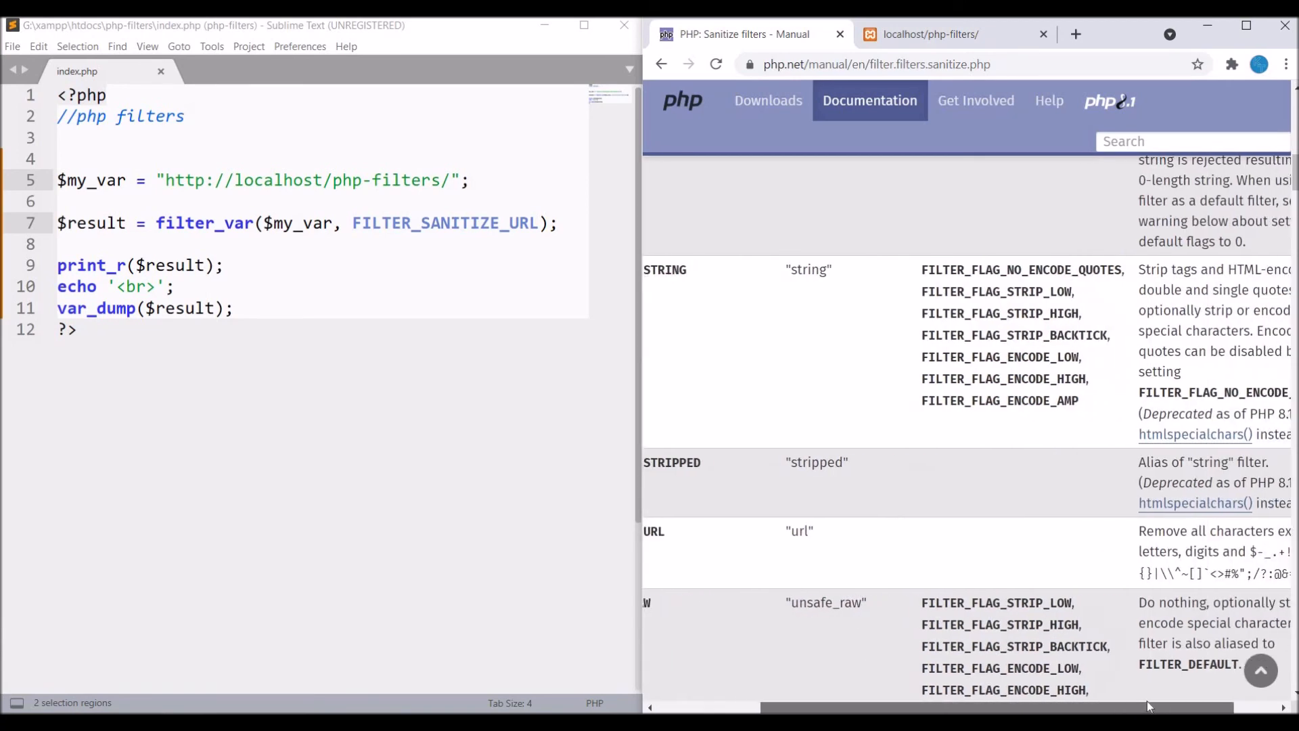
{"action": "scroll", "scroll_direction": "down", "scroll_amount": 3}
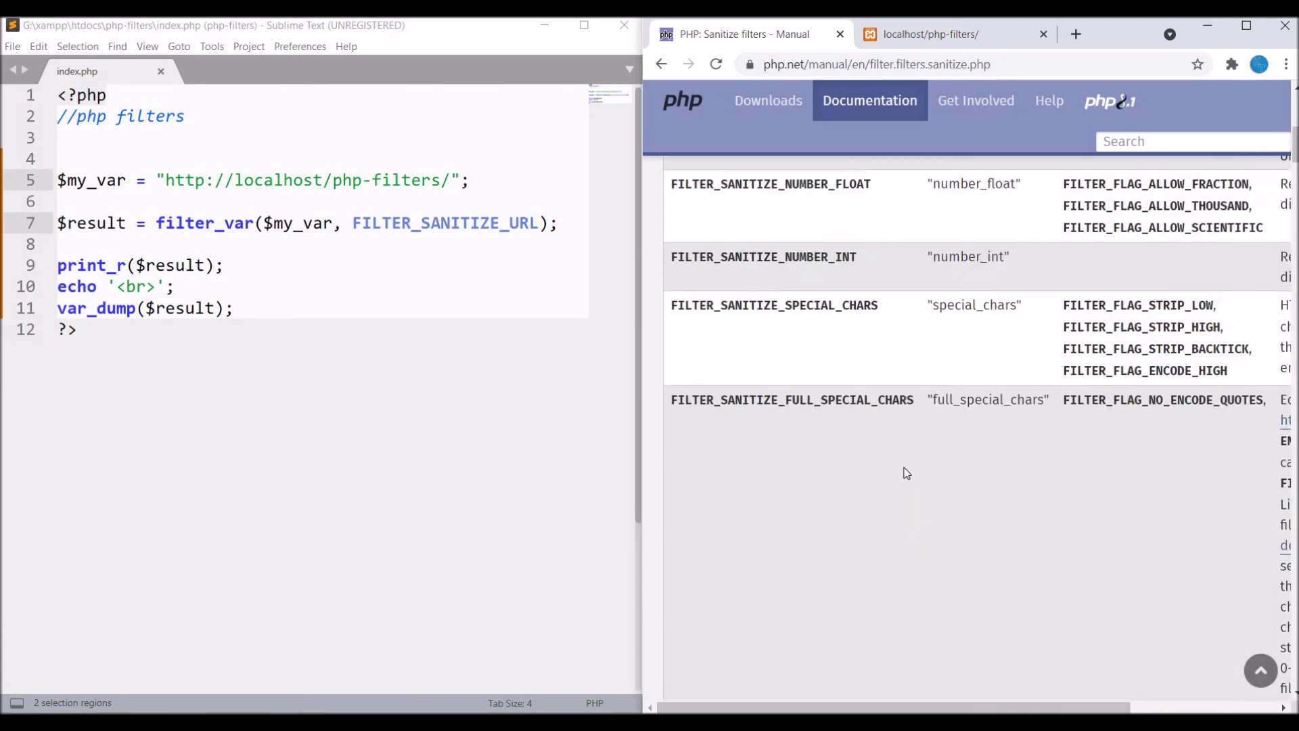